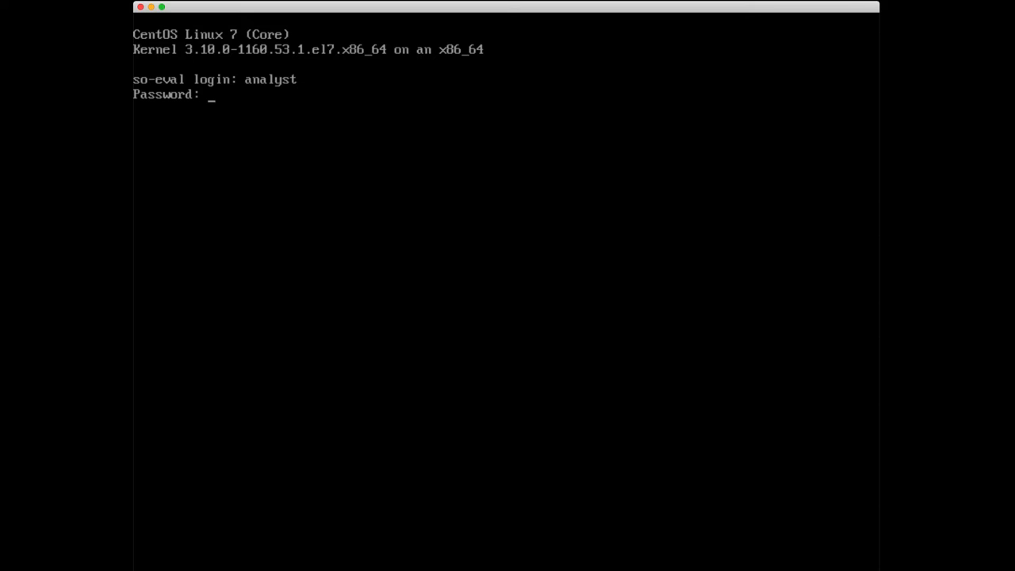
- Submit the account password to reach the analyst shell prompt on so-eval
{"action": "key", "text": "Return"}
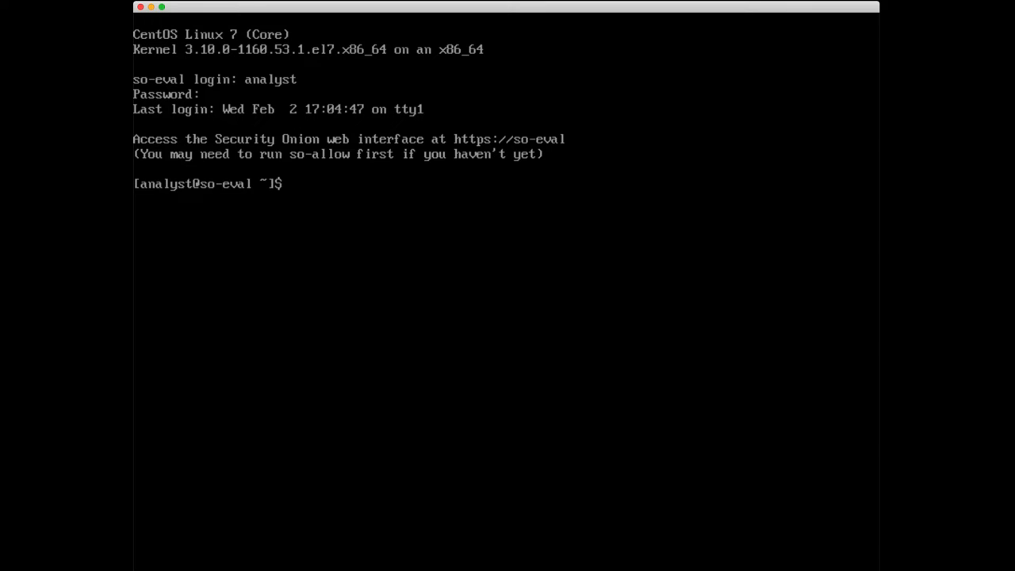
- Run 'sudo so-status | less -R' and review Docker and every so- container reported OK
{"action": "type", "text": "sudo so"}
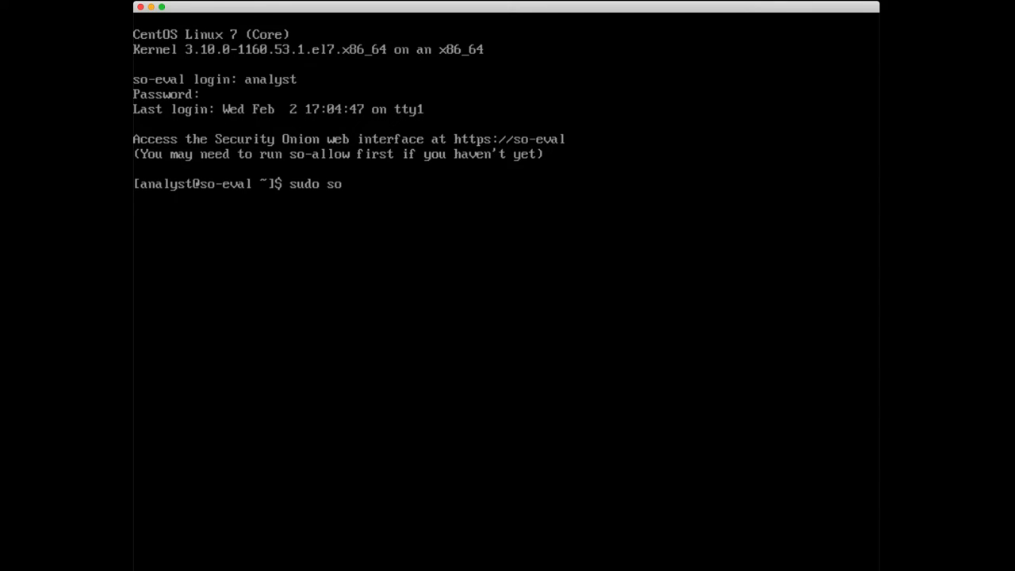
{"action": "type", "text": "-status"}
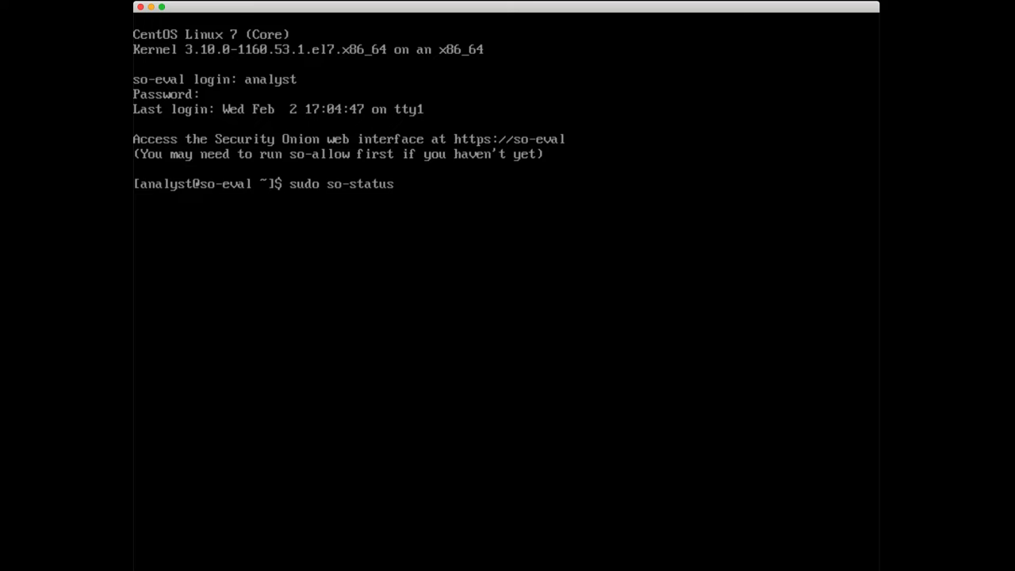
{"action": "type", "text": "| less -"}
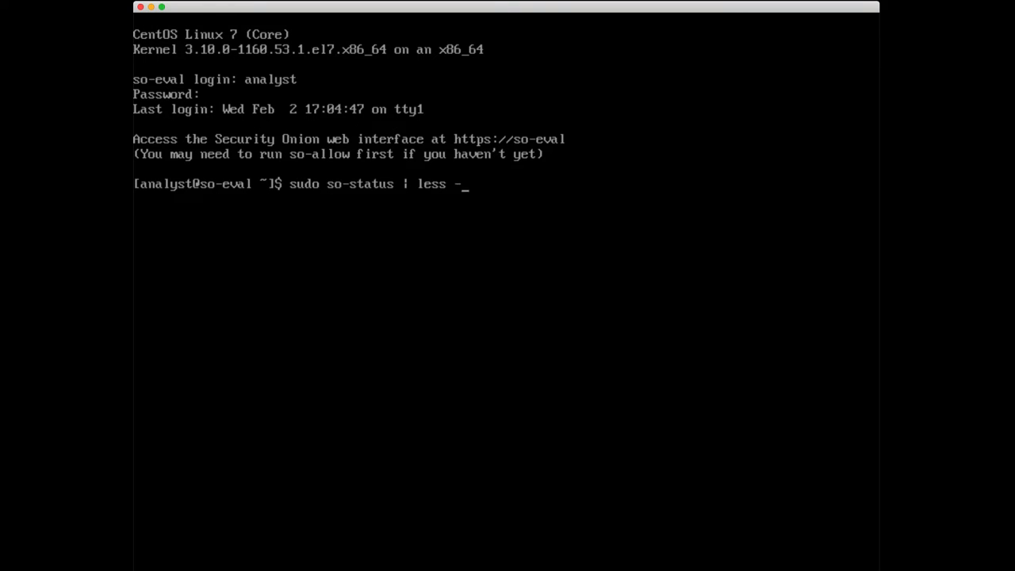
{"action": "type", "text": "R"}
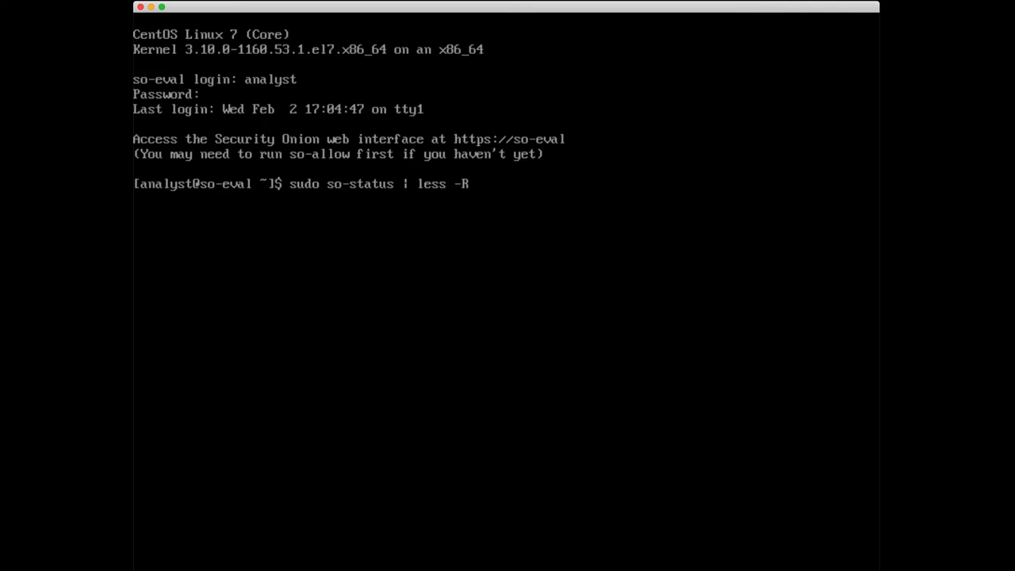
{"action": "key", "text": "Return"}
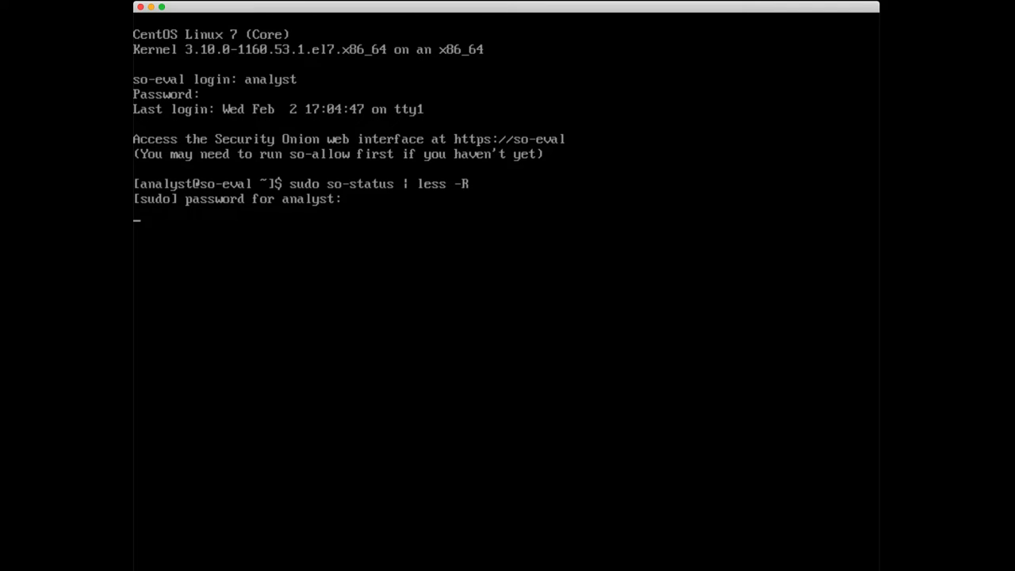
{"action": "key", "text": "Return"}
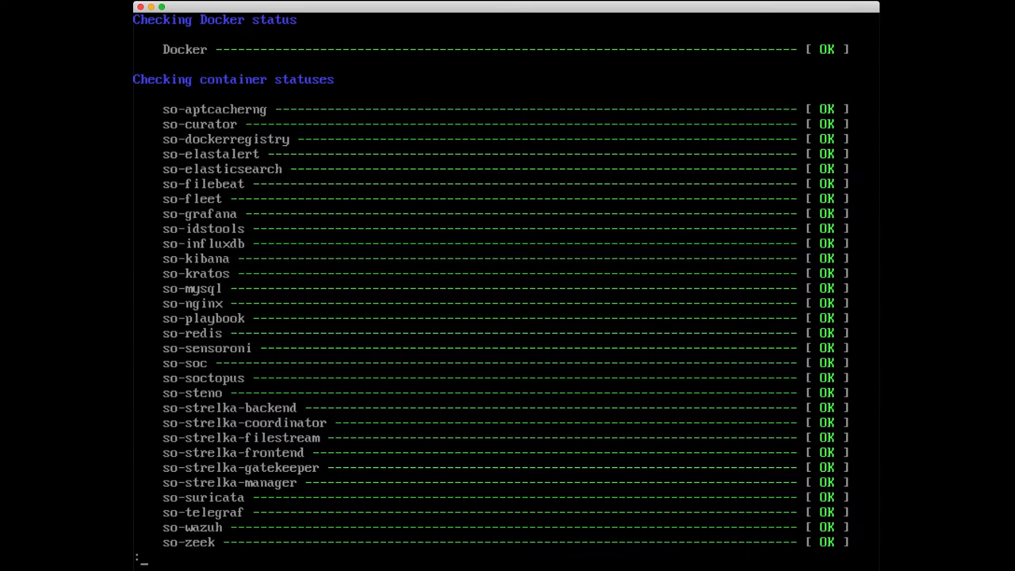
{"action": "scroll", "scroll_direction": "down", "scroll_amount": 3}
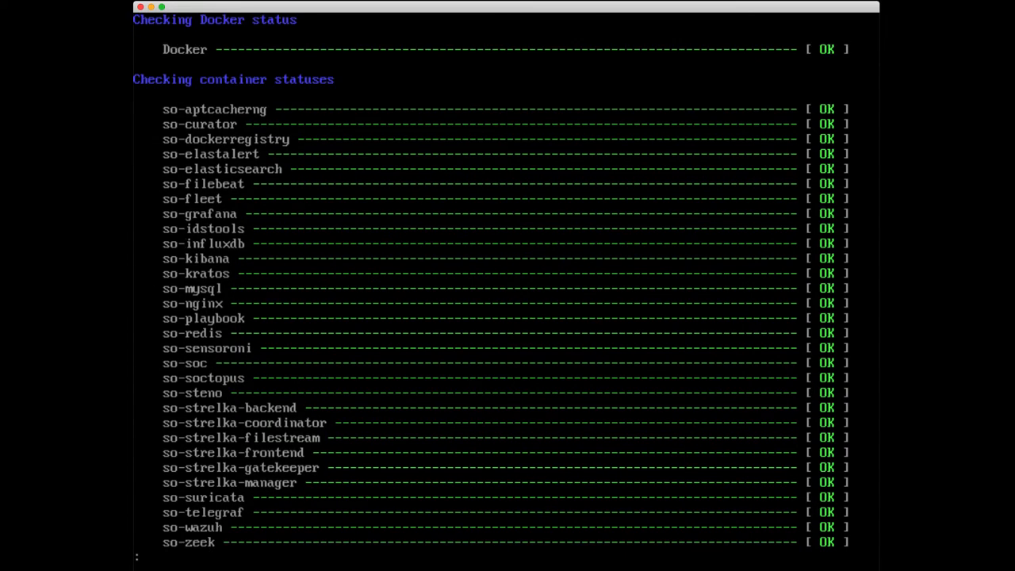
{"action": "type", "text": "cle"}
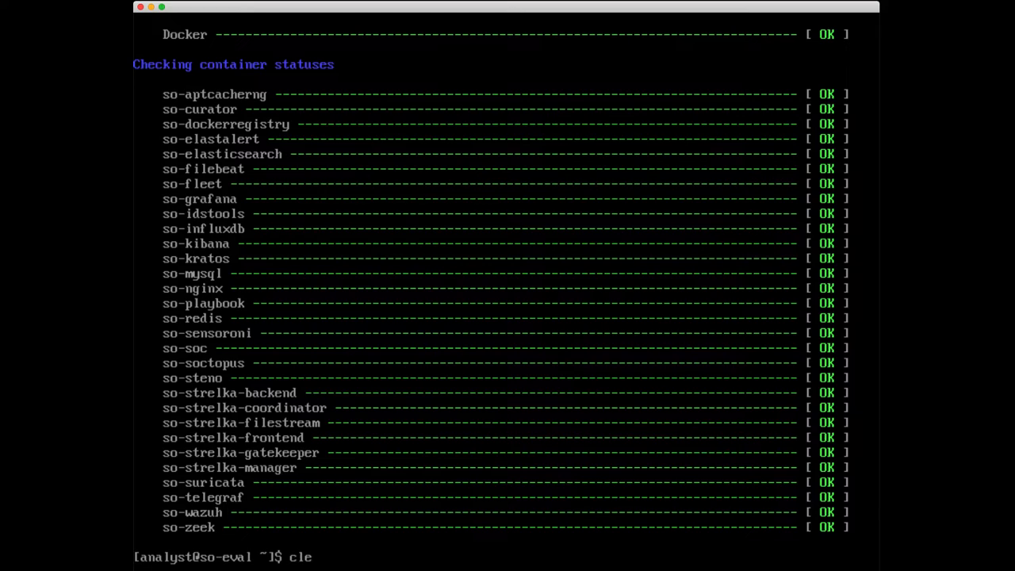
- Clear the screen and launch 'sudo so-test' to start the built-in test run
{"action": "key", "text": "Return"}
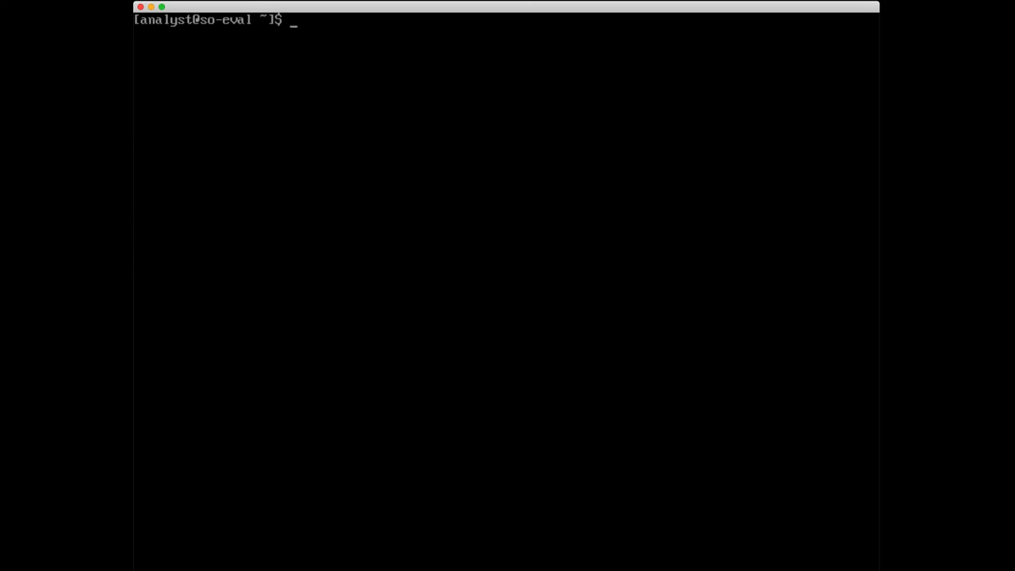
{"action": "type", "text": "sudo so-test"}
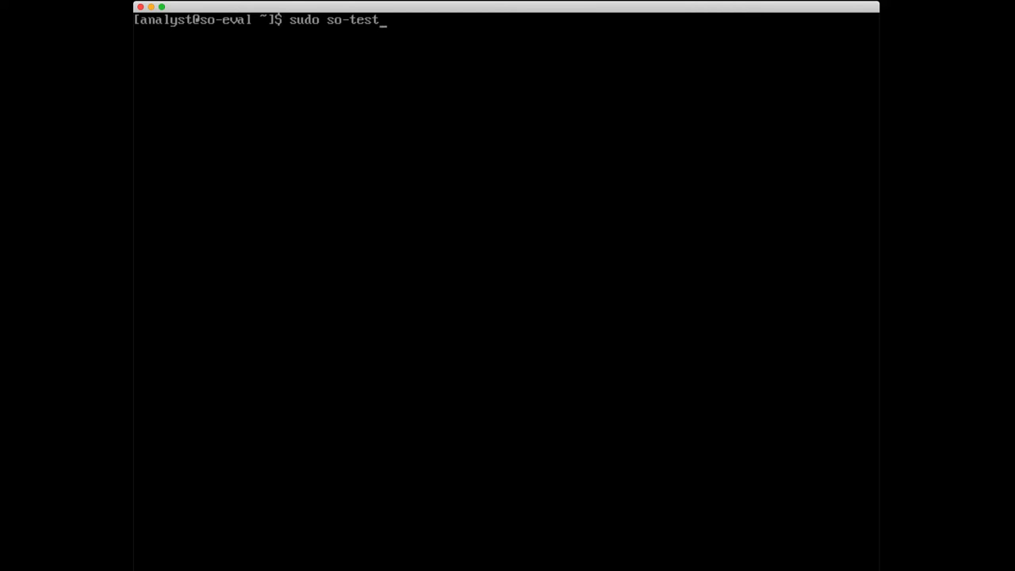
{"action": "key", "text": "Return"}
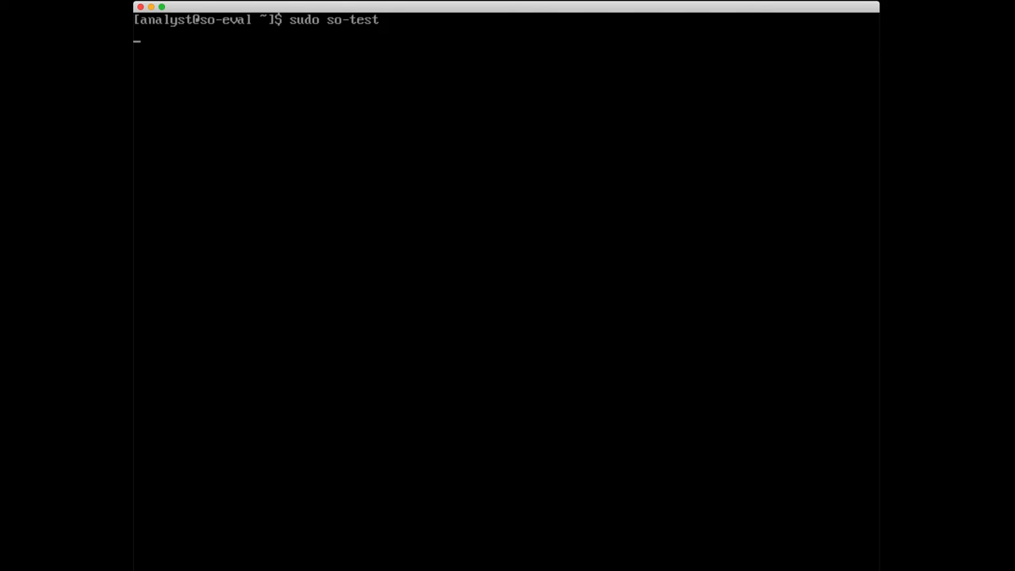
{"action": "key", "text": "Return"}
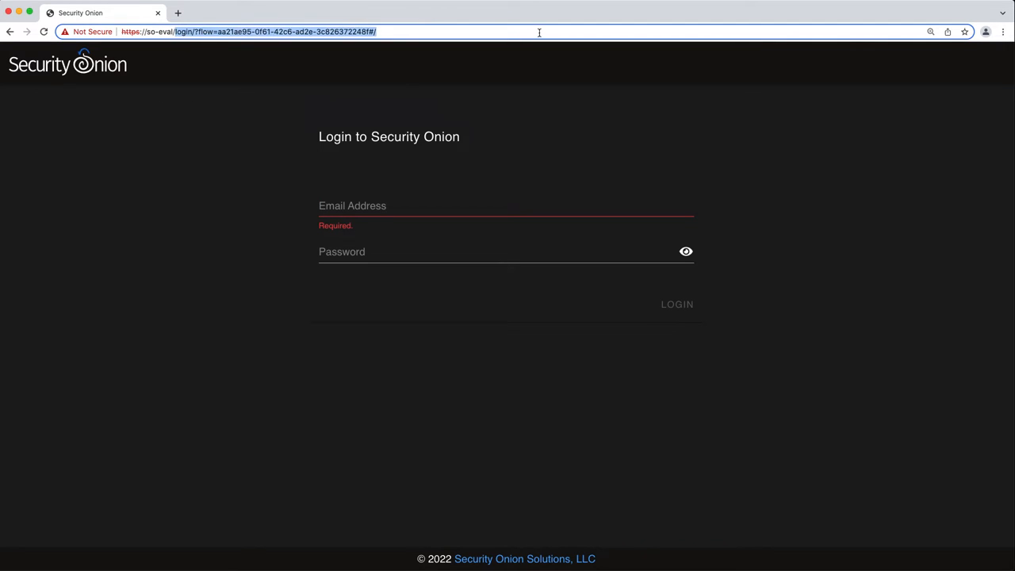
- Reload the login page and sign in with the autofilled analyst email and password
{"action": "left_click", "coordinate": [507, 206]}
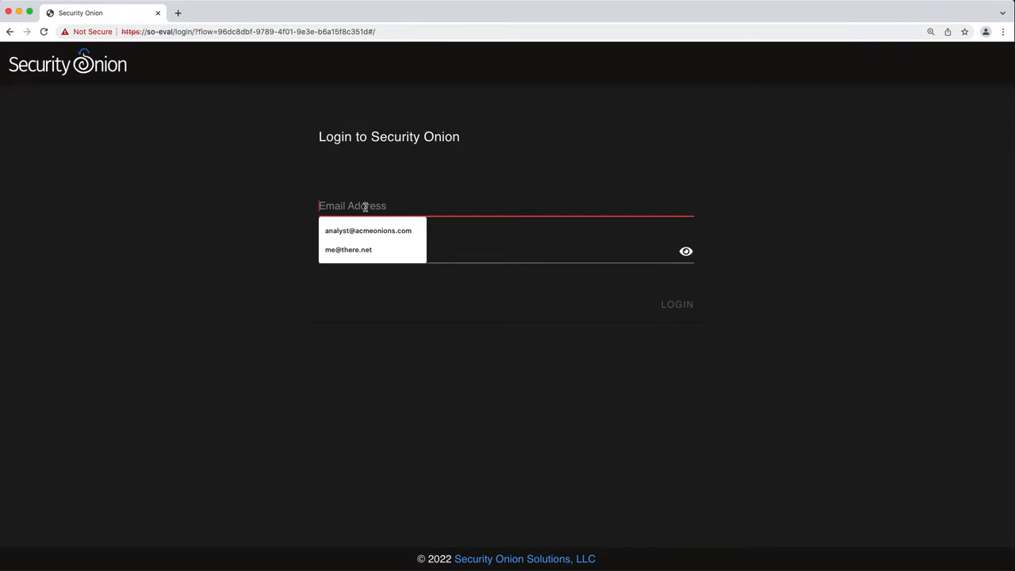
{"action": "left_click", "coordinate": [369, 230]}
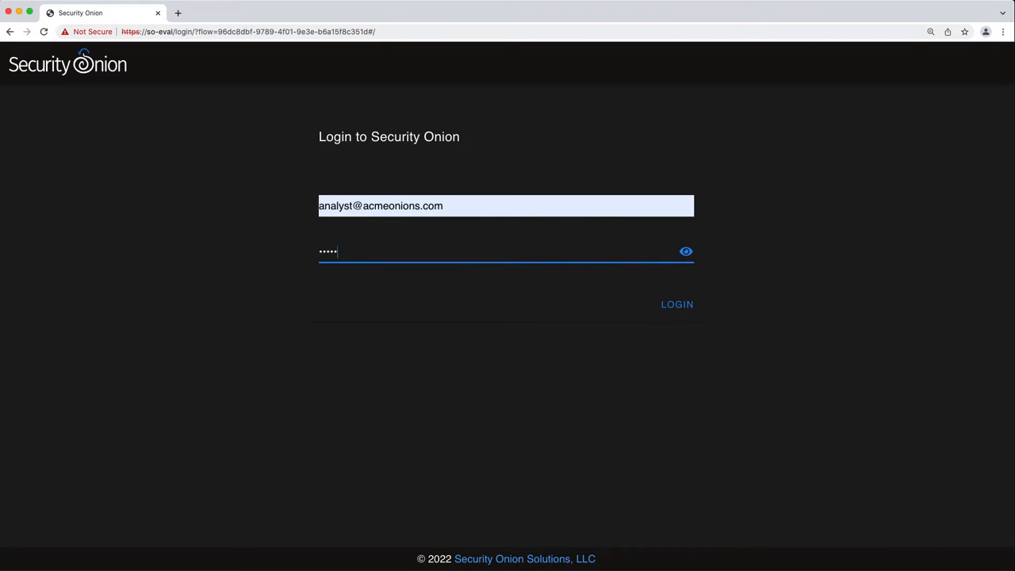
{"action": "left_click", "coordinate": [676, 305]}
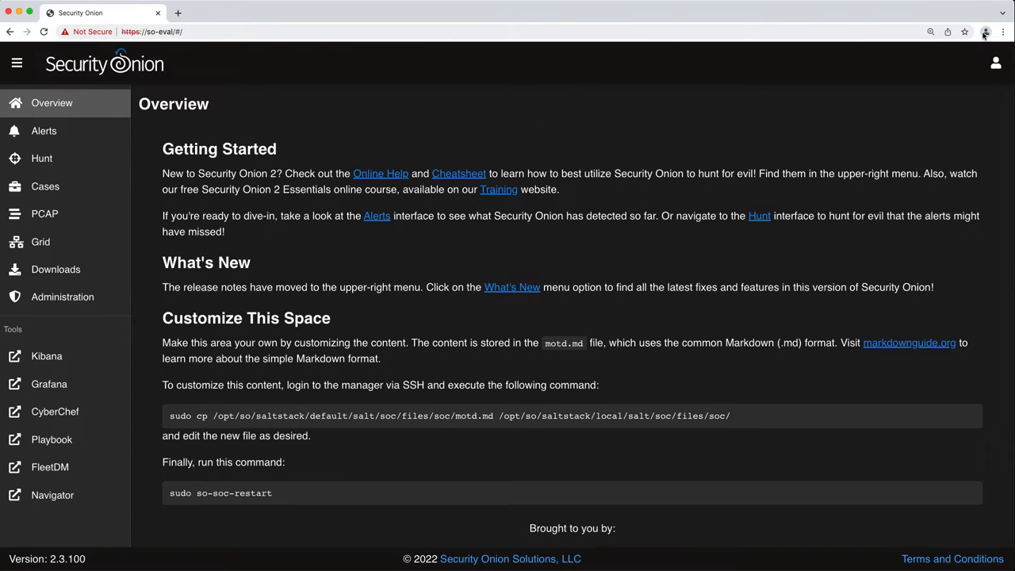
{"action": "left_click", "coordinate": [1003, 31]}
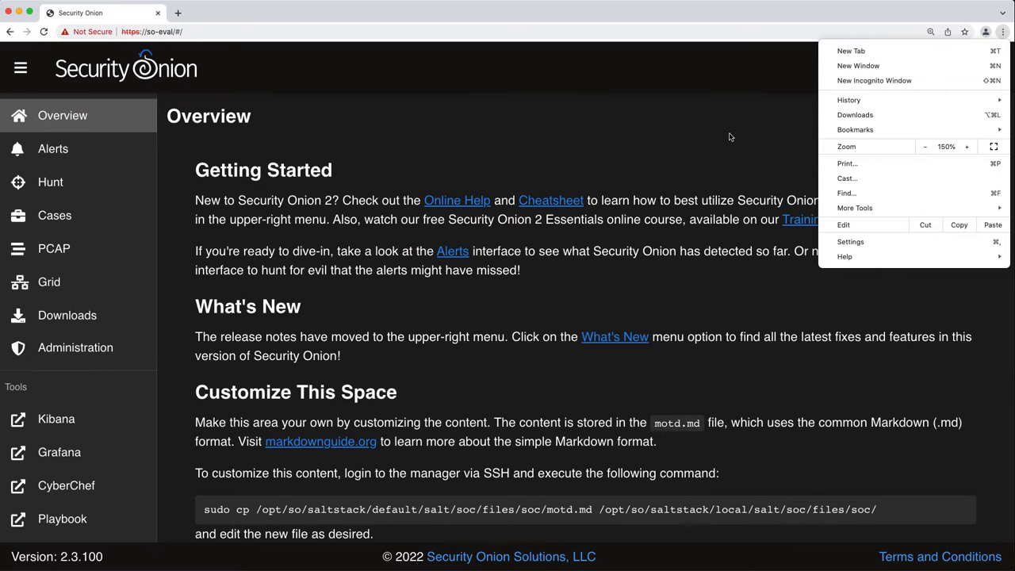
{"action": "left_click", "coordinate": [546, 136]}
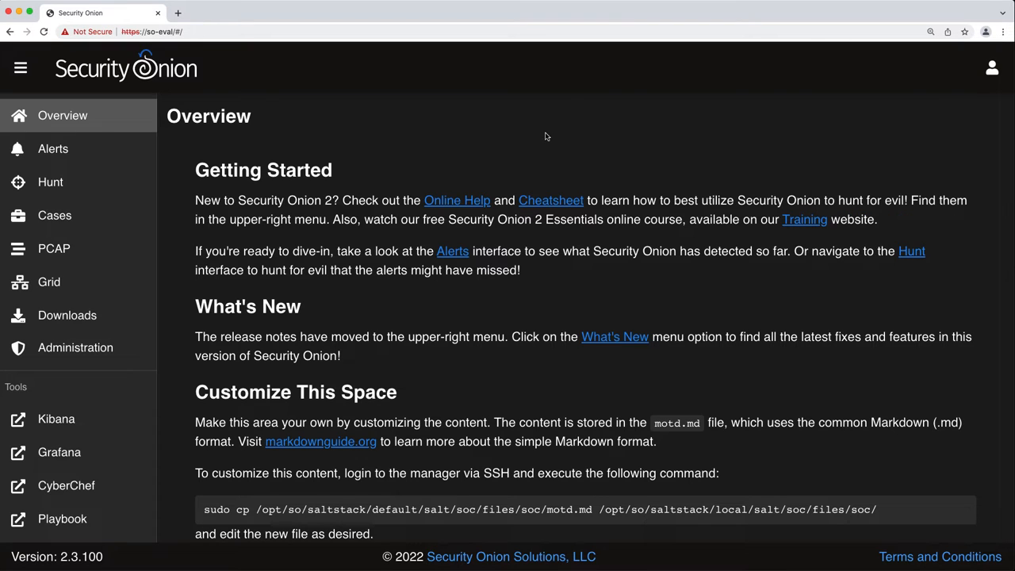
{"action": "mouse_move", "coordinate": [85, 448]}
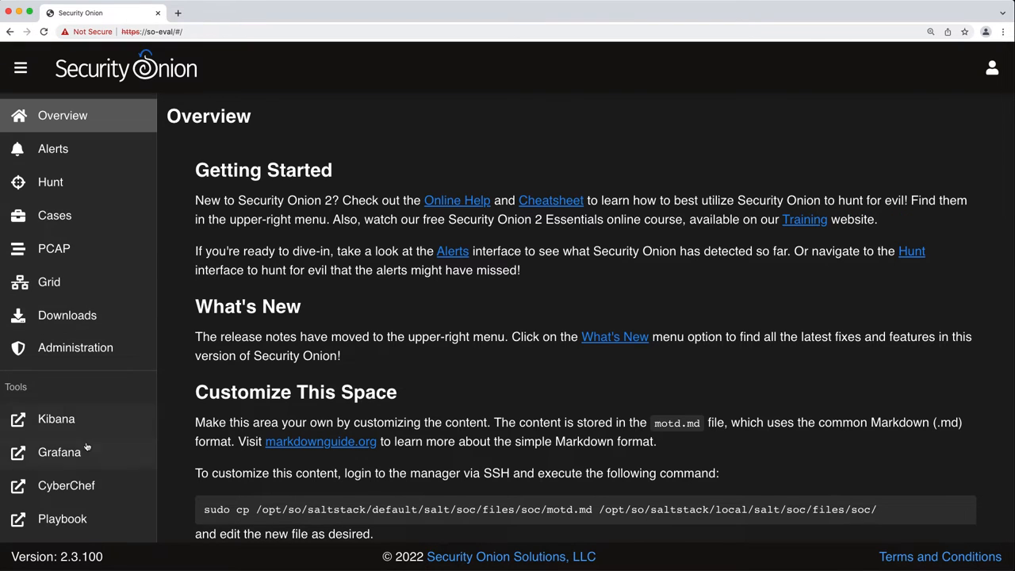
{"action": "left_click", "coordinate": [21, 67]}
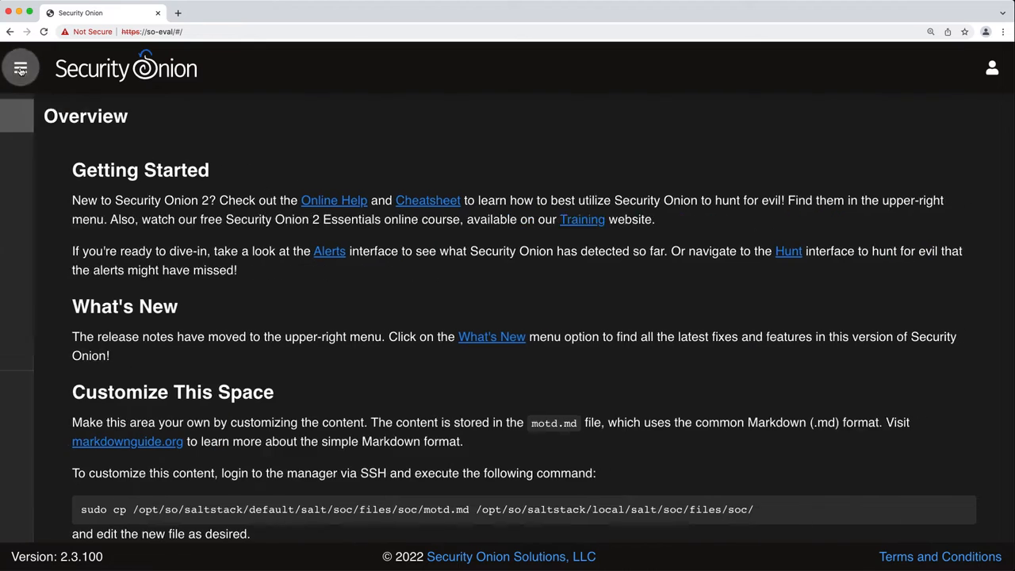
{"action": "left_click", "coordinate": [21, 67]}
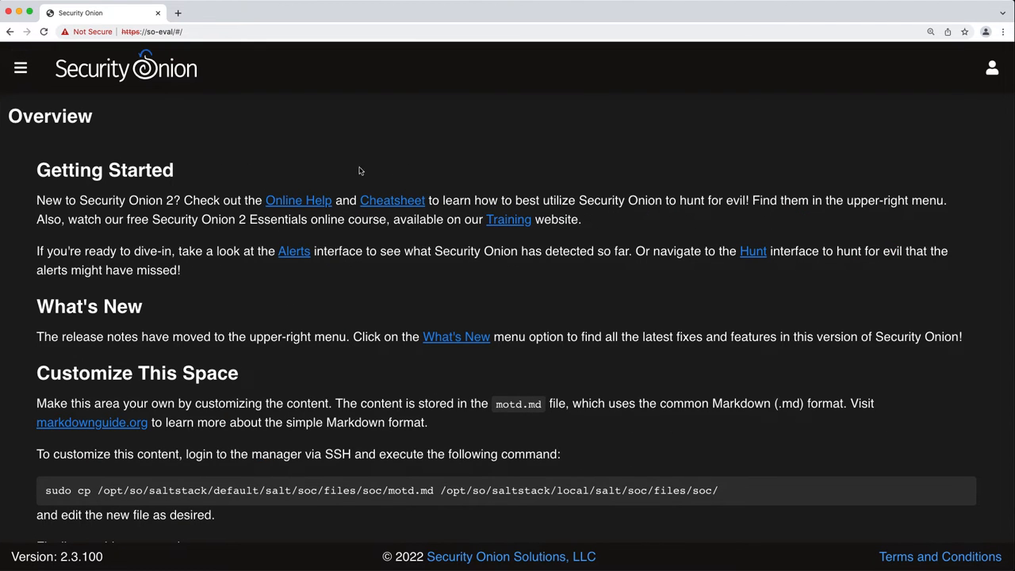
{"action": "scroll", "scroll_direction": "down", "scroll_amount": 3}
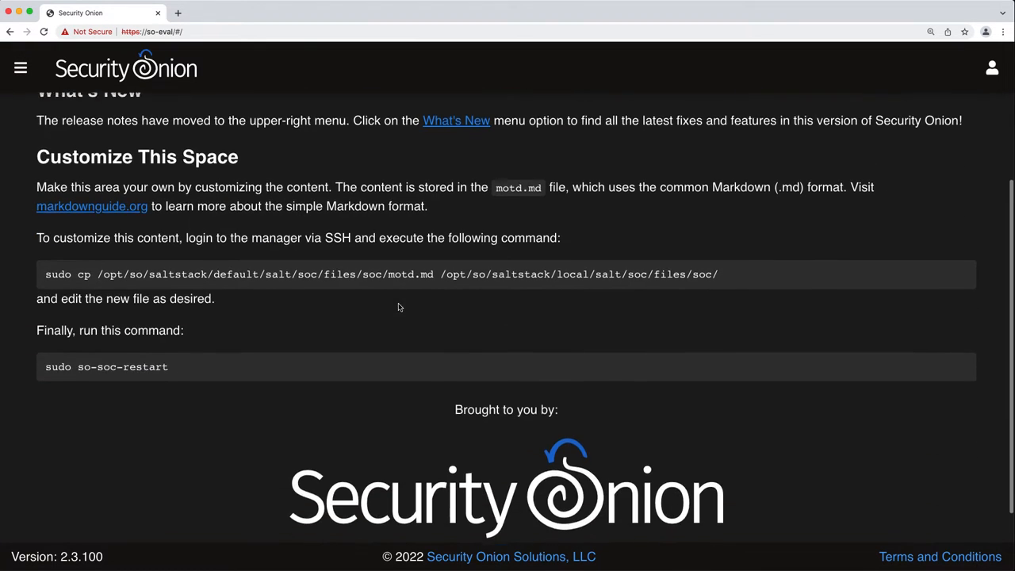
{"action": "scroll", "scroll_direction": "up", "scroll_amount": 3}
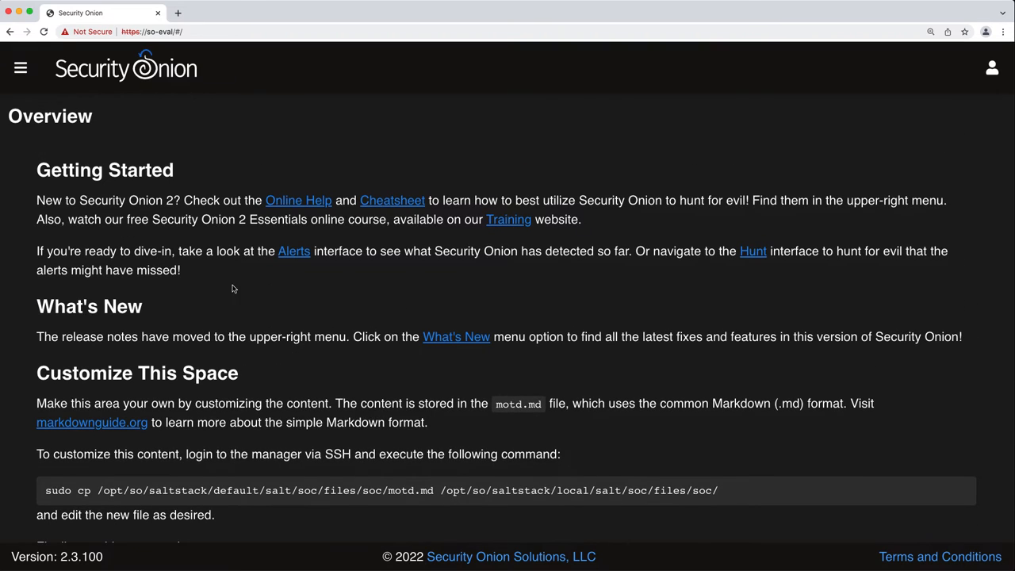
{"action": "mouse_move", "coordinate": [392, 200]}
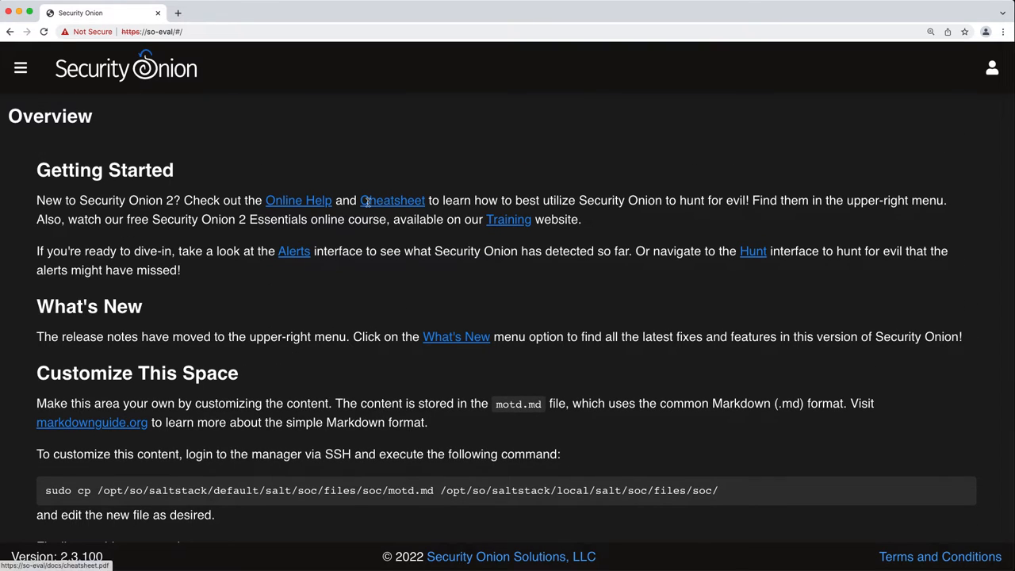
{"action": "scroll", "scroll_direction": "down", "scroll_amount": 3}
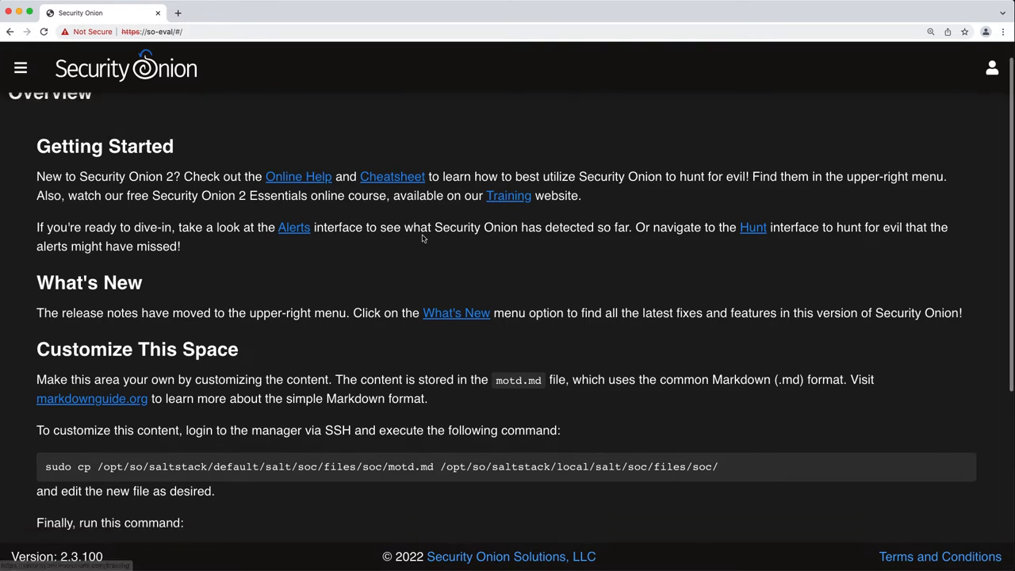
{"action": "scroll", "scroll_direction": "down", "scroll_amount": 3}
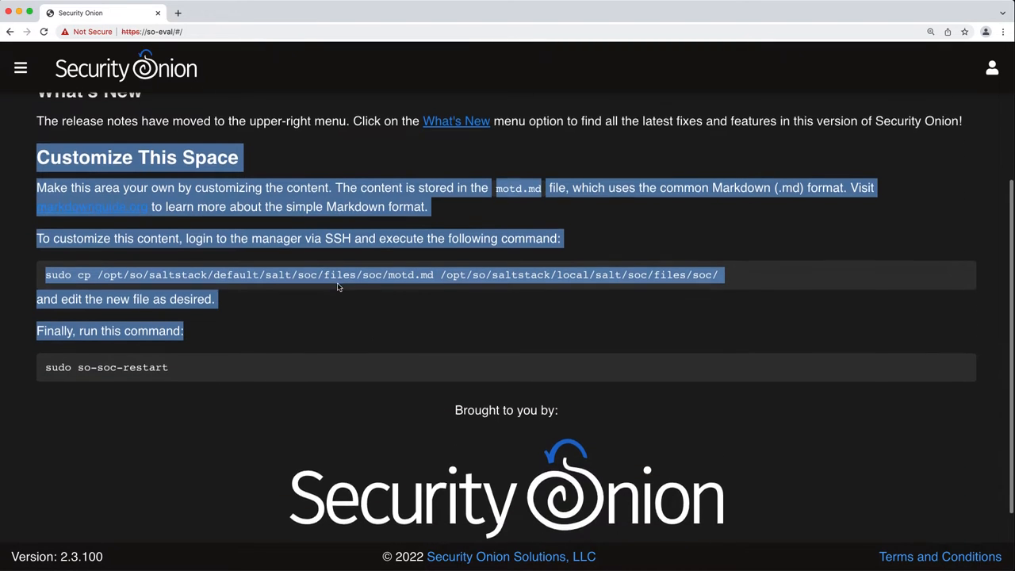
{"action": "scroll", "scroll_direction": "up", "scroll_amount": 3}
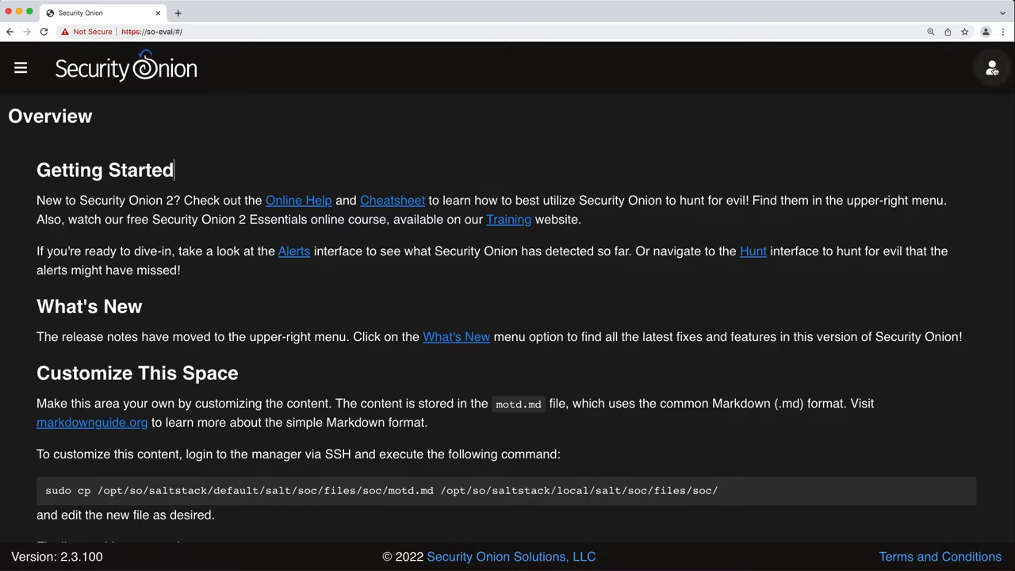
{"action": "left_click", "coordinate": [992, 67]}
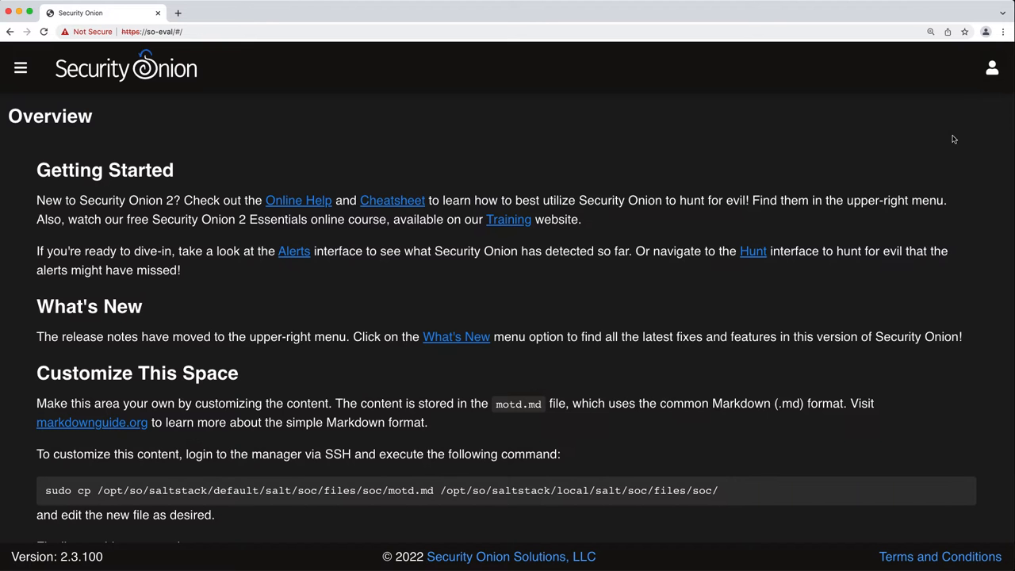
- From the user menu, bring up the online Help documentation and the Cheat Sheet PDF
{"action": "left_click", "coordinate": [992, 67]}
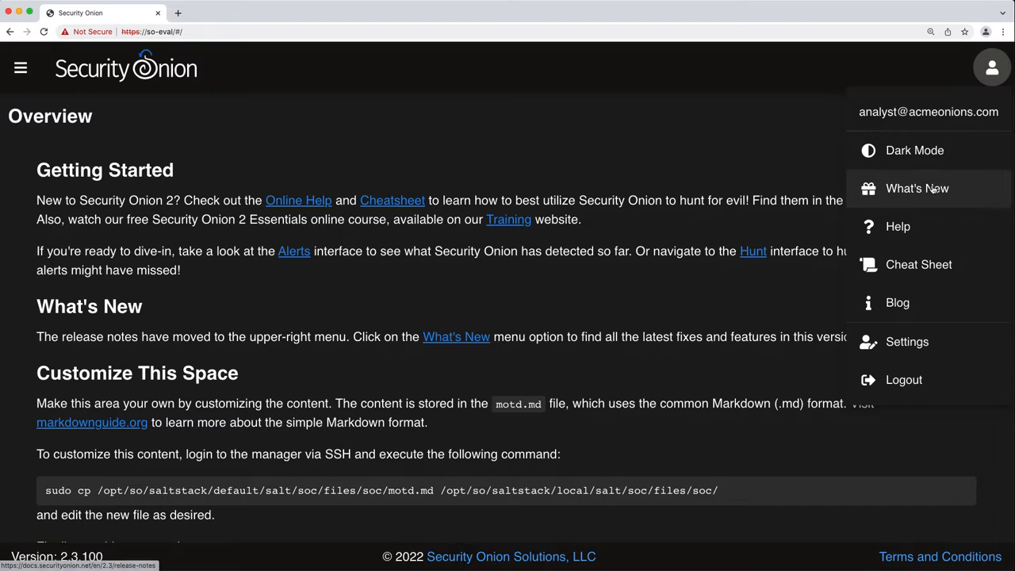
{"action": "mouse_move", "coordinate": [902, 226]}
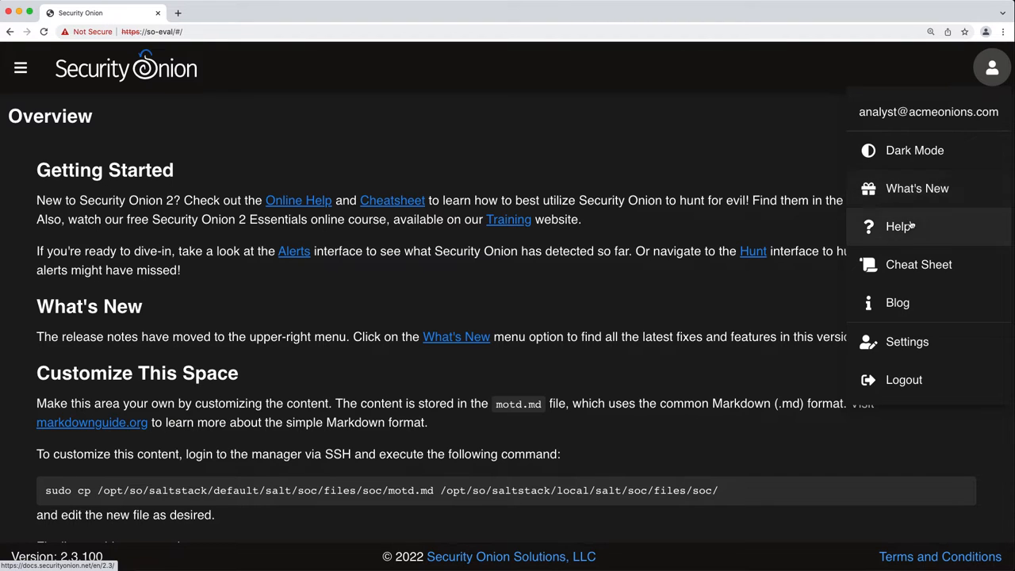
{"action": "left_click", "coordinate": [901, 226]}
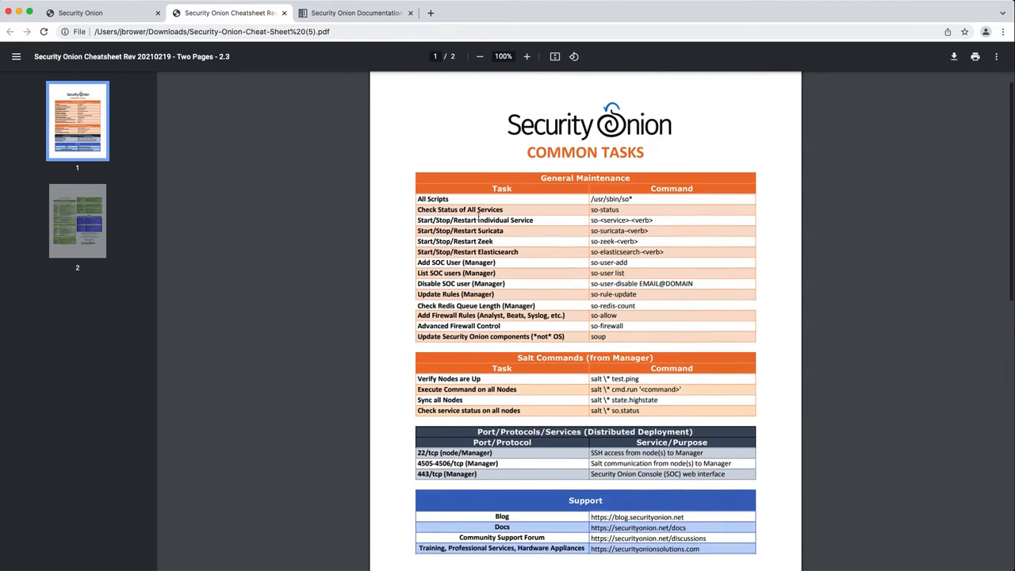
- Read both cheat sheet pages, then return to the Security Onion console tab
{"action": "scroll", "scroll_direction": "down", "scroll_amount": 3}
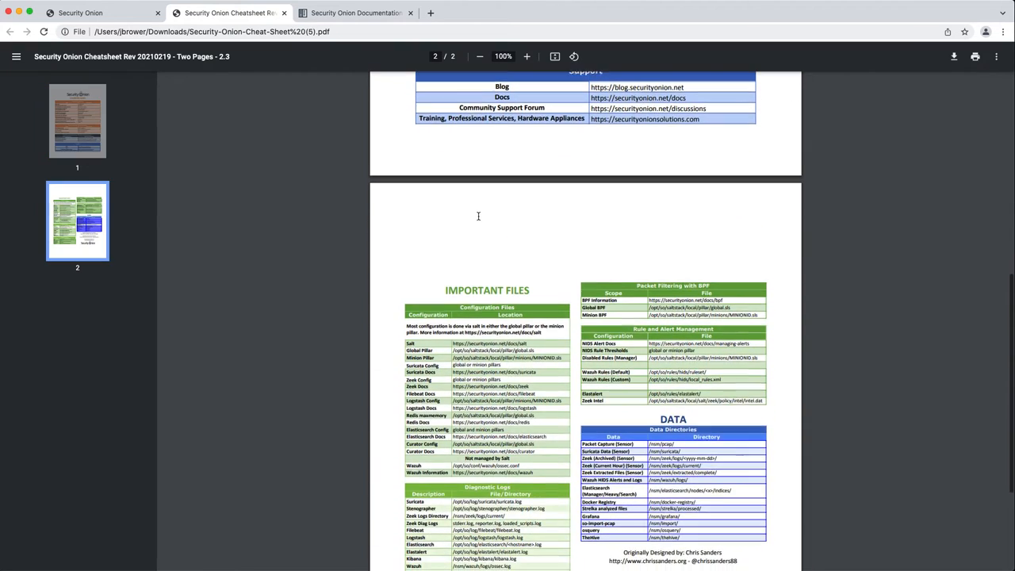
{"action": "scroll", "scroll_direction": "down", "scroll_amount": 3}
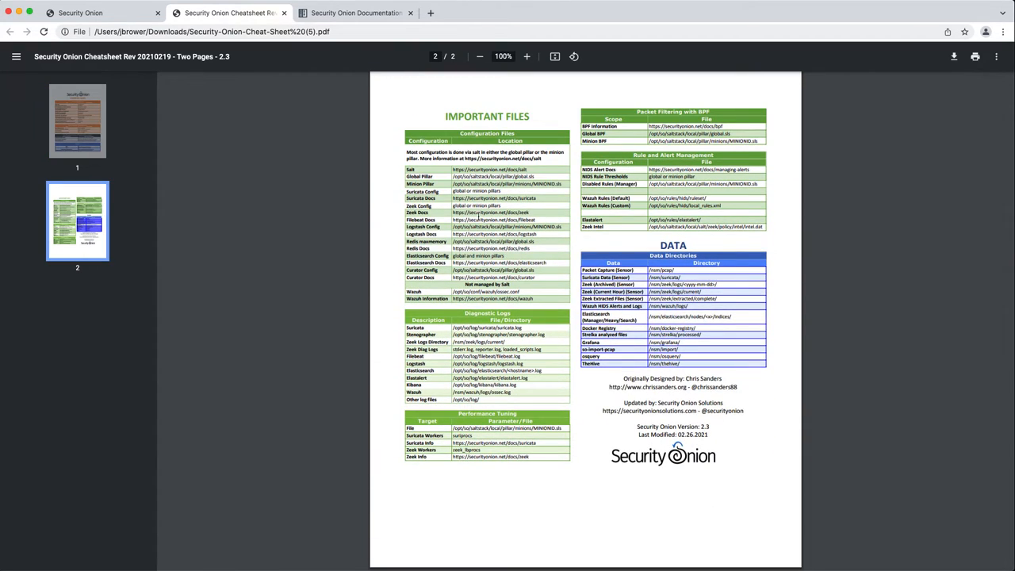
{"action": "left_click", "coordinate": [80, 13]}
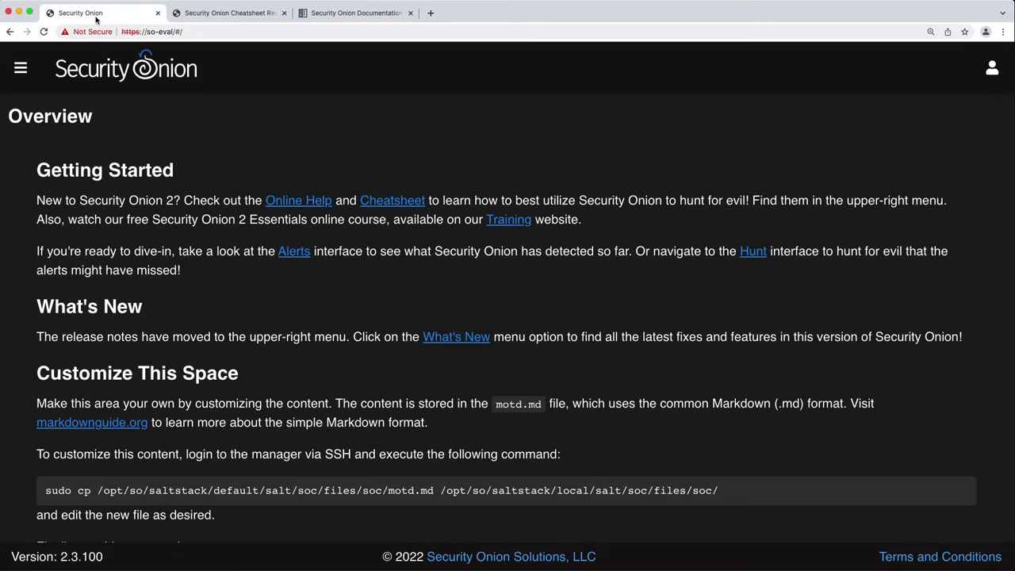
- Reduce browser zoom to reveal the left sidebar, then go to the Alerts page
{"action": "left_click", "coordinate": [992, 66]}
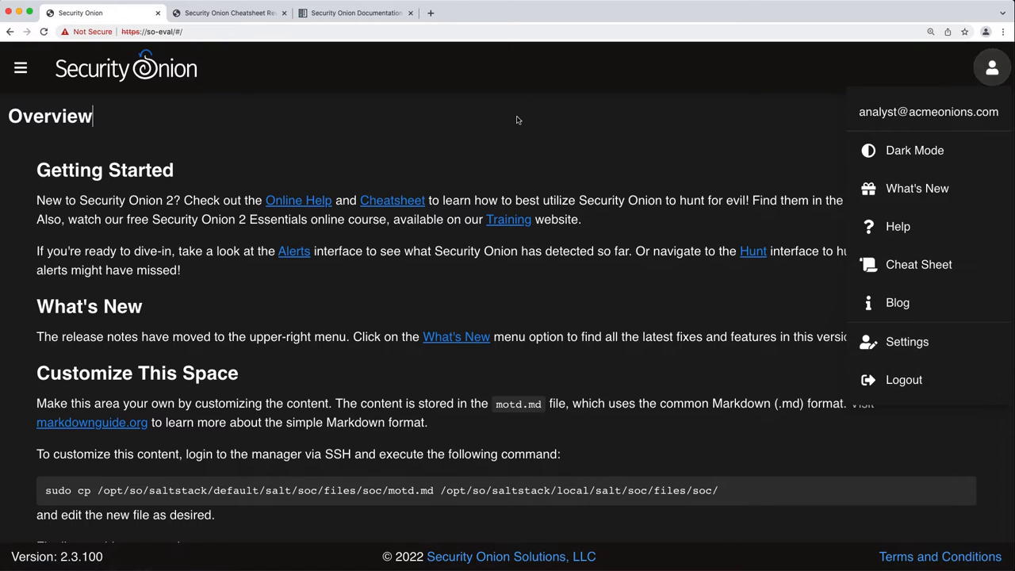
{"action": "left_click", "coordinate": [1002, 31]}
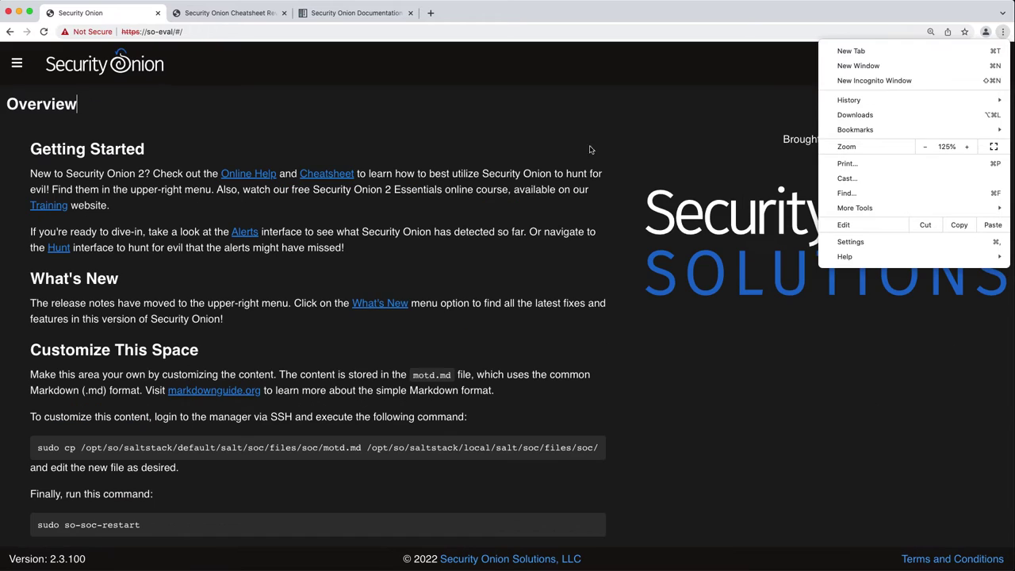
{"action": "left_click", "coordinate": [16, 64]}
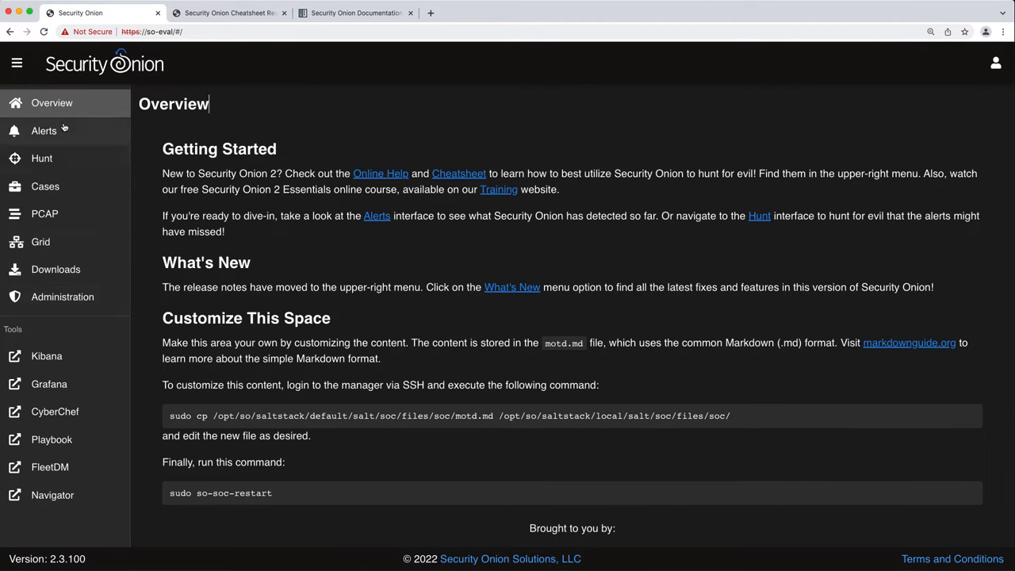
{"action": "mouse_move", "coordinate": [55, 270]}
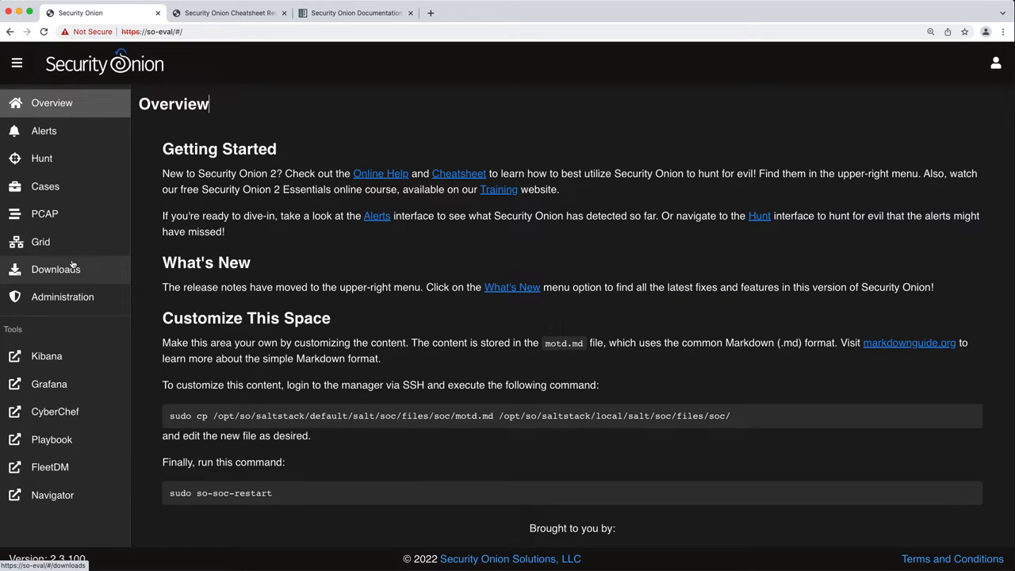
{"action": "mouse_move", "coordinate": [48, 384]}
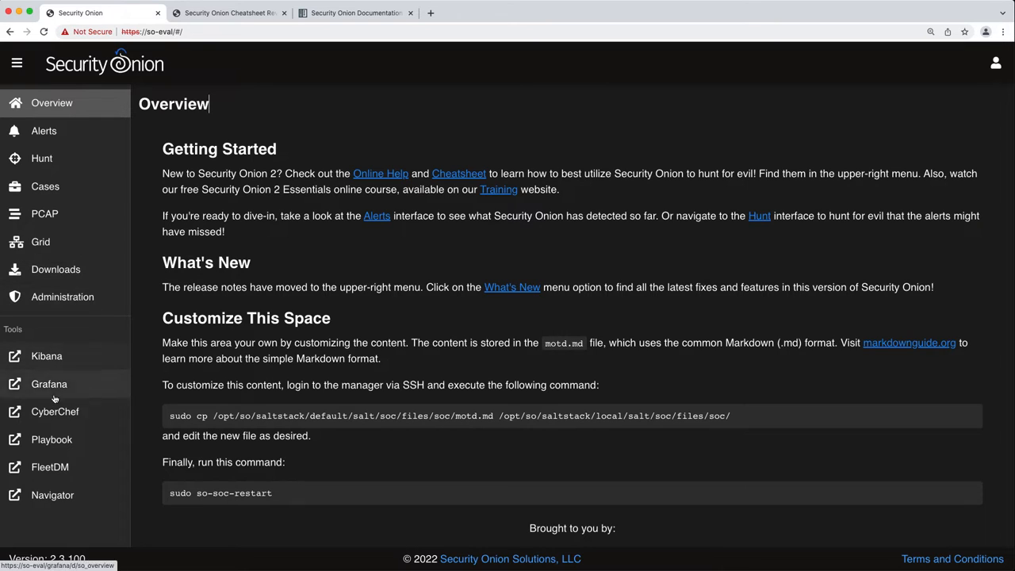
{"action": "mouse_move", "coordinate": [46, 355]}
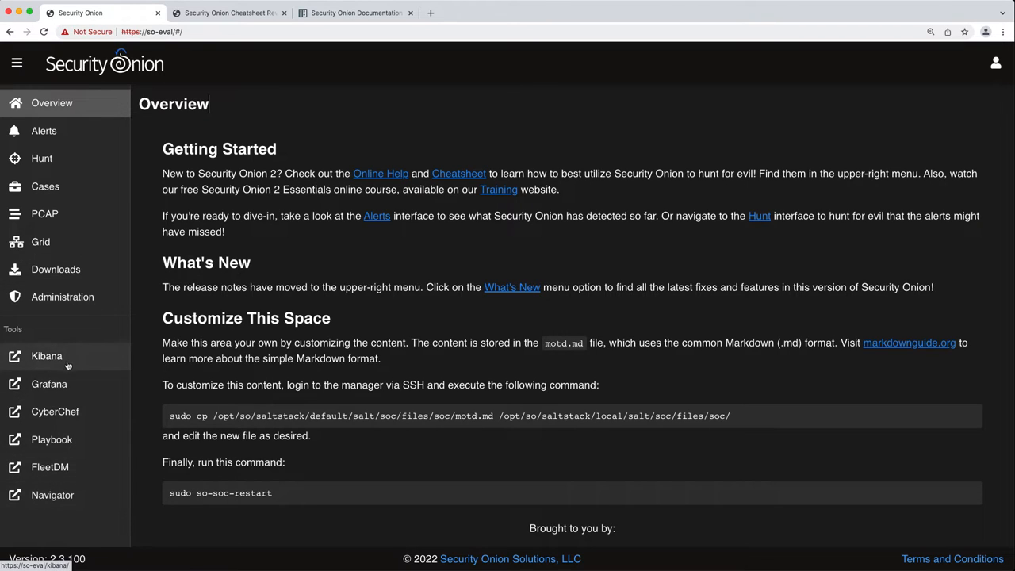
{"action": "mouse_move", "coordinate": [49, 383]}
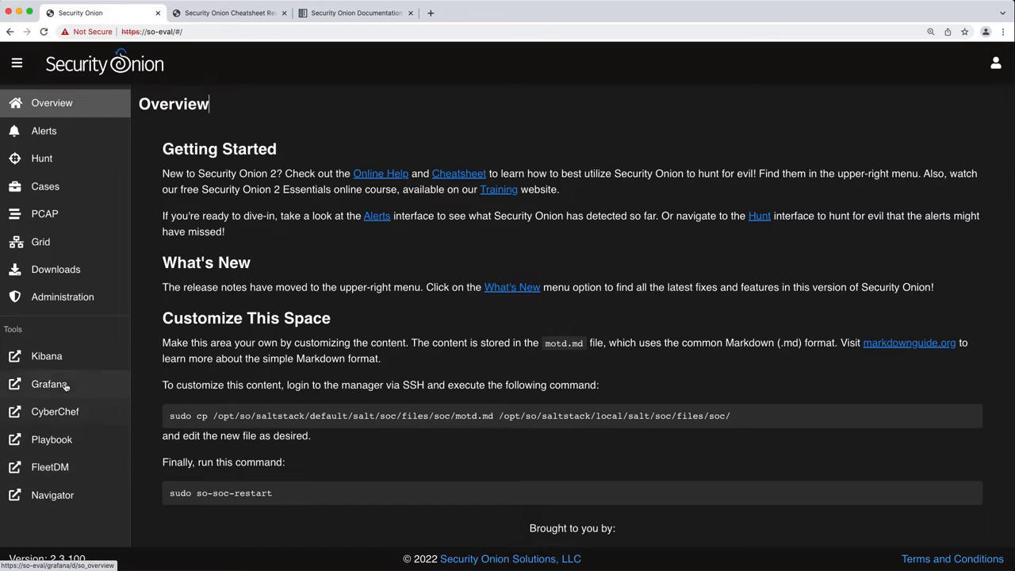
{"action": "mouse_move", "coordinate": [53, 411]}
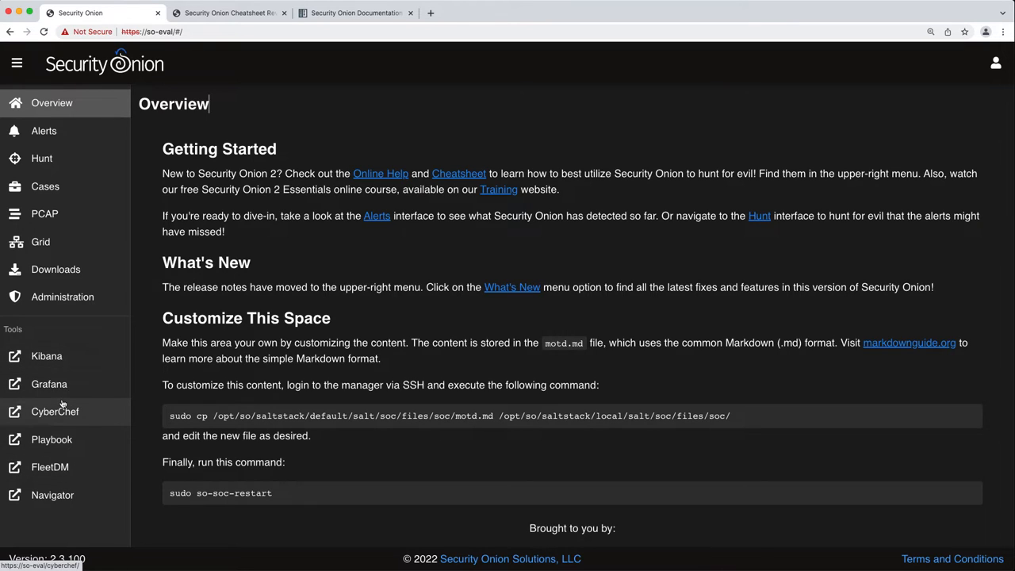
{"action": "mouse_move", "coordinate": [89, 153]}
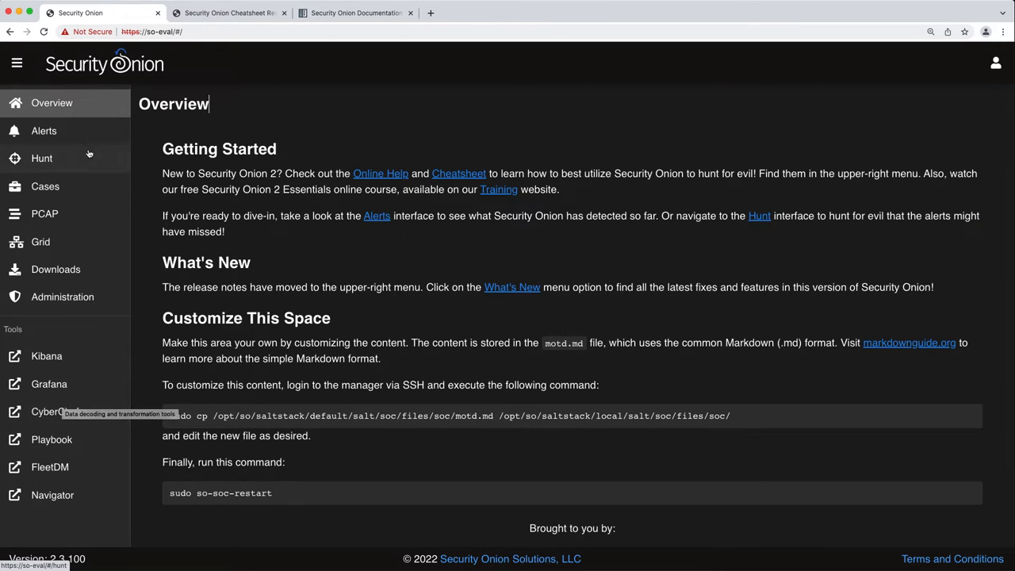
{"action": "left_click", "coordinate": [44, 130]}
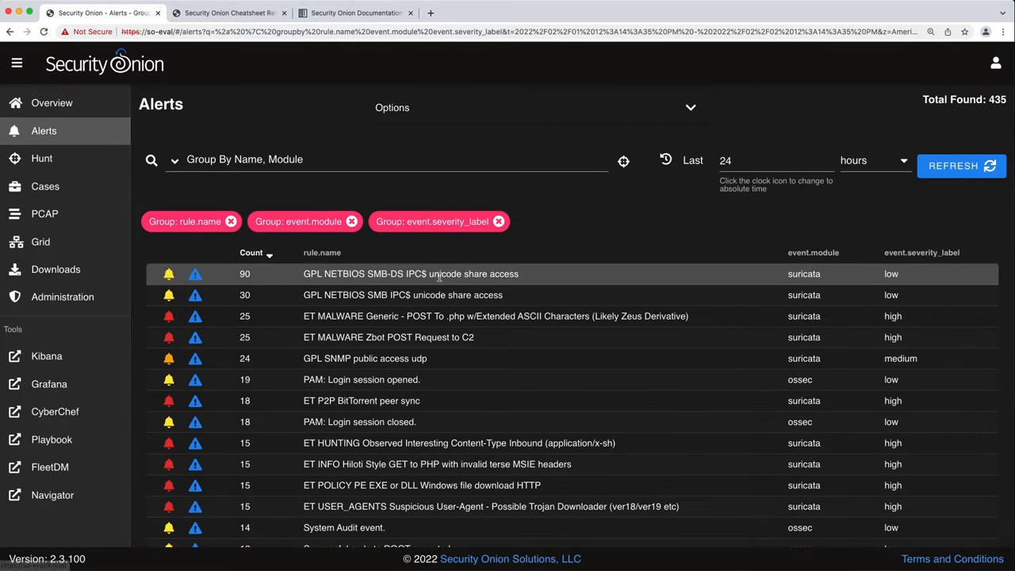
{"action": "mouse_move", "coordinate": [368, 316]}
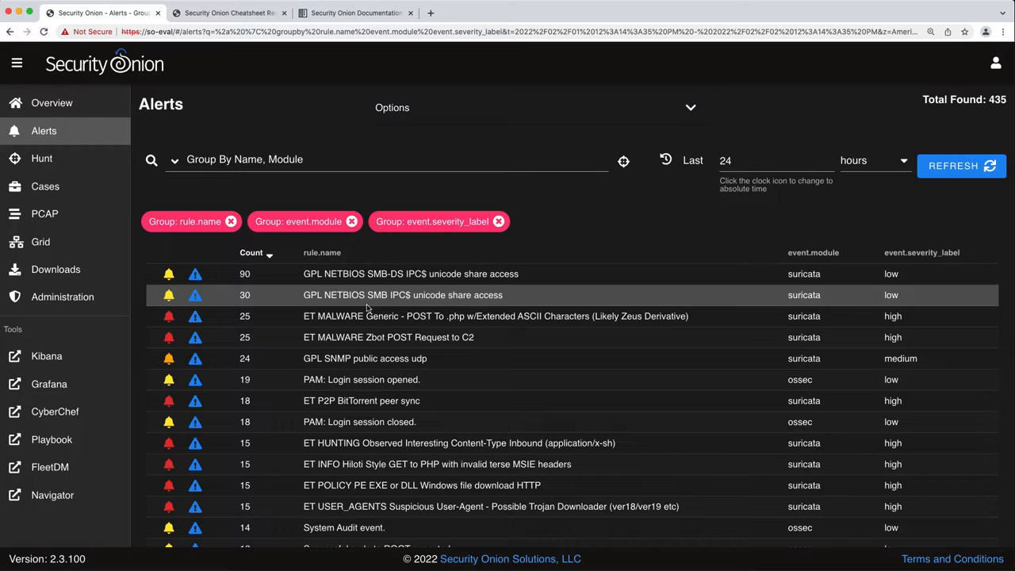
{"action": "mouse_move", "coordinate": [127, 200]}
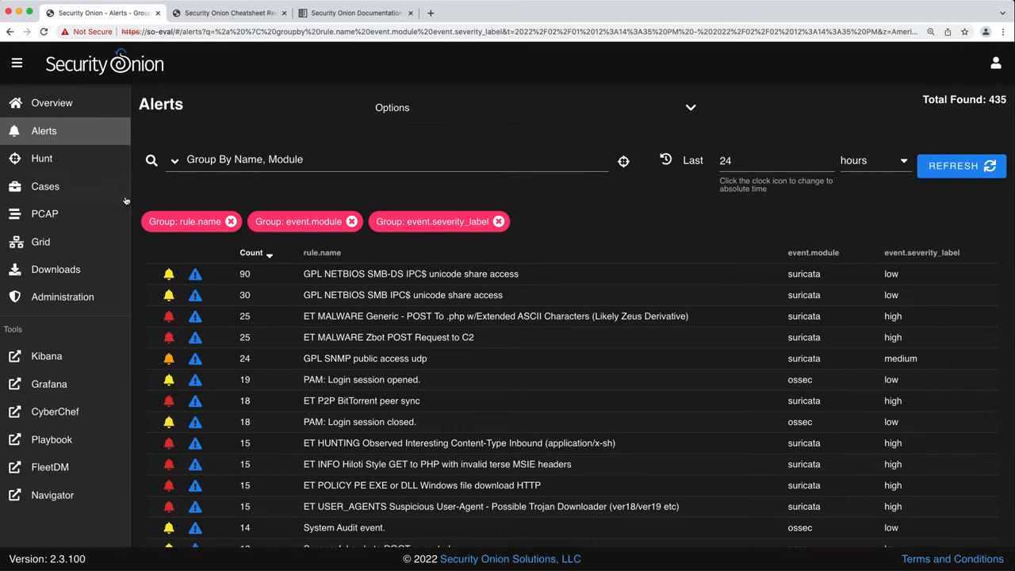
- Visit the Hunt page, then the Cases page listing the ET MALWARE Tibs/Harnig case
{"action": "left_click", "coordinate": [42, 159]}
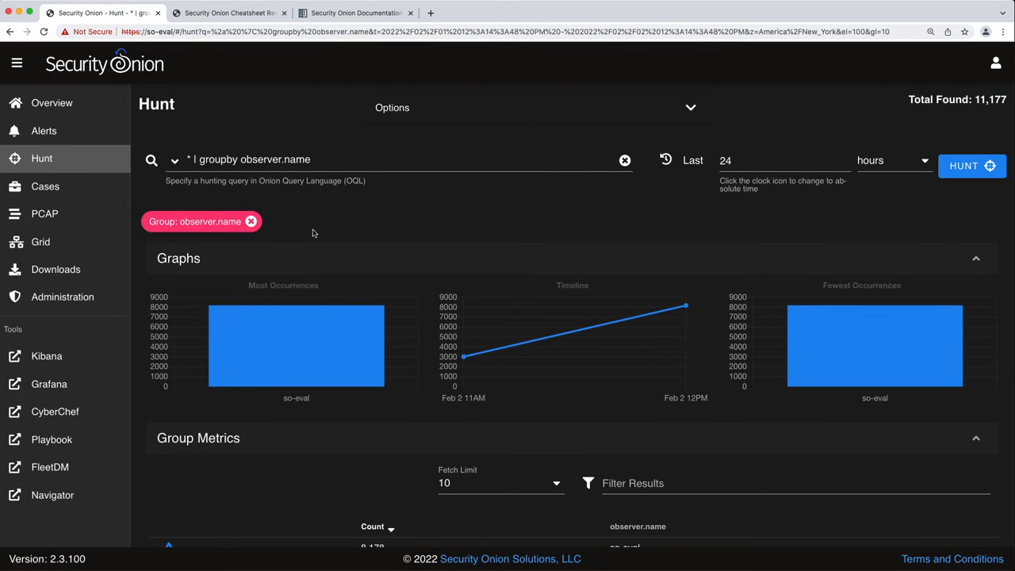
{"action": "scroll", "scroll_direction": "down", "scroll_amount": 3}
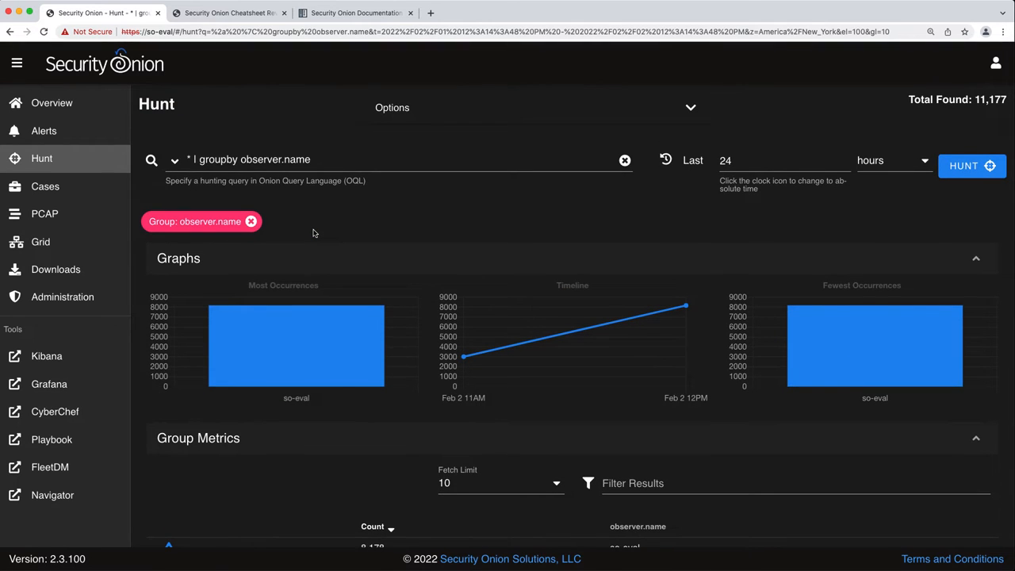
{"action": "mouse_move", "coordinate": [44, 188]}
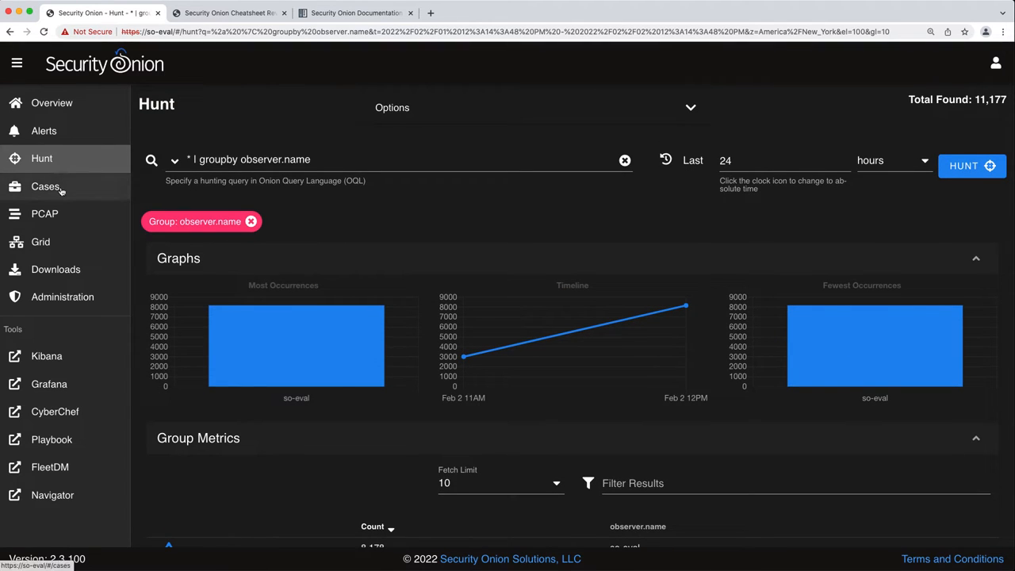
{"action": "left_click", "coordinate": [44, 187]}
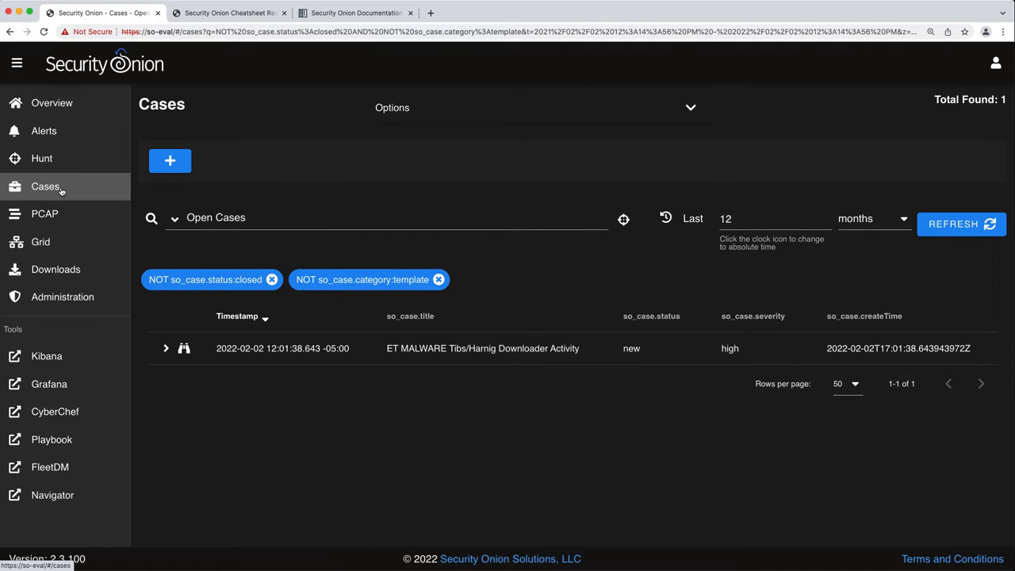
{"action": "mouse_move", "coordinate": [197, 379]}
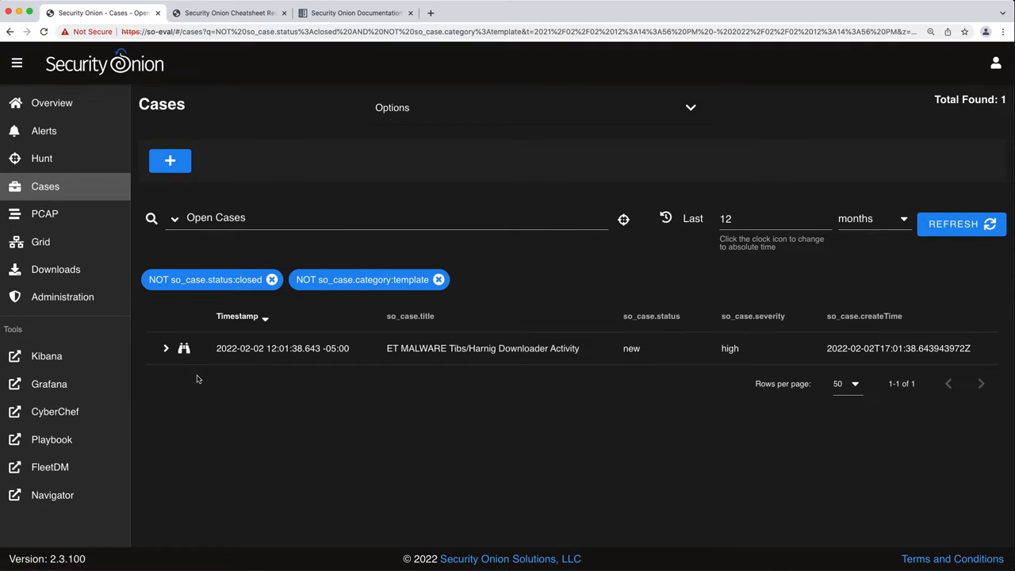
{"action": "mouse_move", "coordinate": [190, 378]}
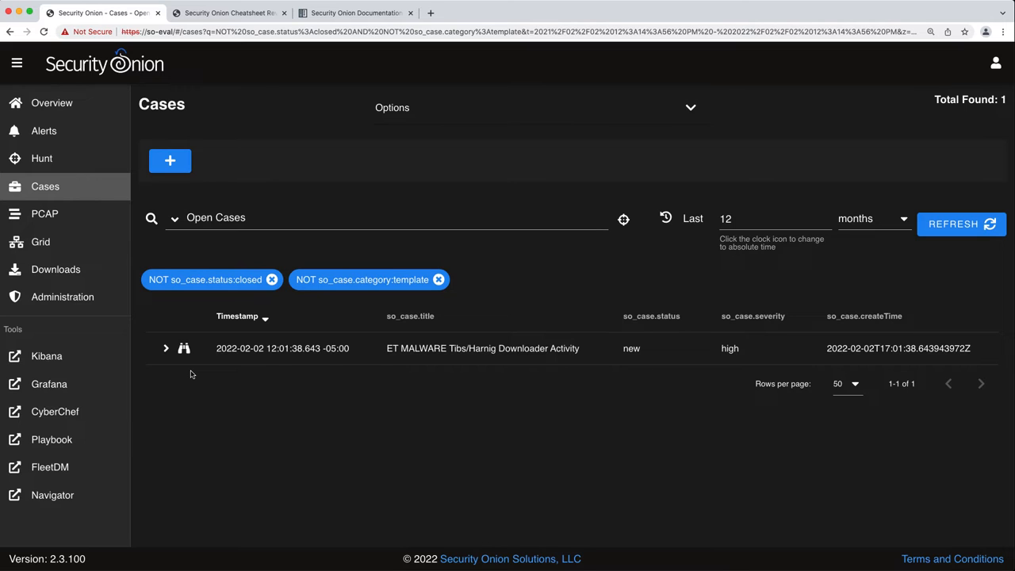
- Show PCAP job 1001 as a reassembled transcript of the acxerox.com HTTP exchange
{"action": "left_click", "coordinate": [45, 213]}
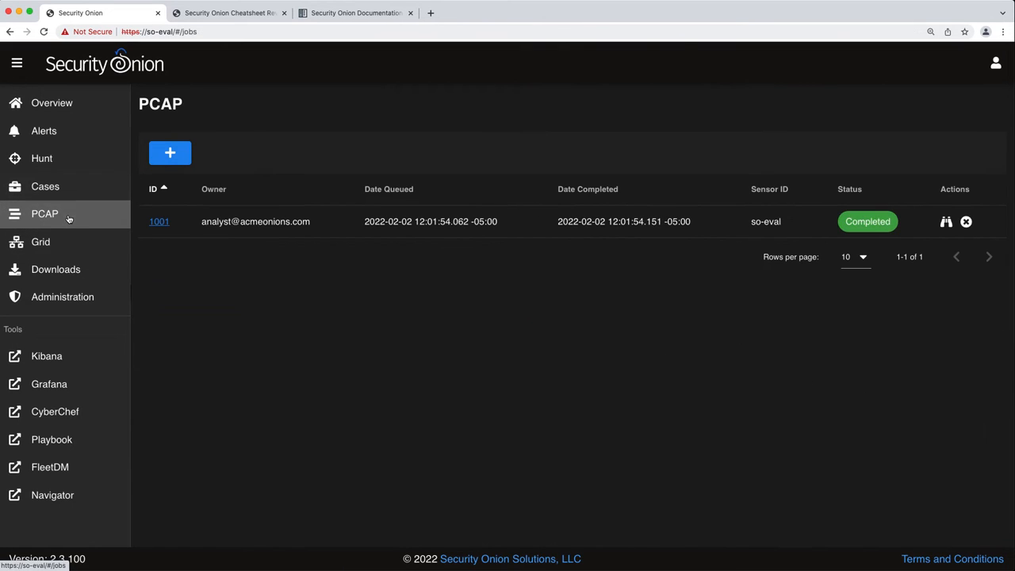
{"action": "mouse_move", "coordinate": [272, 225]}
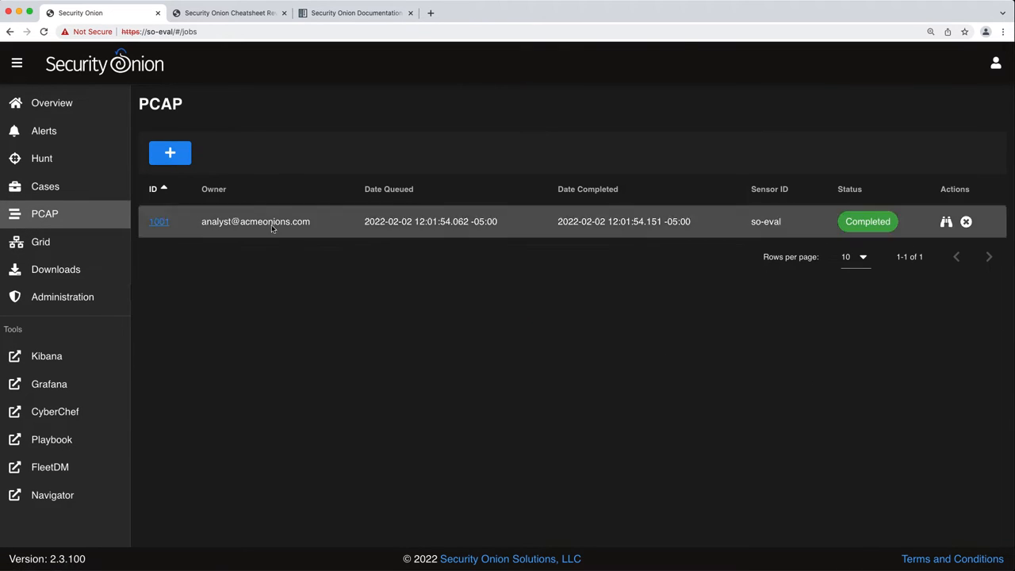
{"action": "left_click", "coordinate": [159, 222]}
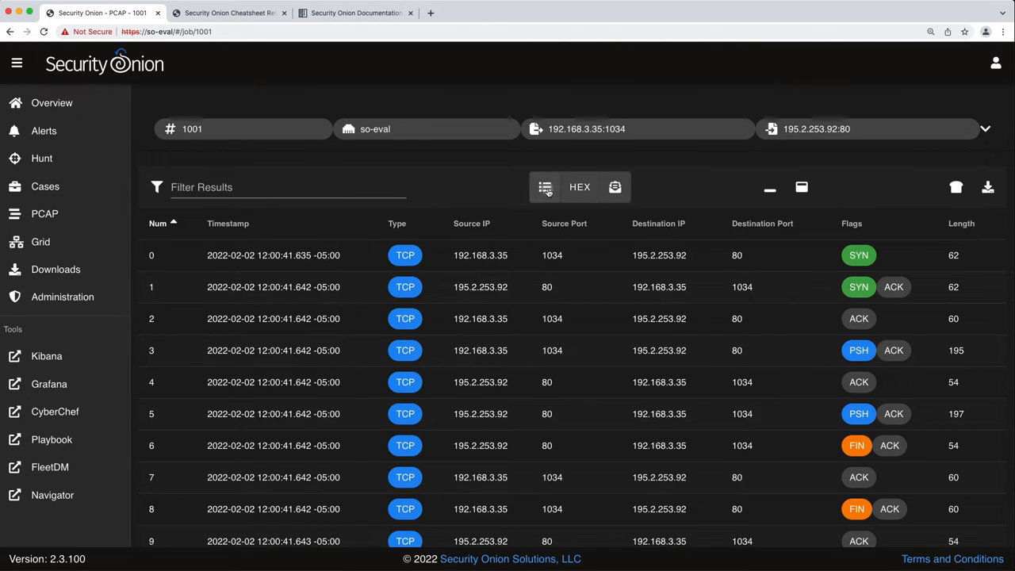
{"action": "left_click", "coordinate": [615, 188]}
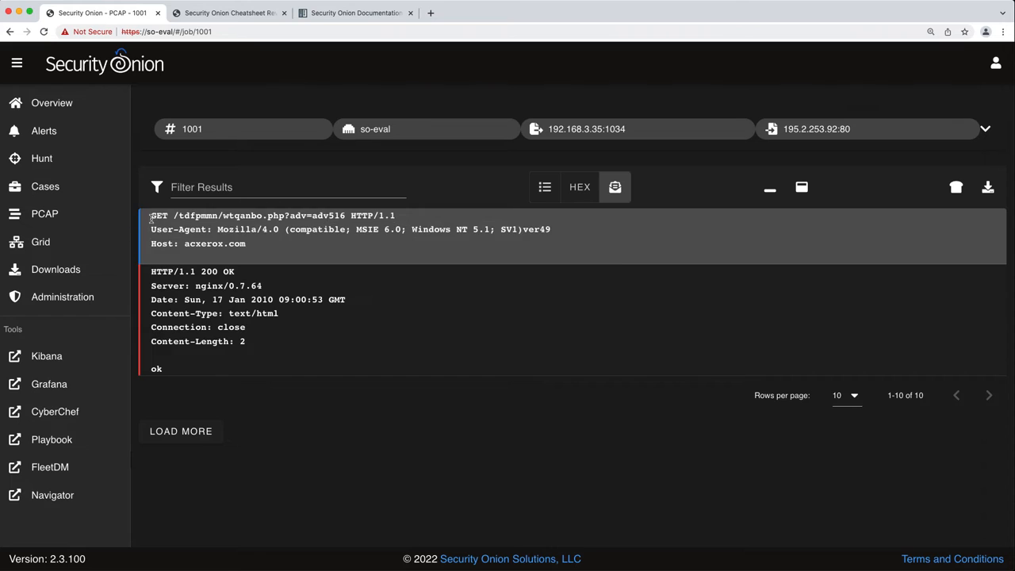
{"action": "mouse_move", "coordinate": [291, 254]}
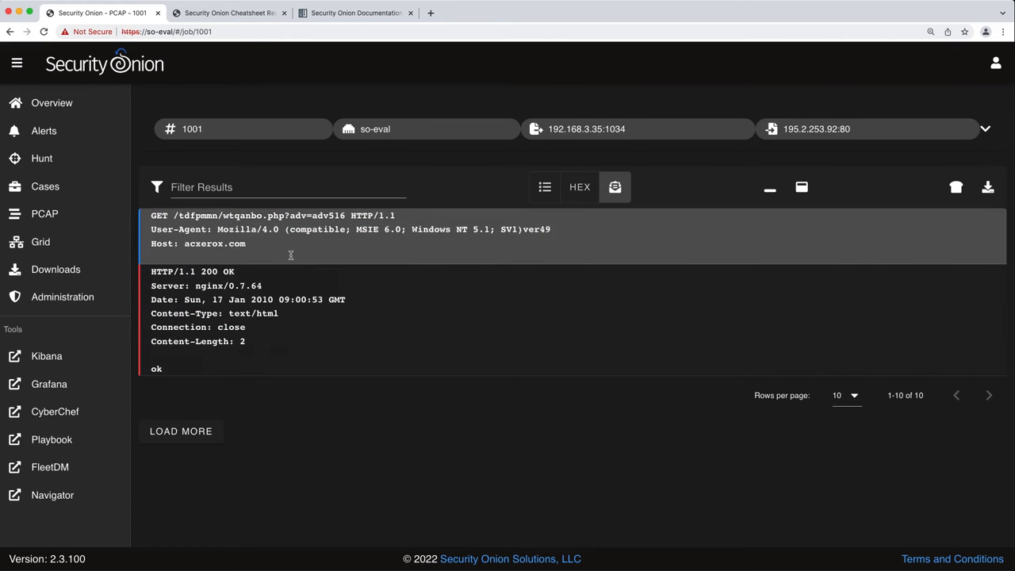
- Visit the Grid page, then the Downloads page down to the osquery packages section
{"action": "left_click", "coordinate": [39, 241]}
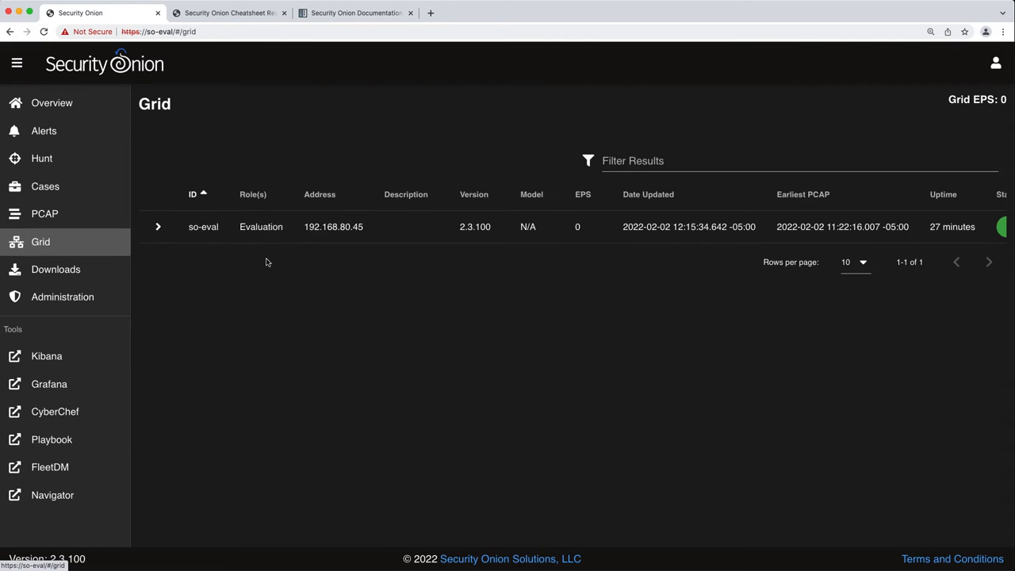
{"action": "mouse_move", "coordinate": [254, 257]}
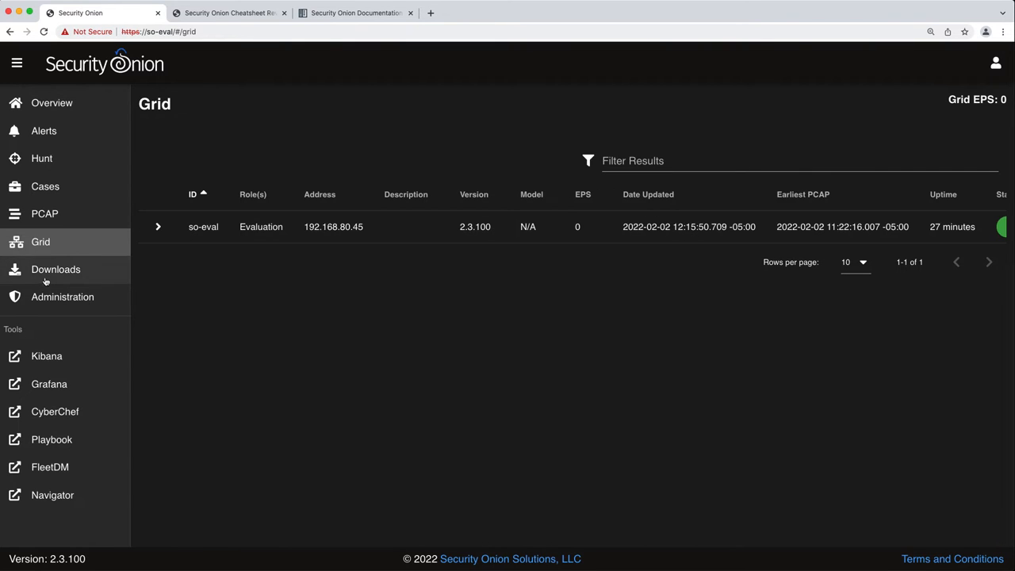
{"action": "left_click", "coordinate": [55, 270]}
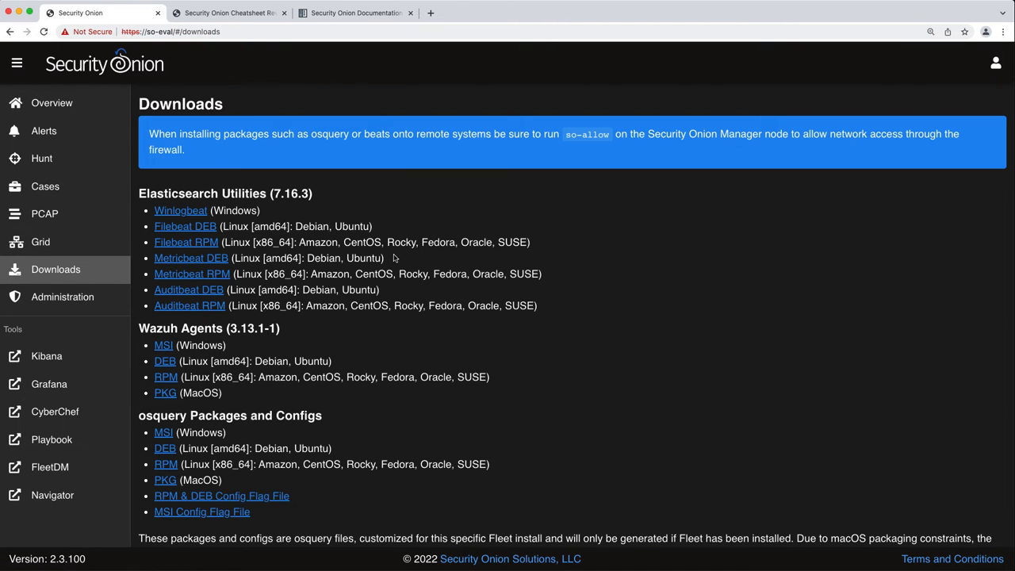
{"action": "mouse_move", "coordinate": [226, 205]}
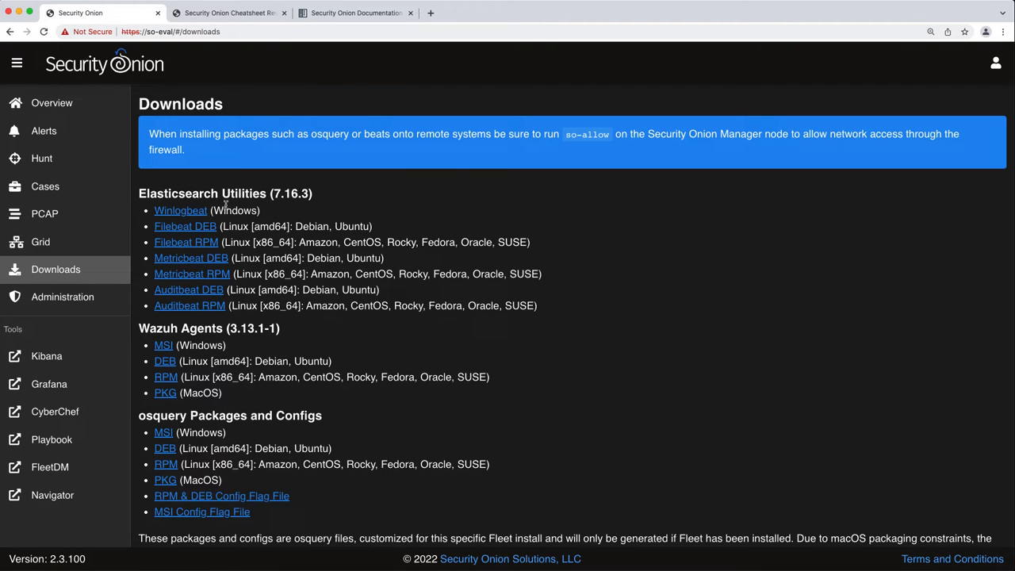
{"action": "double_click", "coordinate": [225, 193]}
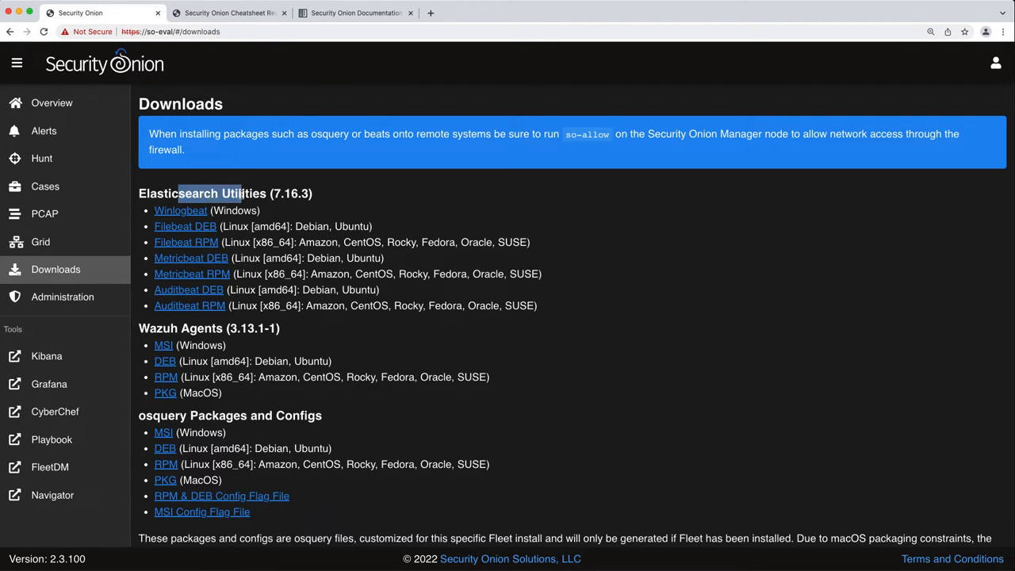
{"action": "scroll", "scroll_direction": "down", "scroll_amount": 3}
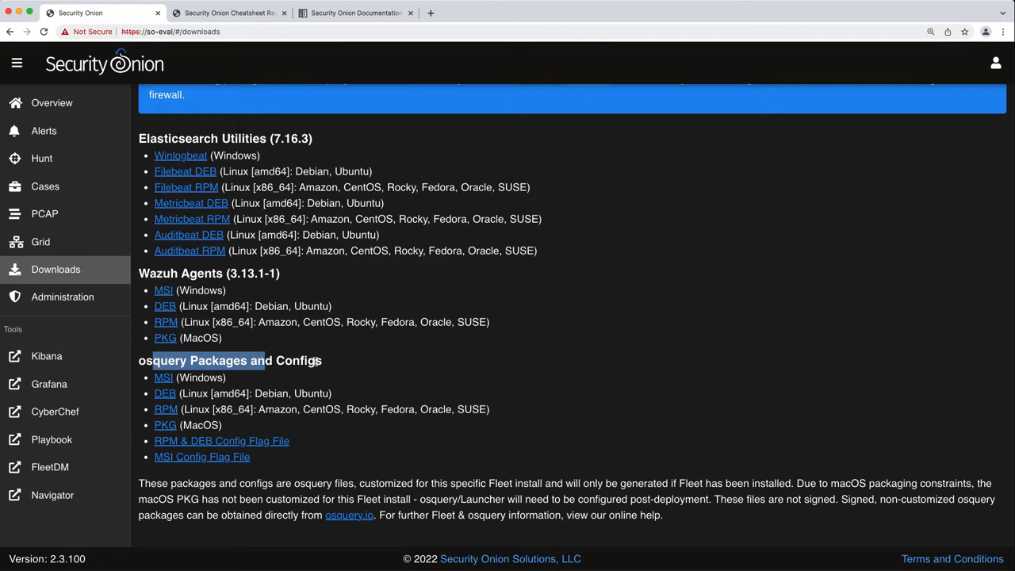
{"action": "mouse_move", "coordinate": [62, 296]}
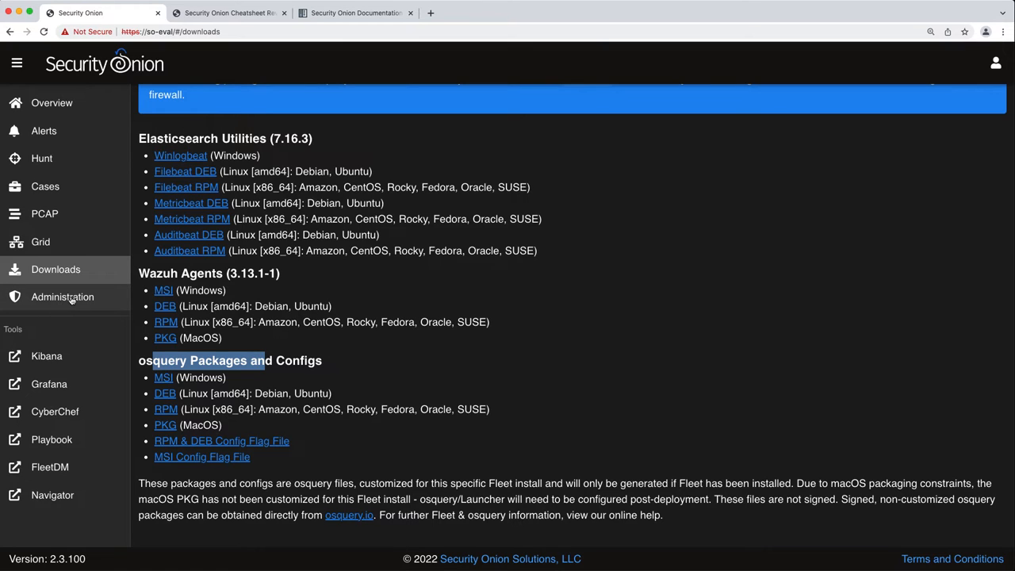
- View the Users list under Administration, then reach the Security tab of the personal User Settings
{"action": "left_click", "coordinate": [62, 296]}
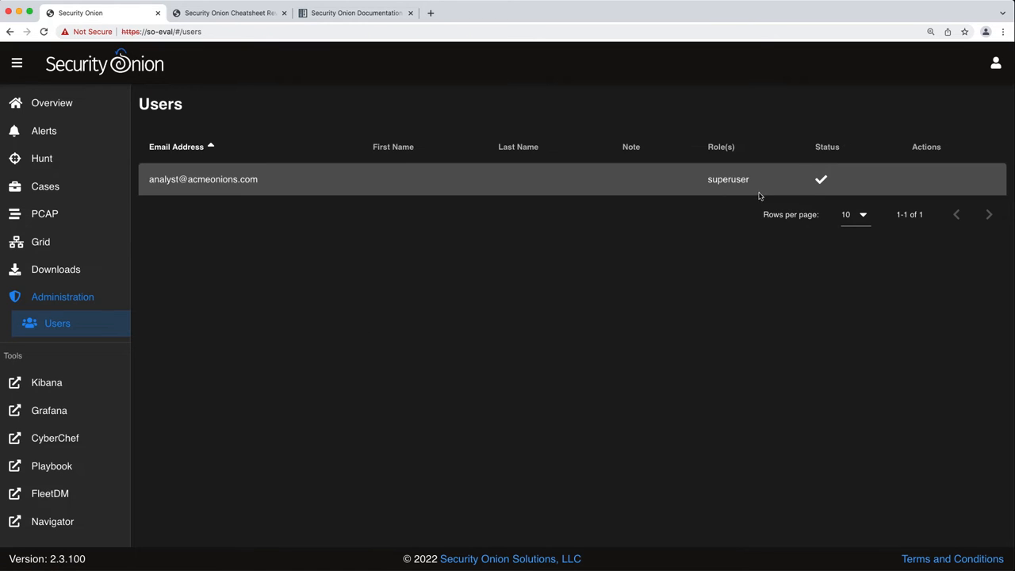
{"action": "left_click", "coordinate": [996, 63]}
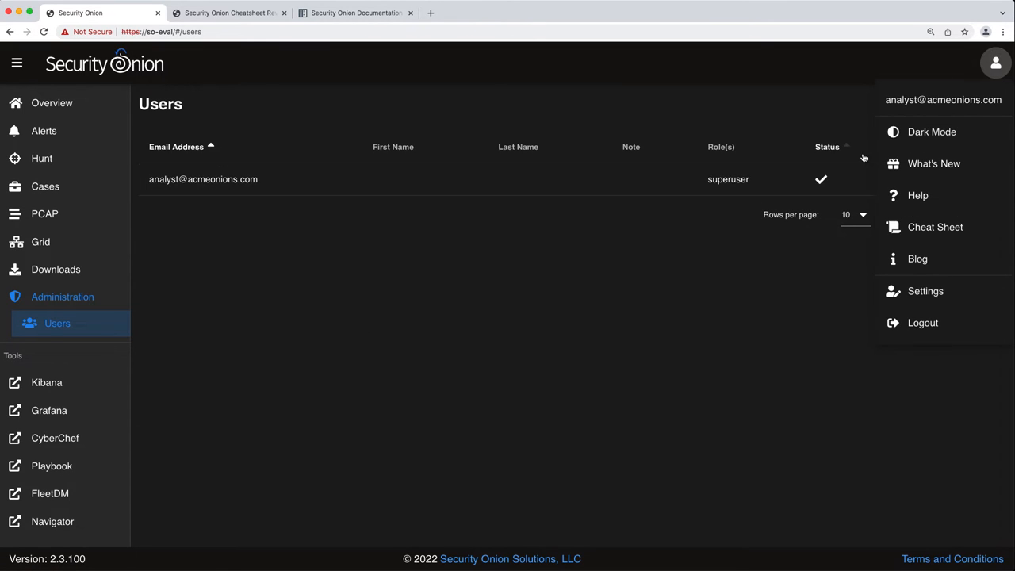
{"action": "left_click", "coordinate": [927, 292]}
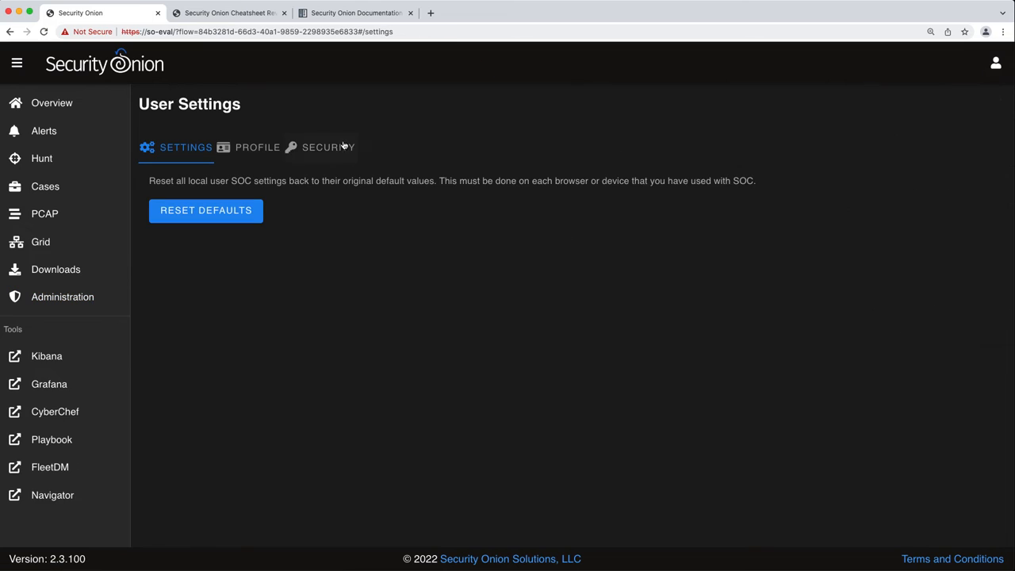
{"action": "left_click", "coordinate": [327, 146]}
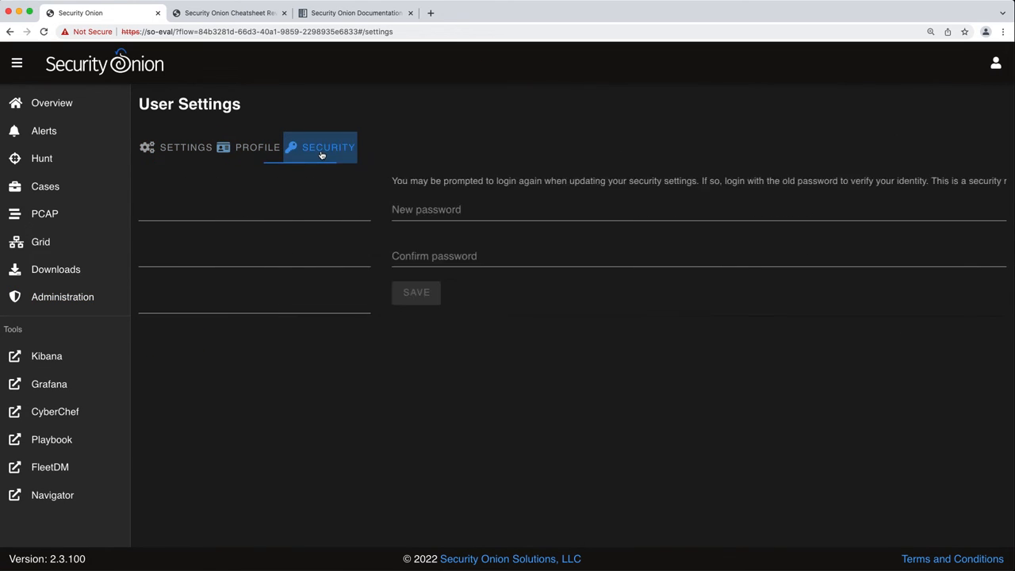
{"action": "left_click", "coordinate": [329, 146]}
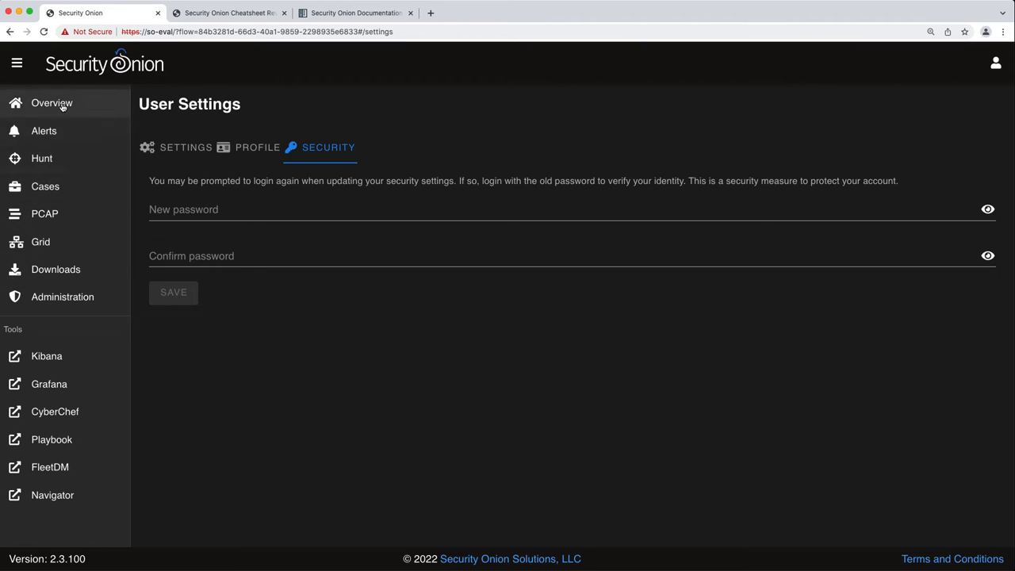
{"action": "mouse_move", "coordinate": [66, 338]}
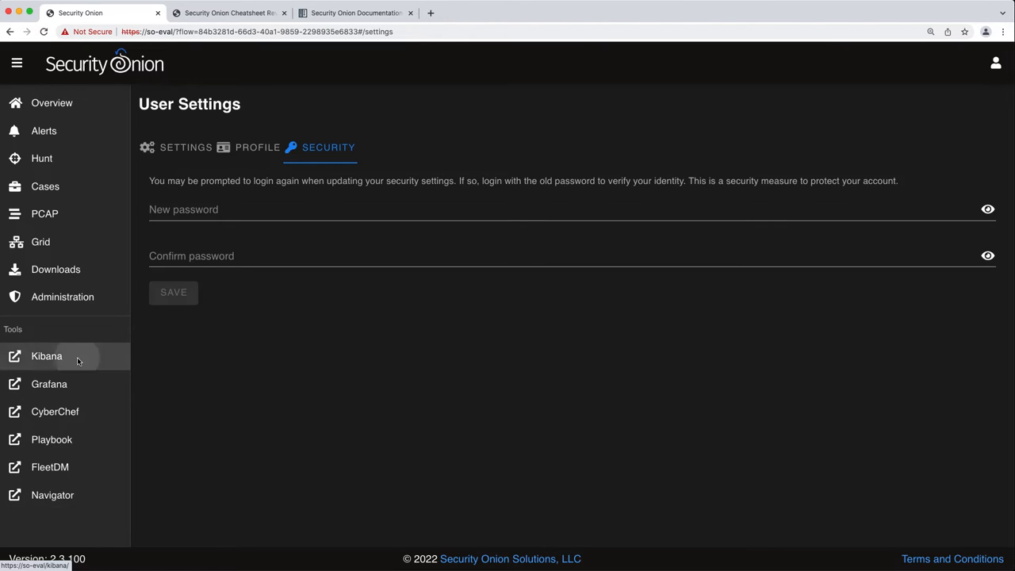
- Launch Kibana from Tools and log in to Elastic as analyst@acmeonions with the analyst password
{"action": "left_click", "coordinate": [47, 356]}
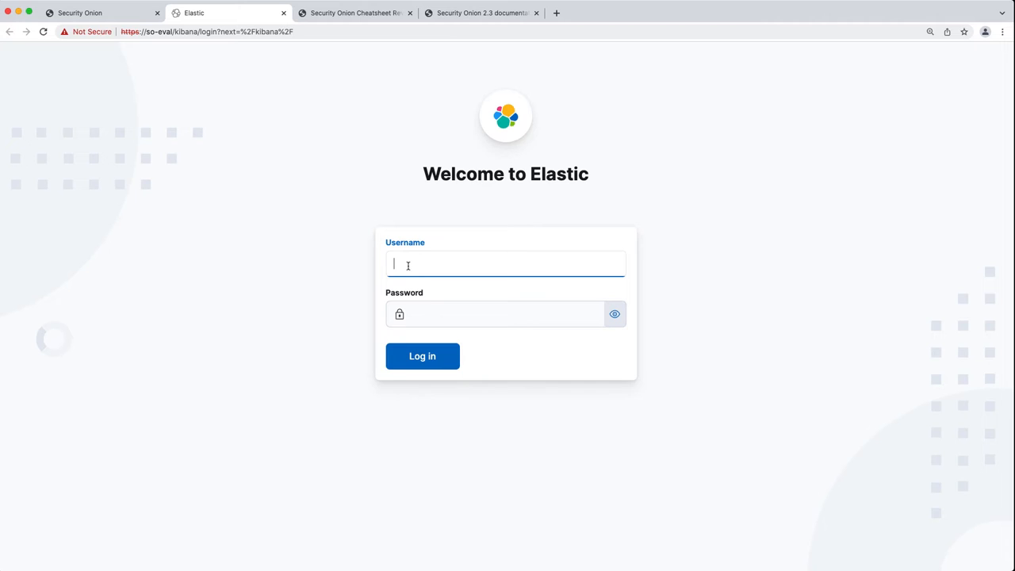
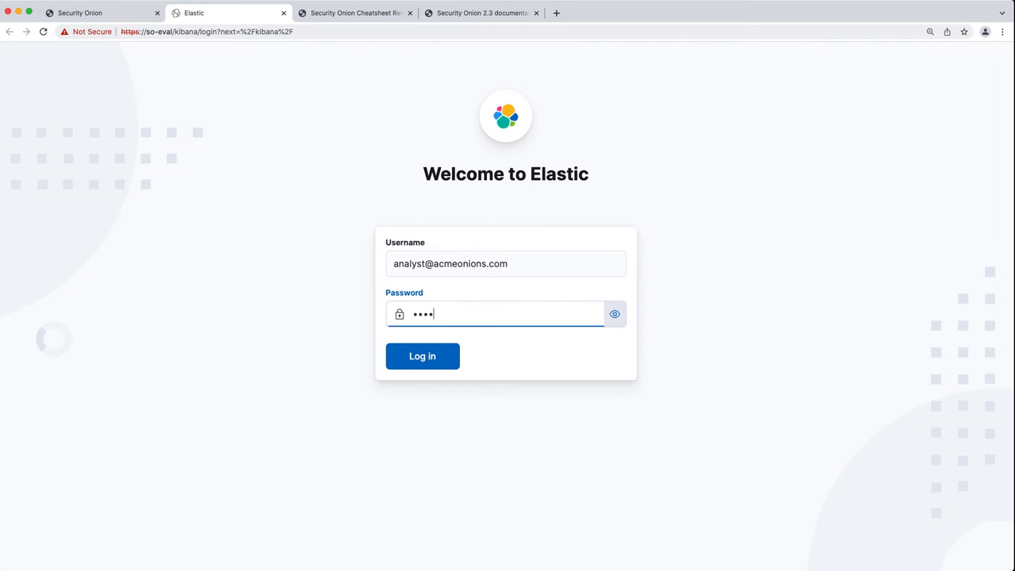
{"action": "left_click", "coordinate": [422, 355]}
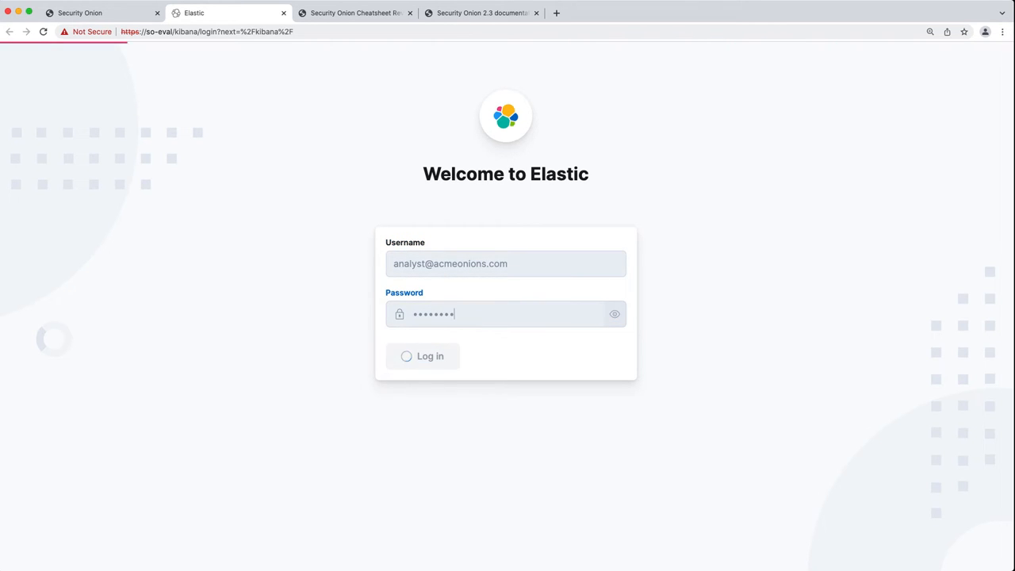
- Browse the Security Onion Home dashboard, view the Alert category Network dashboard, then return to the SOC Overview tab
{"action": "left_click", "coordinate": [430, 356]}
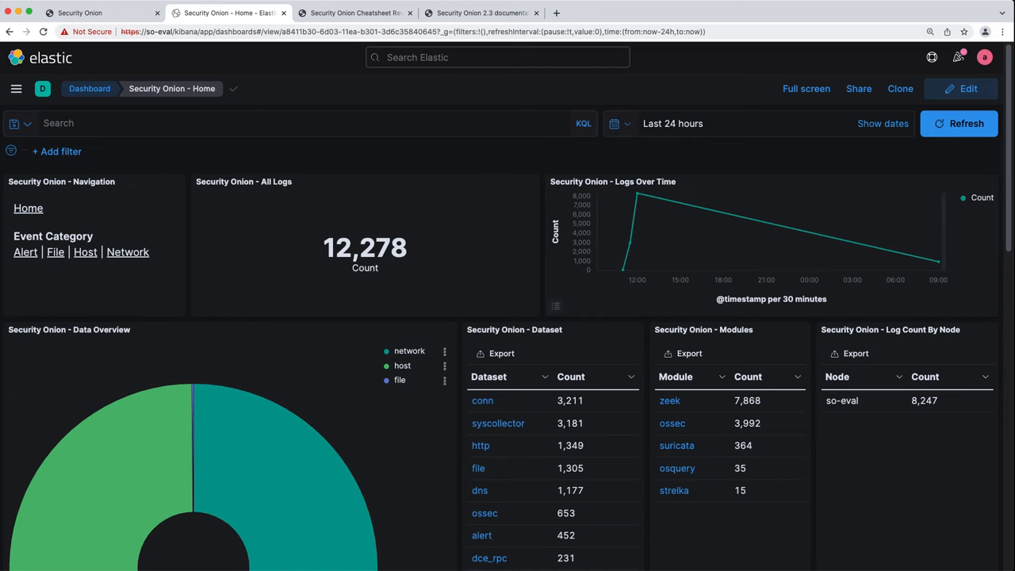
{"action": "scroll", "scroll_direction": "down", "scroll_amount": 3}
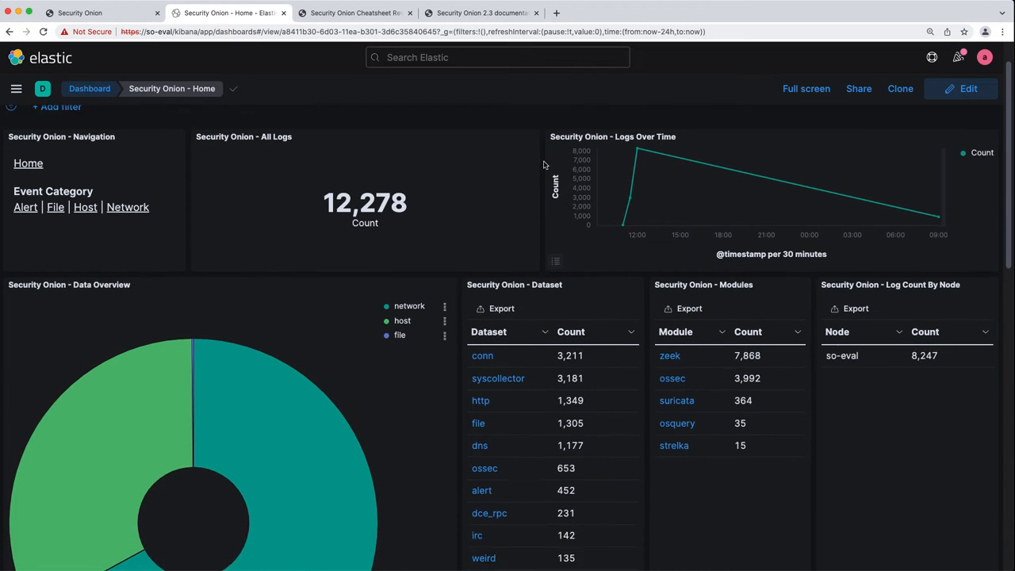
{"action": "scroll", "scroll_direction": "down", "scroll_amount": 3}
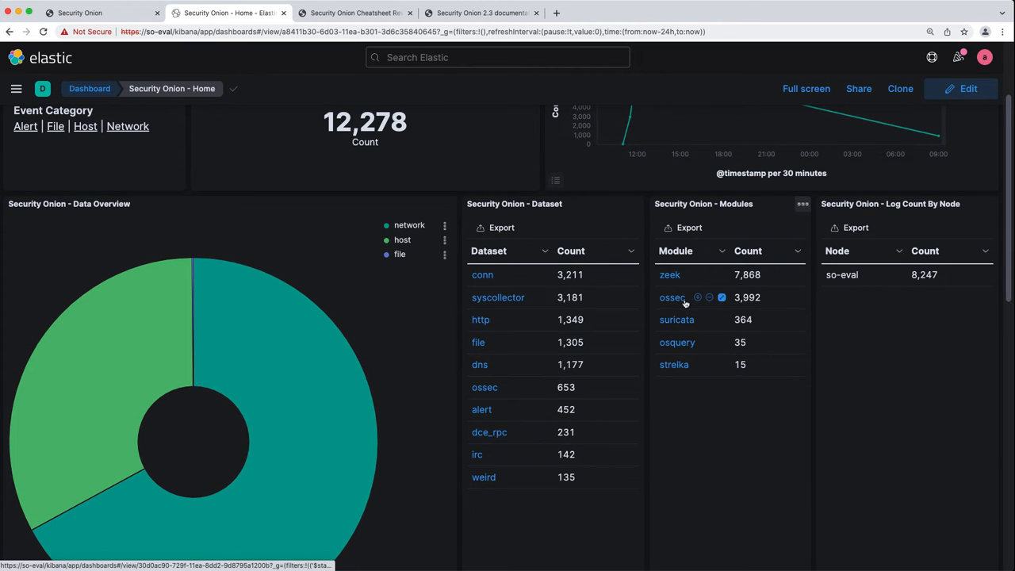
{"action": "mouse_move", "coordinate": [653, 352]}
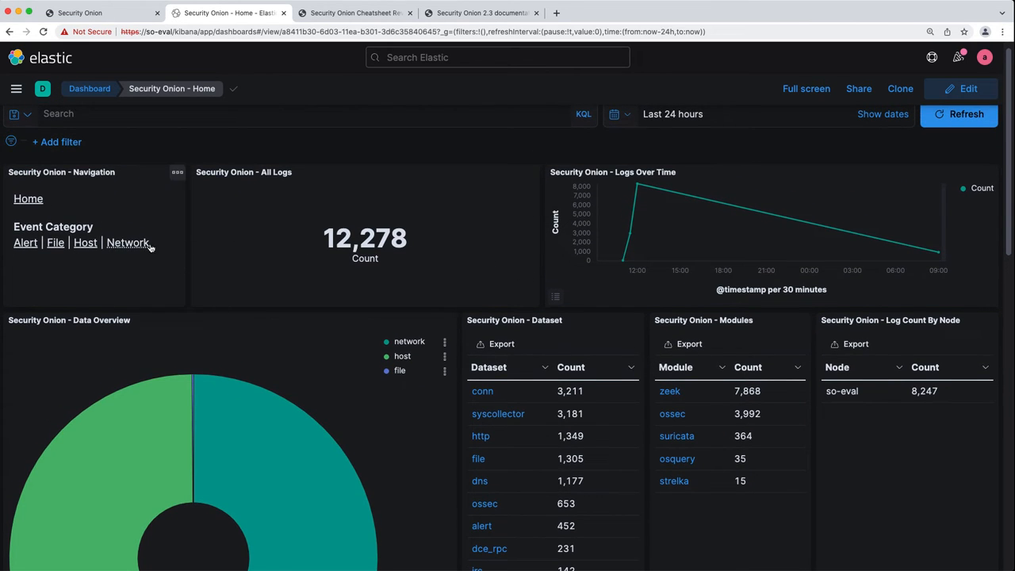
{"action": "mouse_move", "coordinate": [25, 243]}
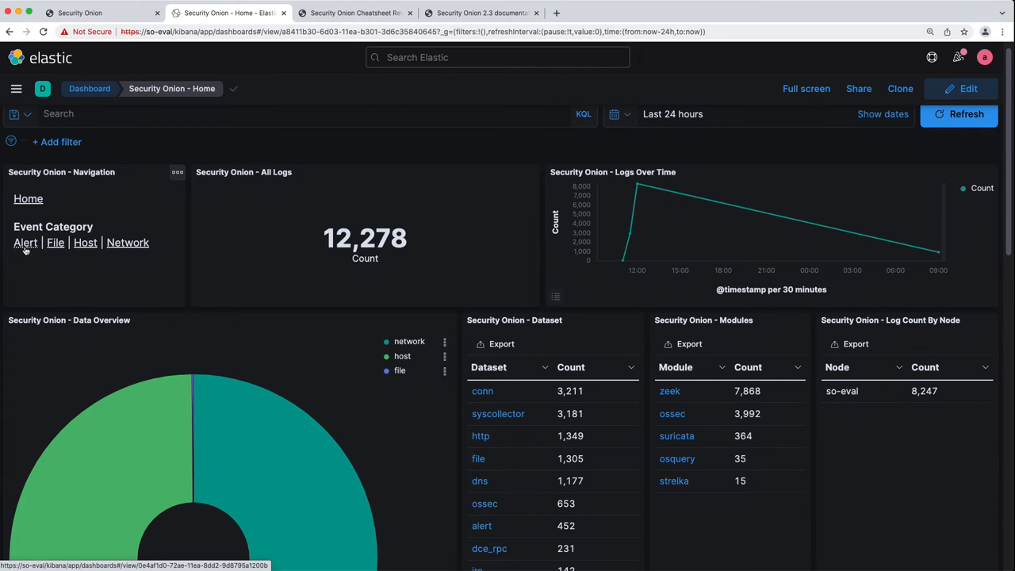
{"action": "mouse_move", "coordinate": [86, 254]}
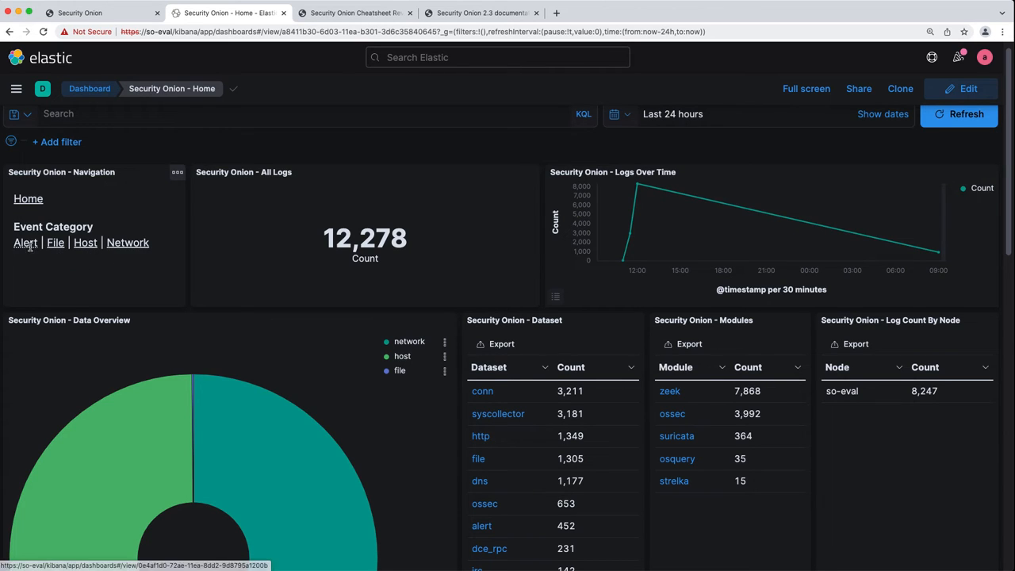
{"action": "left_click", "coordinate": [127, 241]}
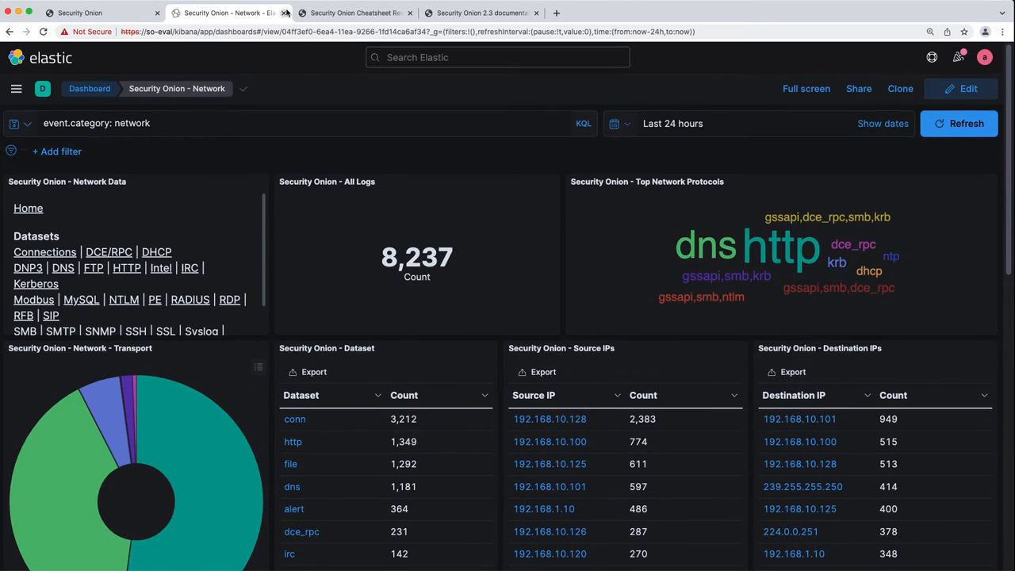
{"action": "left_click", "coordinate": [80, 13]}
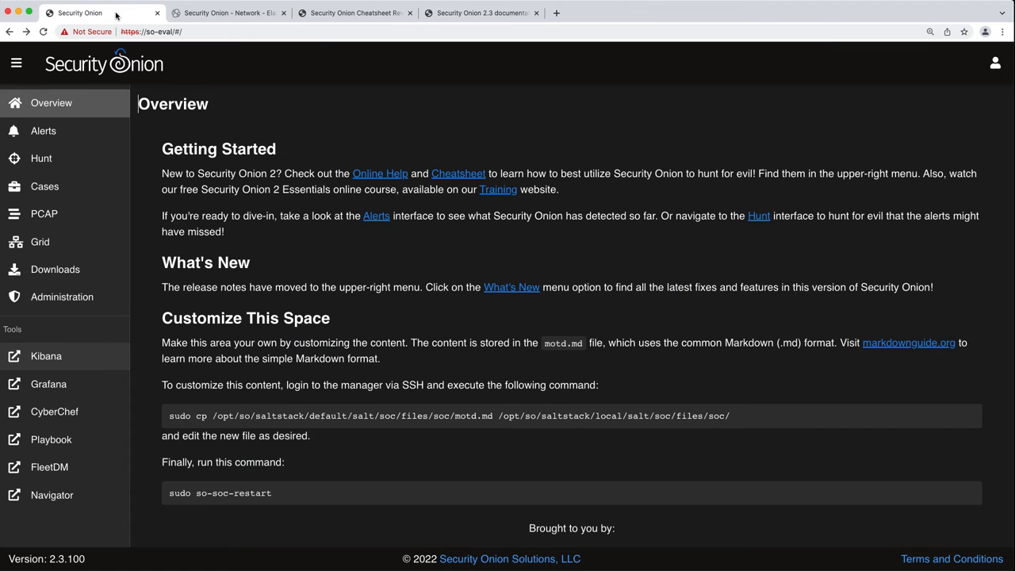
{"action": "mouse_move", "coordinate": [48, 384]}
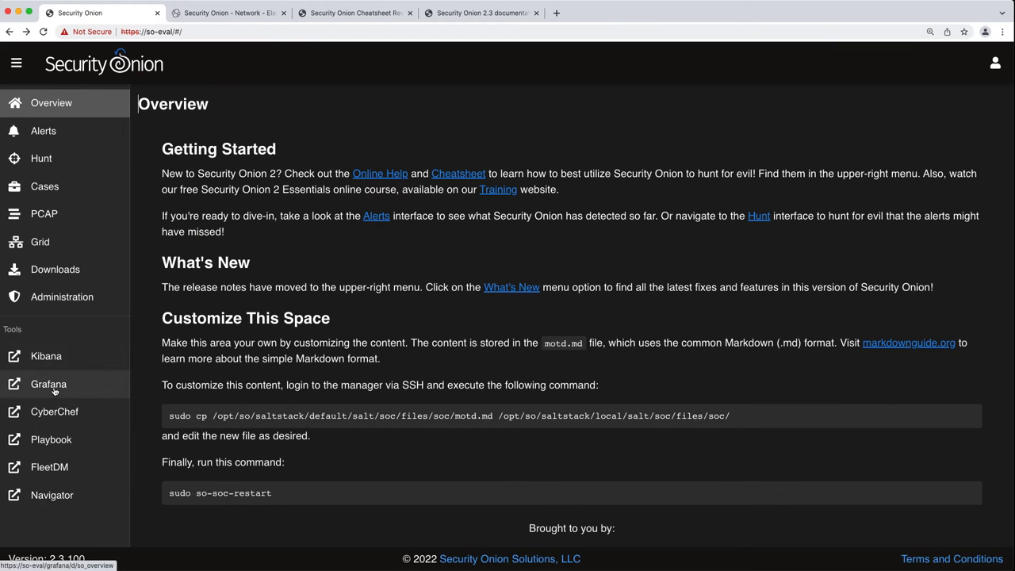
- Launch Grafana's Grid Overview dashboard and limit its time range to the last 30 minutes
{"action": "left_click", "coordinate": [48, 384]}
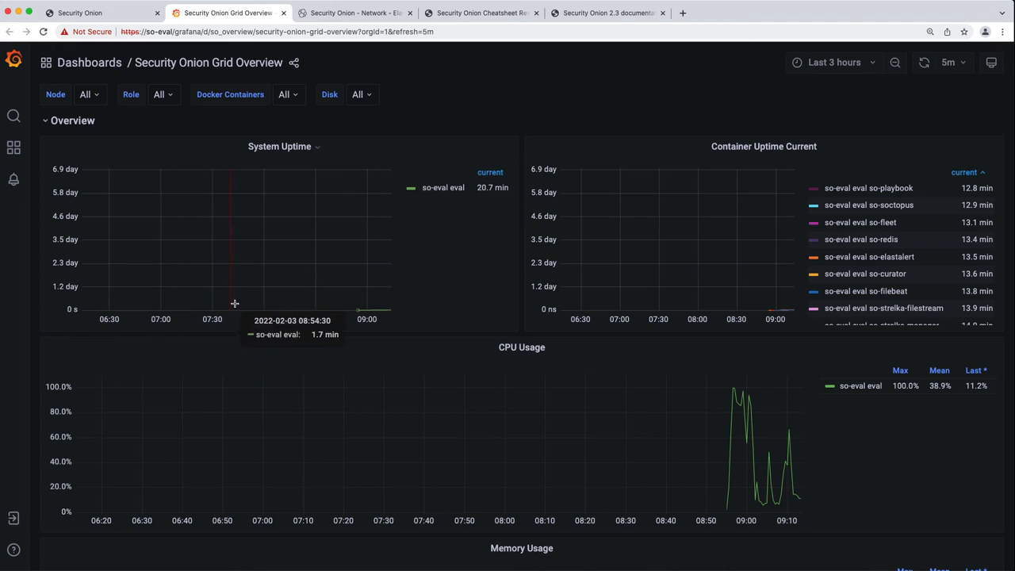
{"action": "mouse_move", "coordinate": [486, 89]}
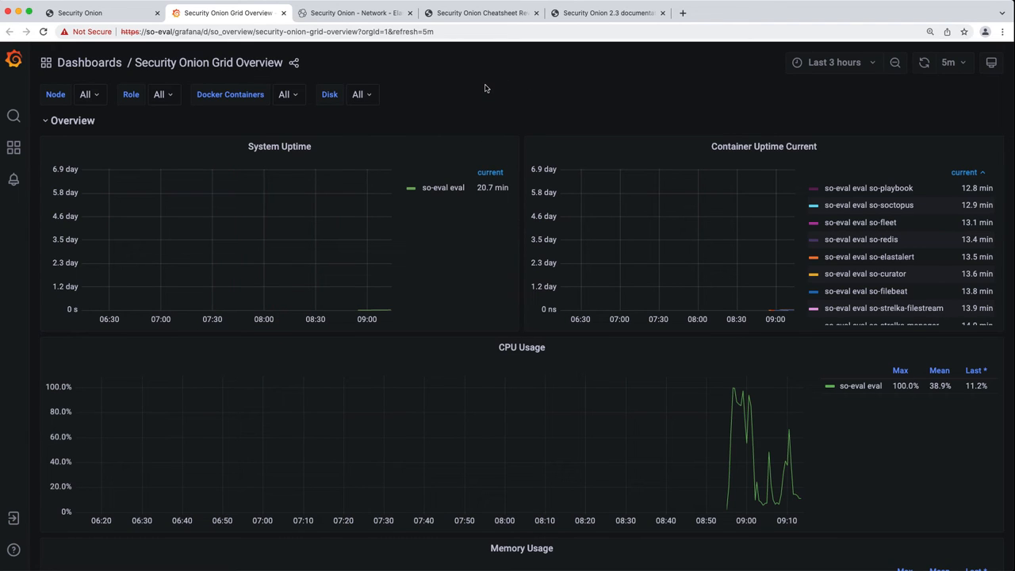
{"action": "left_click", "coordinate": [834, 62]}
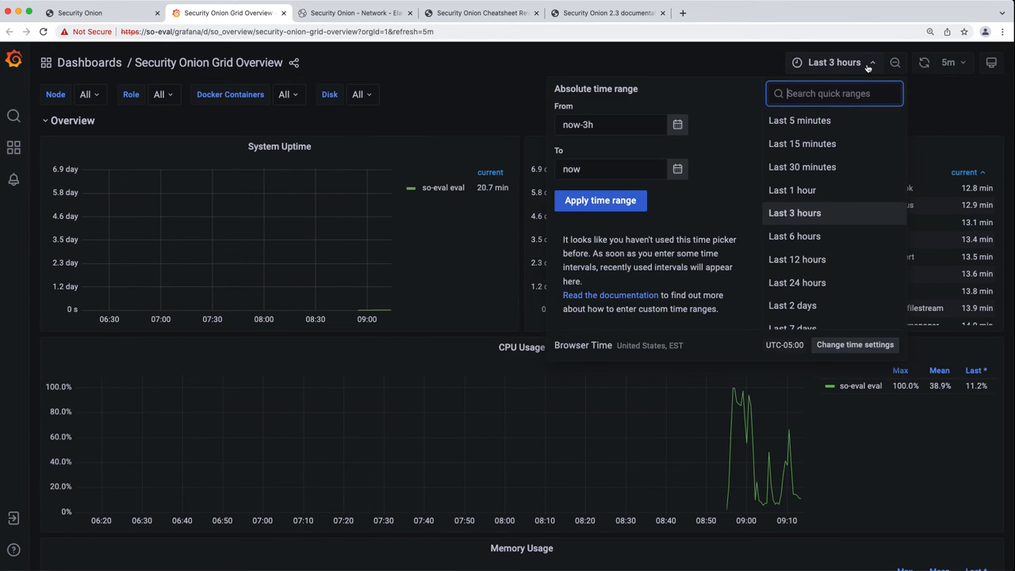
{"action": "left_click", "coordinate": [803, 166]}
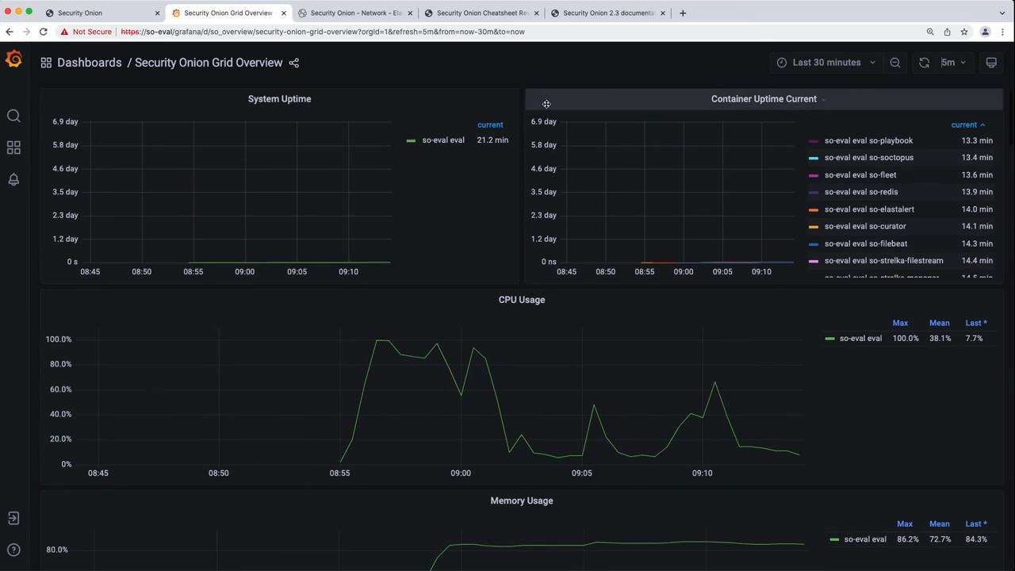
- Scroll through the CPU, memory, disk and swap usage panels and back to the top
{"action": "scroll", "scroll_direction": "down", "scroll_amount": 3}
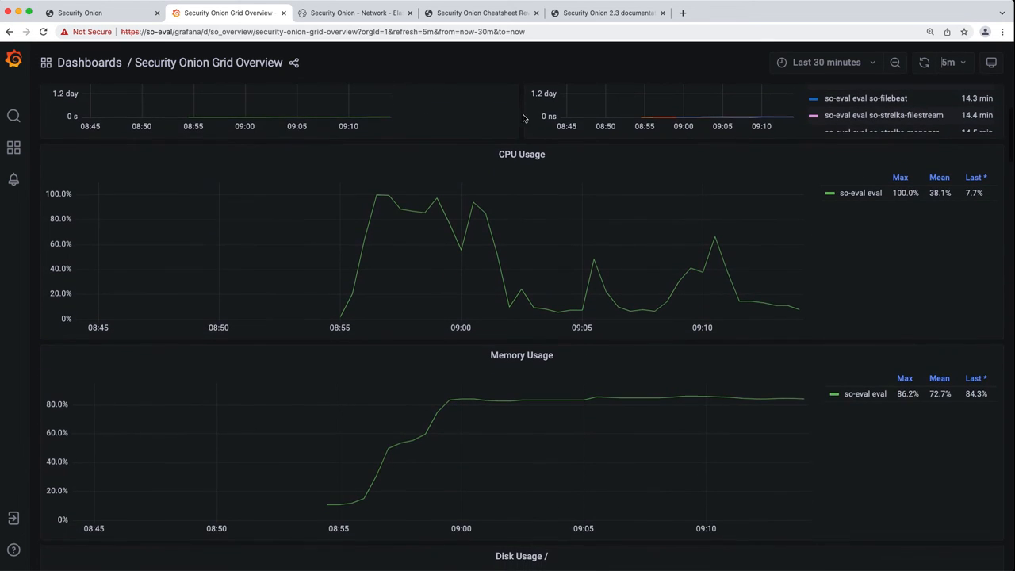
{"action": "scroll", "scroll_direction": "down", "scroll_amount": 3}
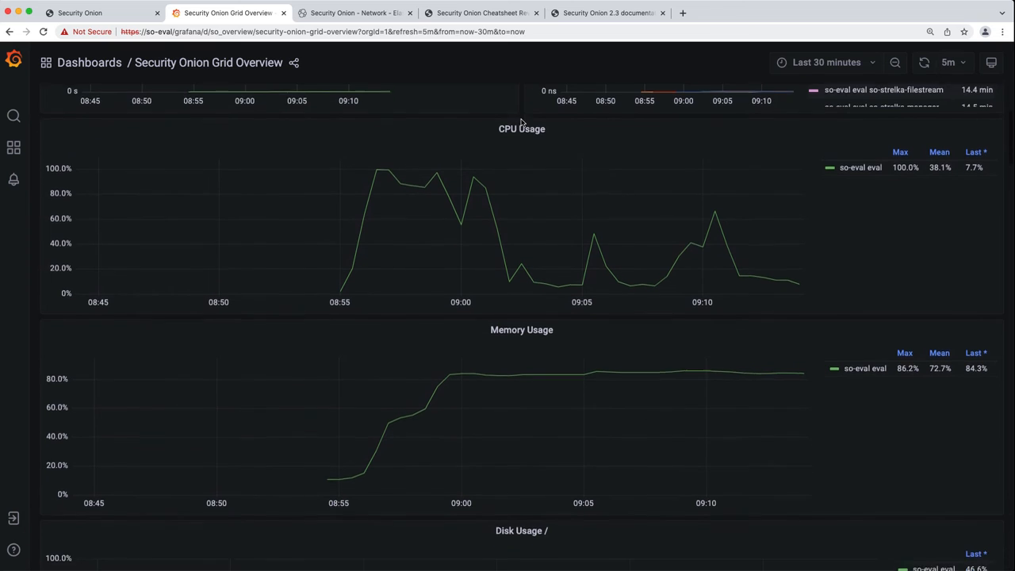
{"action": "scroll", "scroll_direction": "down", "scroll_amount": 3}
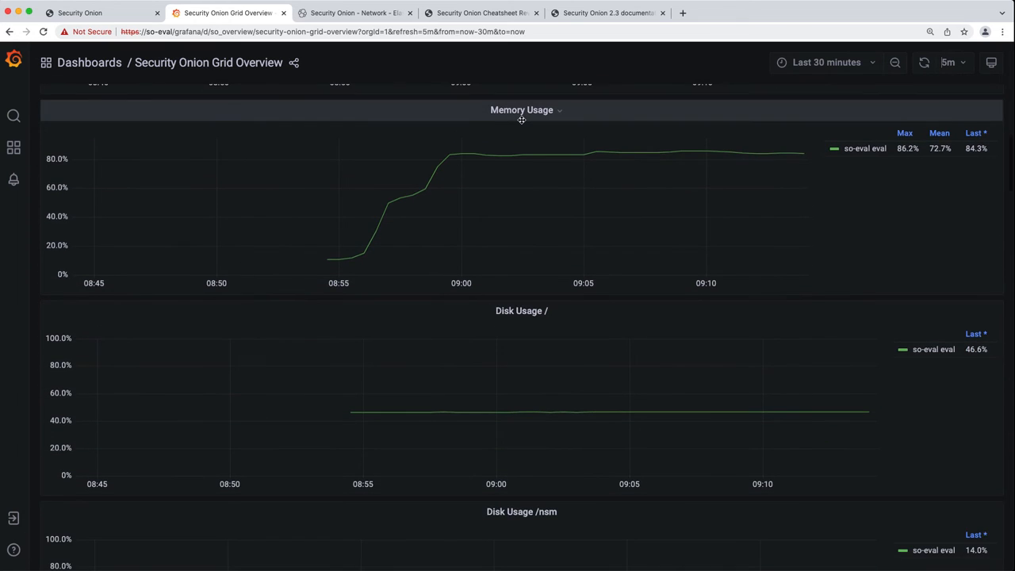
{"action": "scroll", "scroll_direction": "down", "scroll_amount": 3}
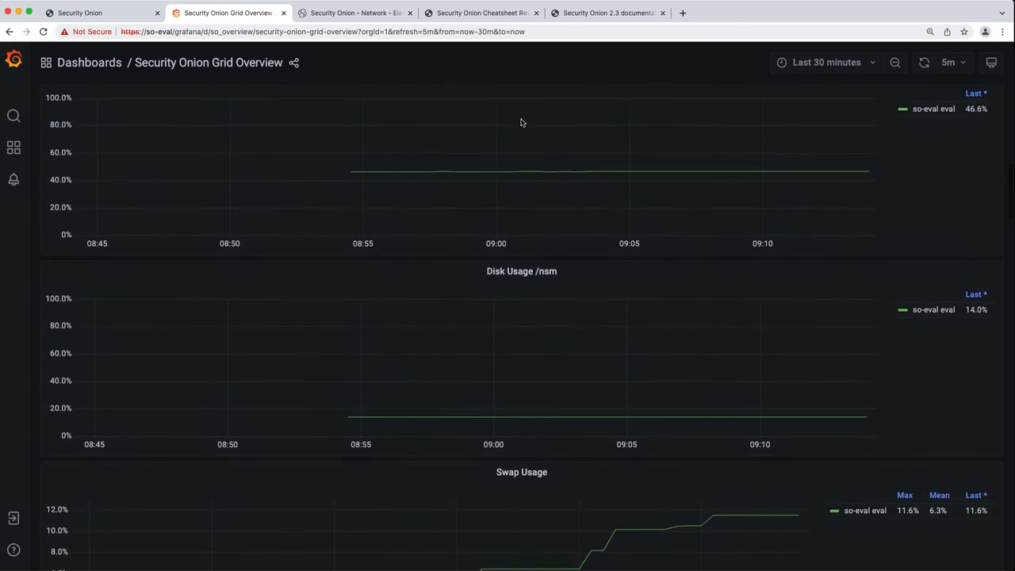
{"action": "scroll", "scroll_direction": "up", "scroll_amount": 3}
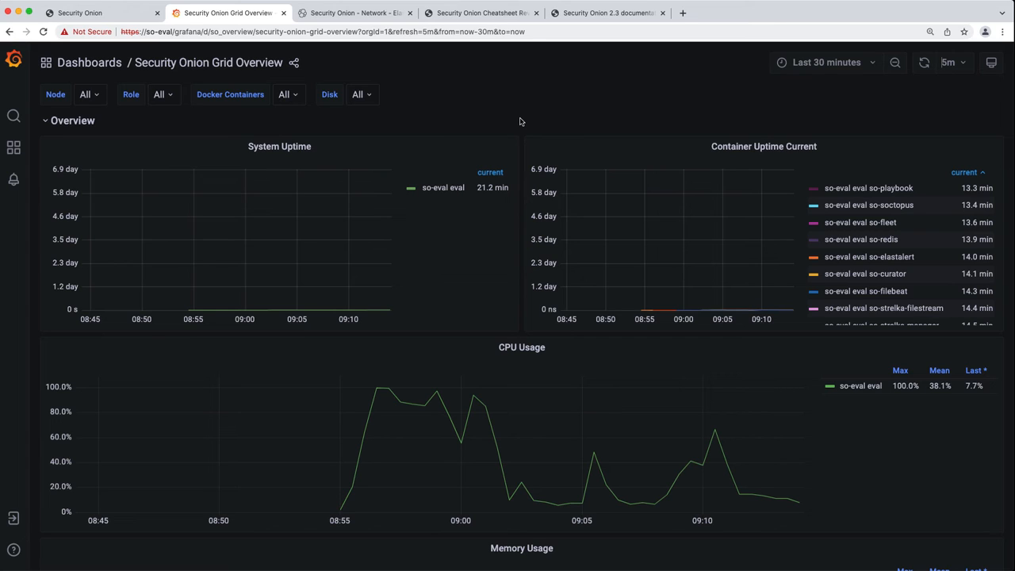
{"action": "mouse_move", "coordinate": [178, 70]}
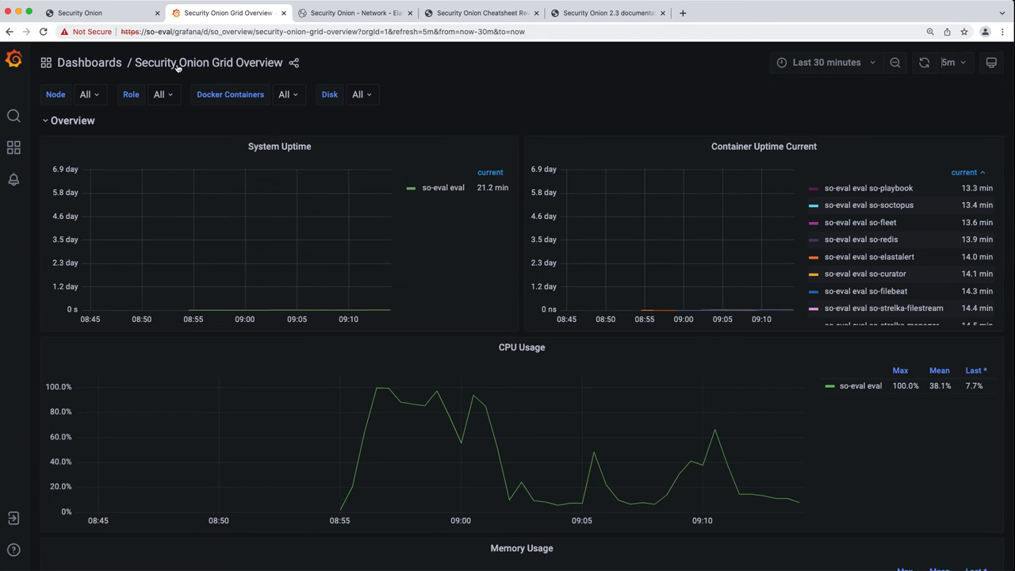
{"action": "mouse_move", "coordinate": [476, 92]}
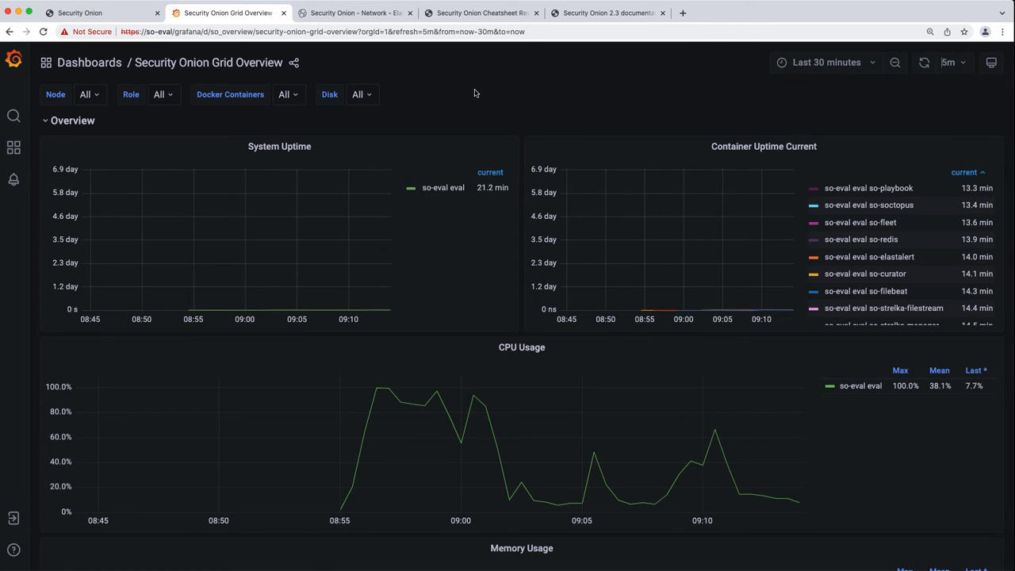
{"action": "scroll", "scroll_direction": "down", "scroll_amount": 3}
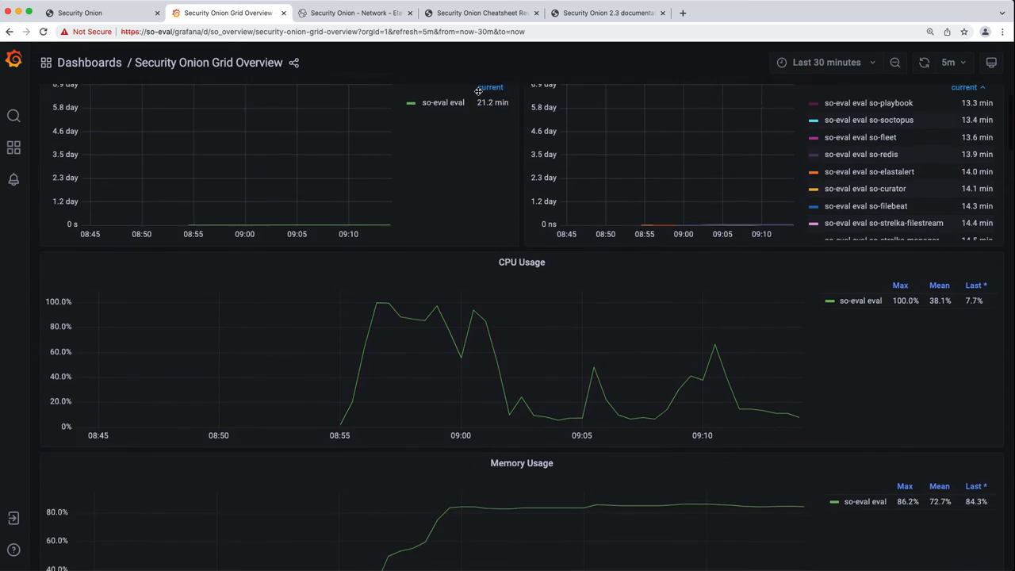
{"action": "scroll", "scroll_direction": "up", "scroll_amount": 3}
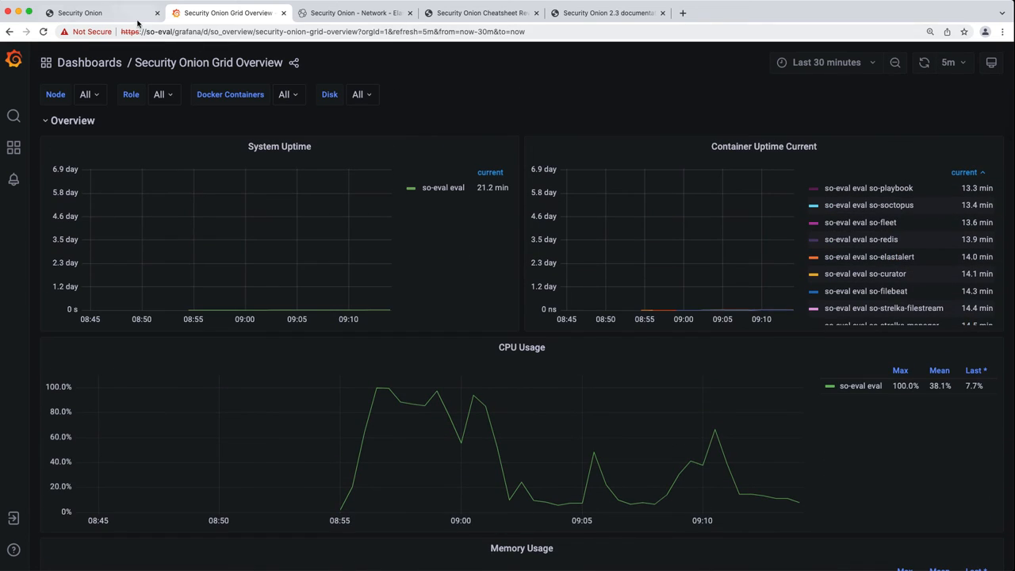
- Launch CyberChef from Tools, review its empty recipe and Favourites, then return to the SOC Overview tab
{"action": "left_click", "coordinate": [79, 13]}
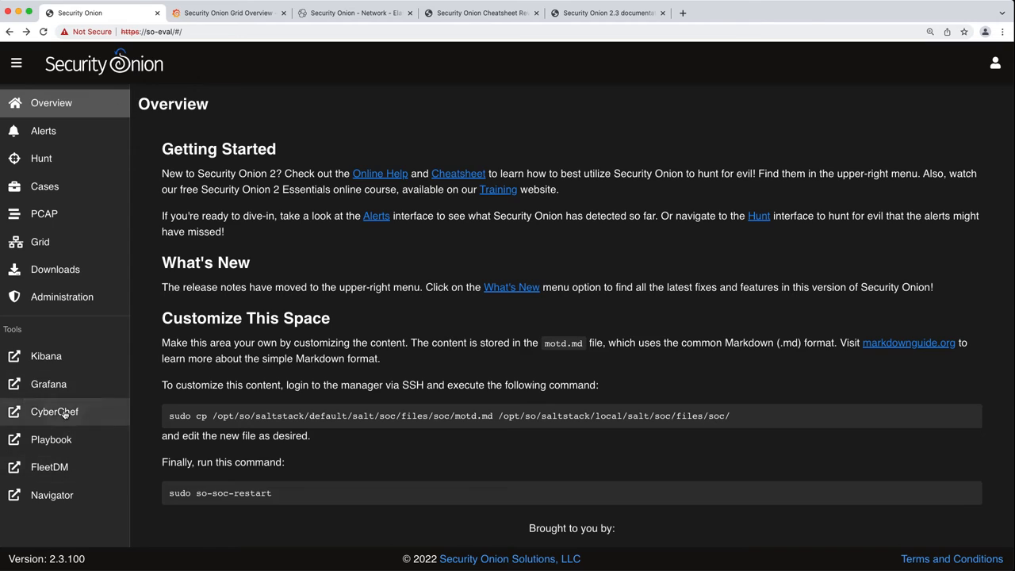
{"action": "left_click", "coordinate": [54, 411]}
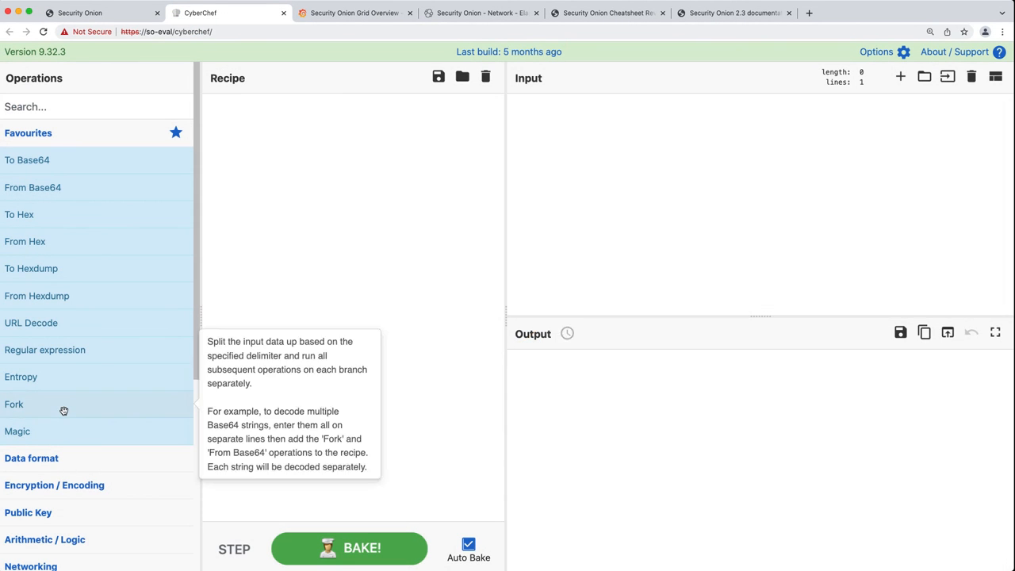
{"action": "mouse_move", "coordinate": [341, 209]}
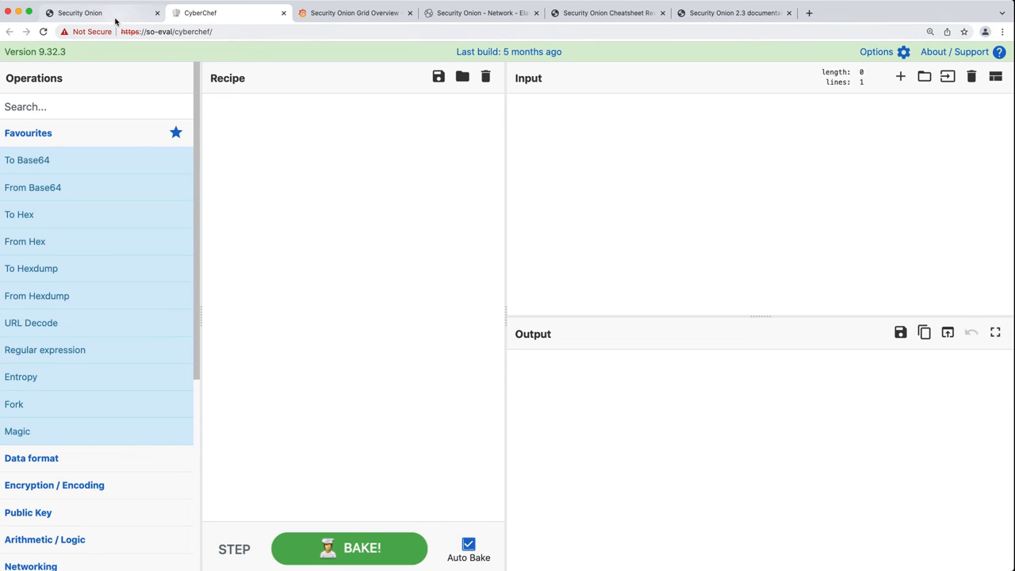
{"action": "left_click", "coordinate": [79, 13]}
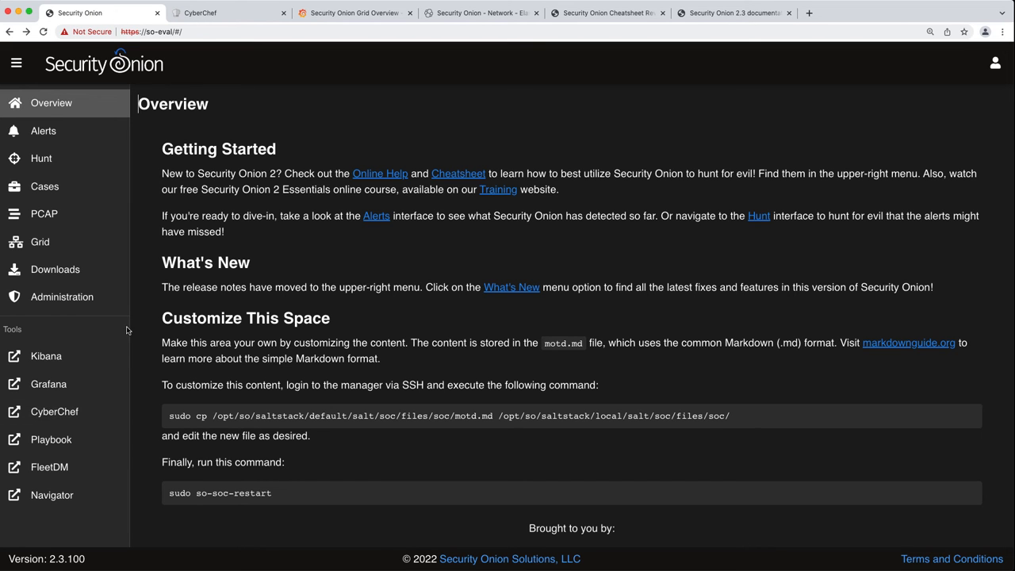
- Launch Playbook to list the open draft detection plays, then return to the SOC Overview tab
{"action": "left_click", "coordinate": [51, 438]}
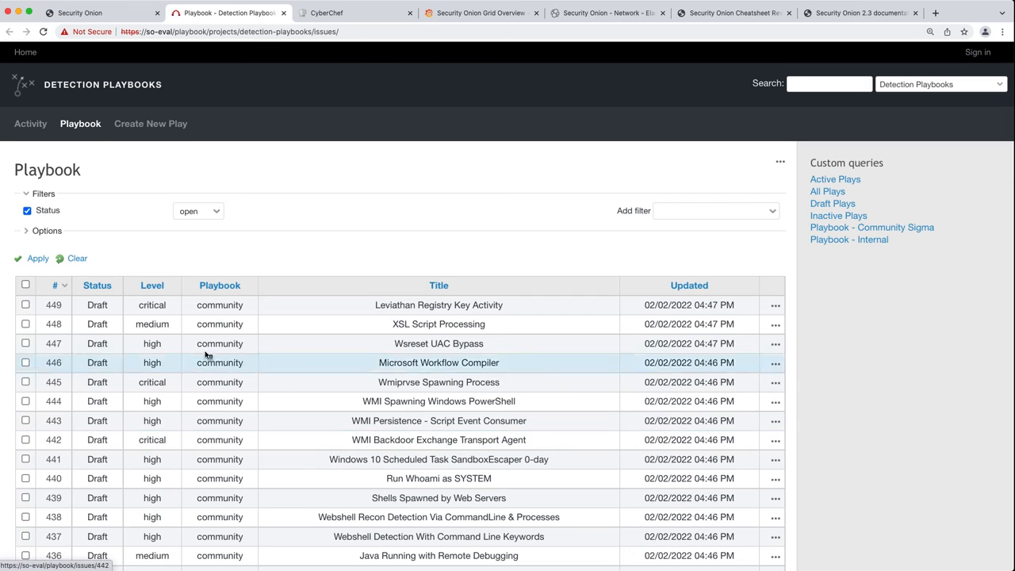
{"action": "mouse_move", "coordinate": [280, 207]}
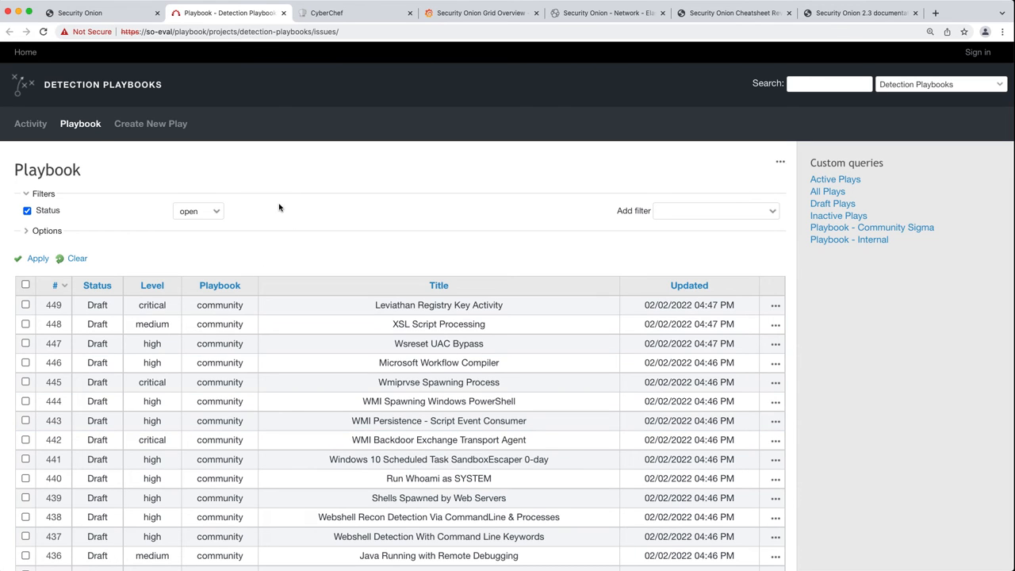
{"action": "mouse_move", "coordinate": [236, 183]}
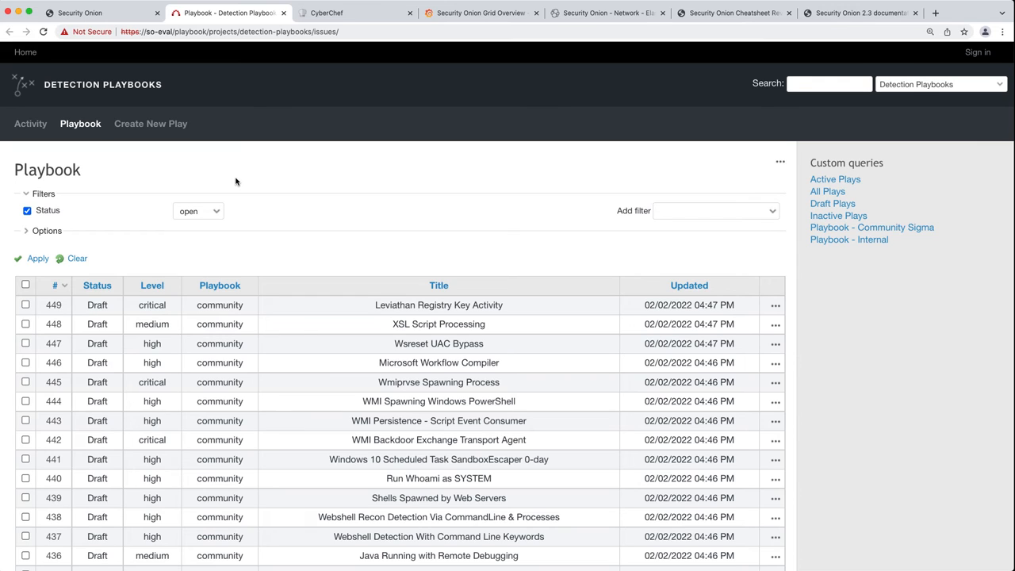
{"action": "mouse_move", "coordinate": [254, 184]}
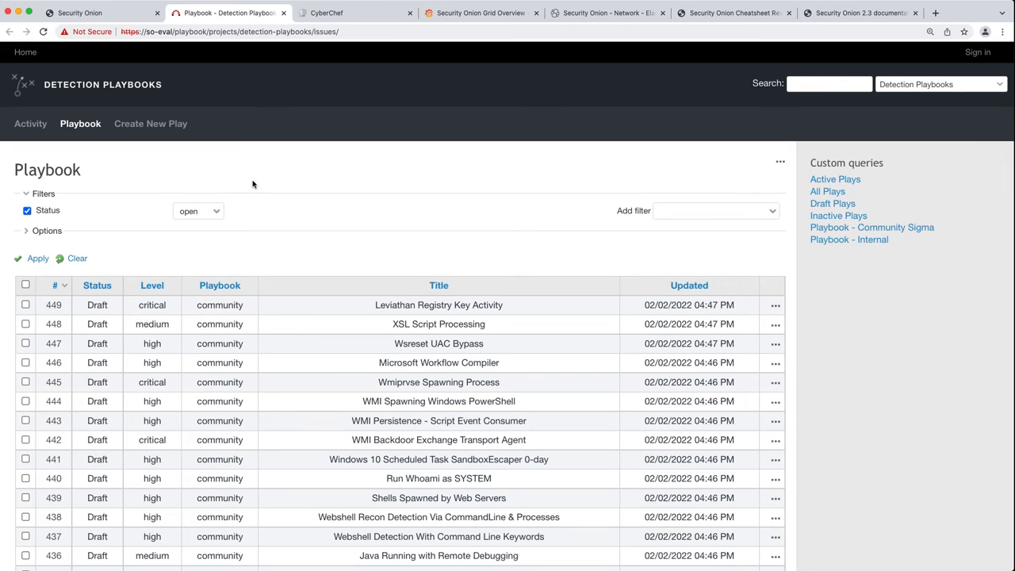
{"action": "mouse_move", "coordinate": [338, 200]}
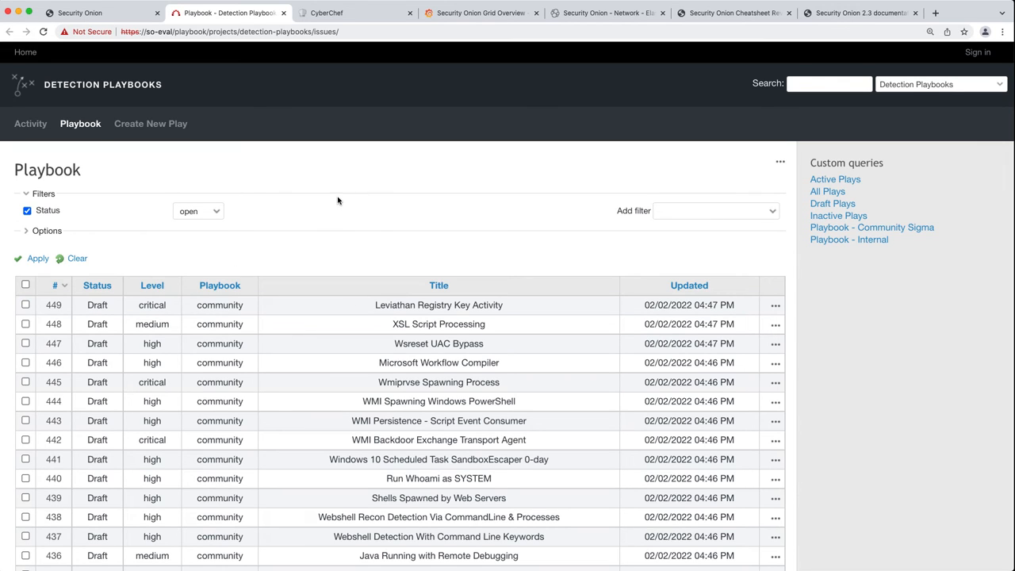
{"action": "mouse_move", "coordinate": [252, 218]}
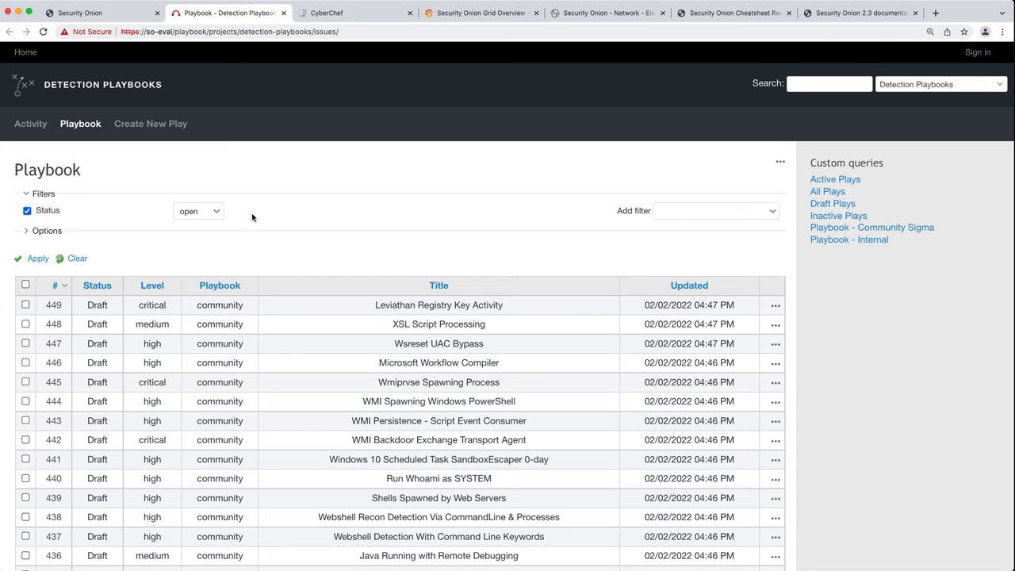
{"action": "left_click", "coordinate": [92, 12]}
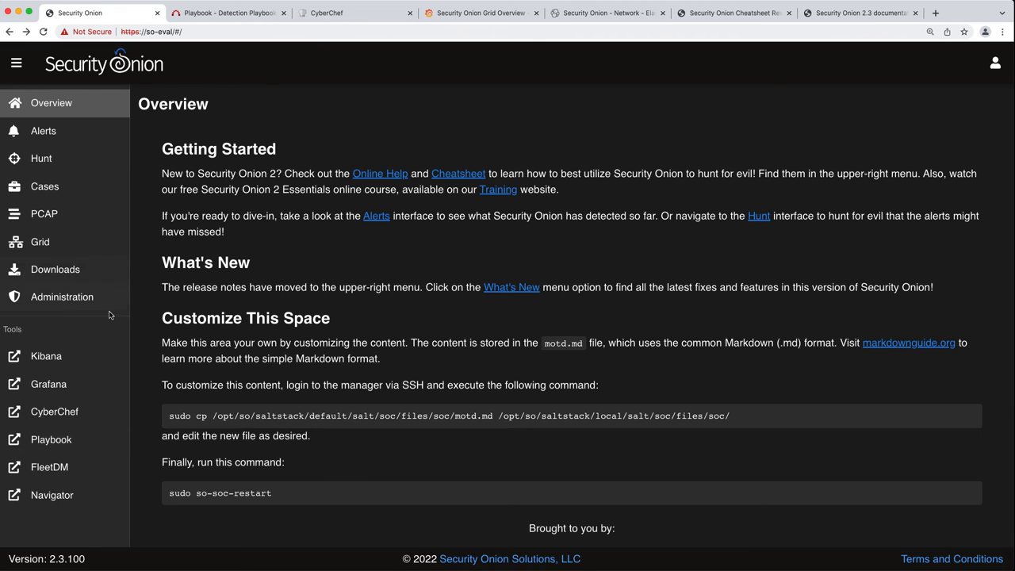
{"action": "left_click", "coordinate": [49, 467]}
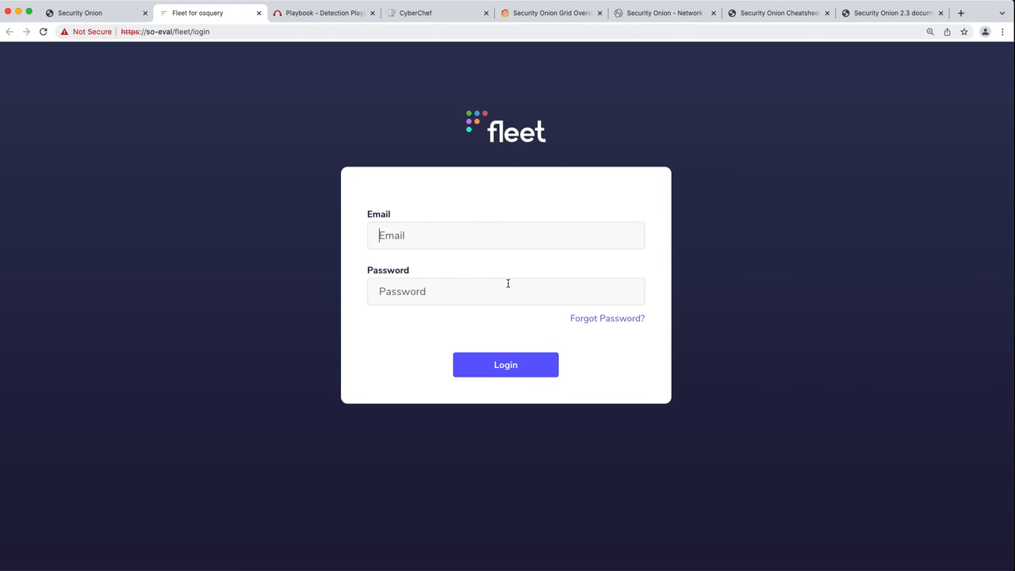
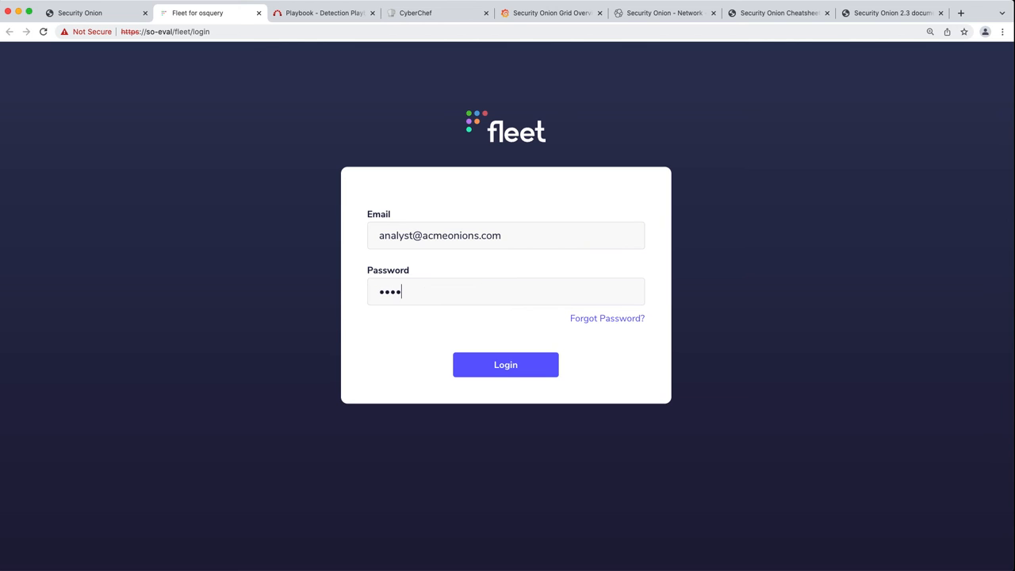
{"action": "left_click", "coordinate": [504, 363]}
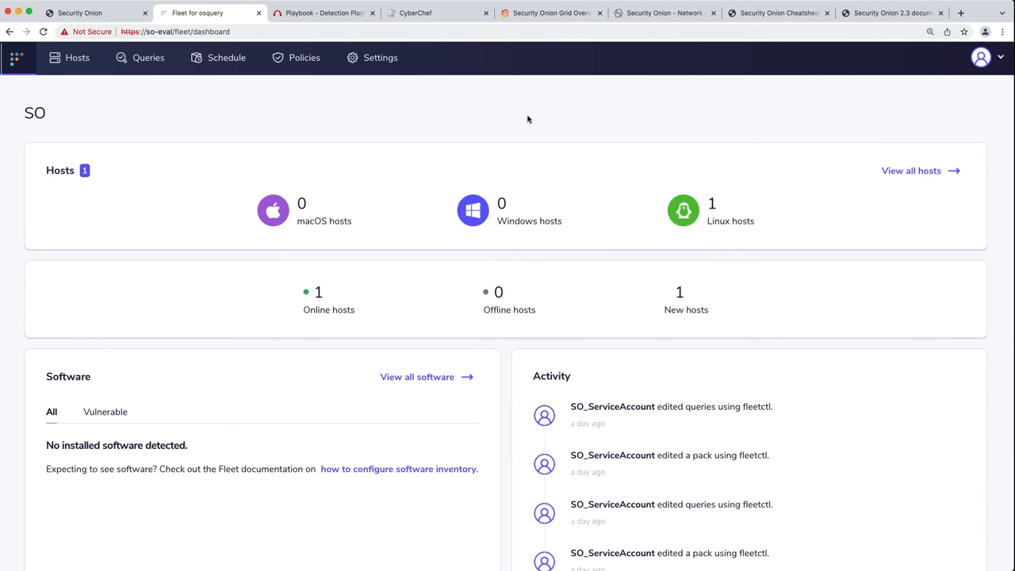
{"action": "mouse_move", "coordinate": [911, 172]}
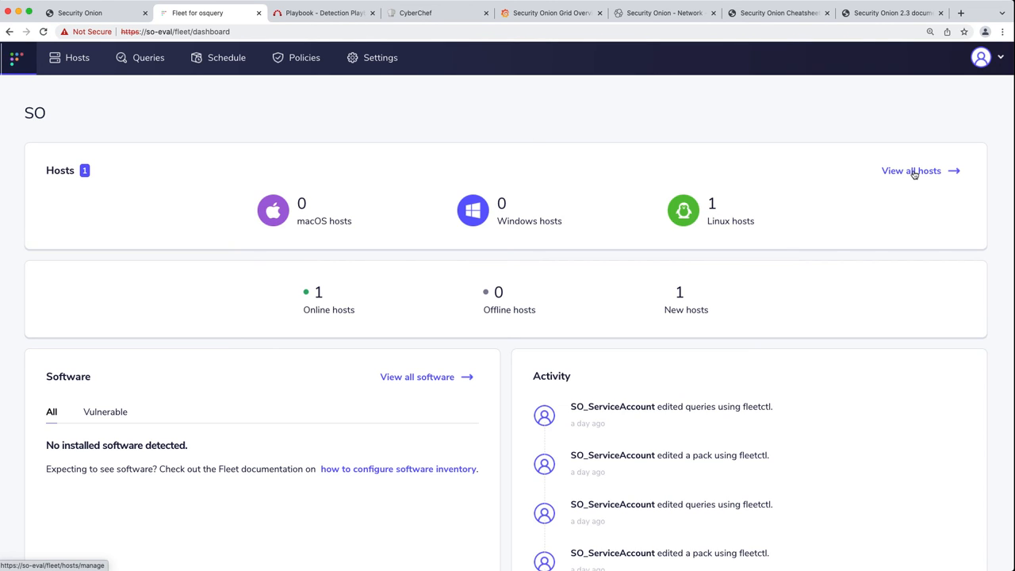
{"action": "left_click", "coordinate": [911, 171]}
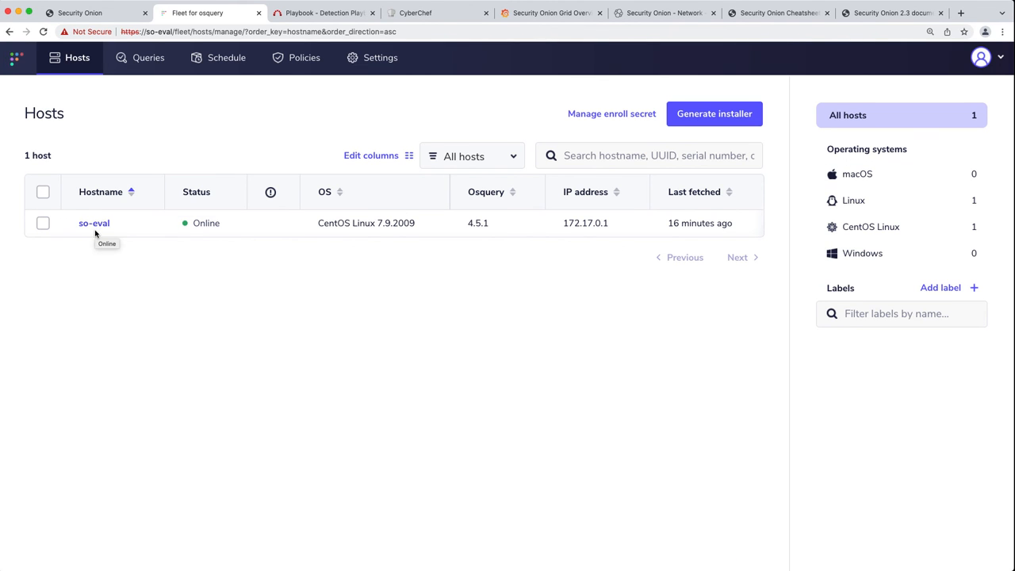
{"action": "mouse_move", "coordinate": [119, 31]}
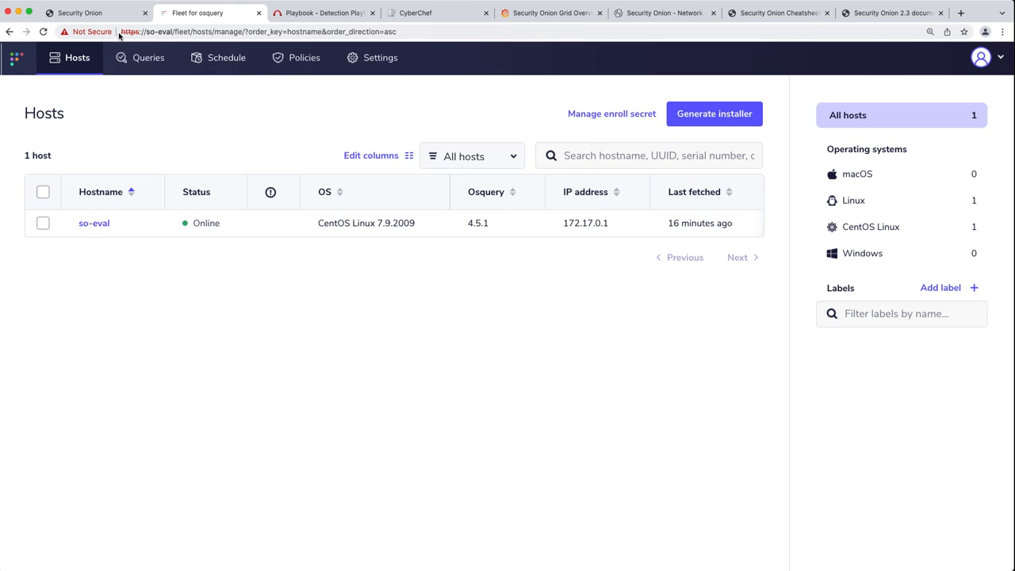
- Switch between the ATT&CK Navigator Playbook-layer matrix and the SOC Overview tab, ending on the Overview
{"action": "left_click", "coordinate": [79, 13]}
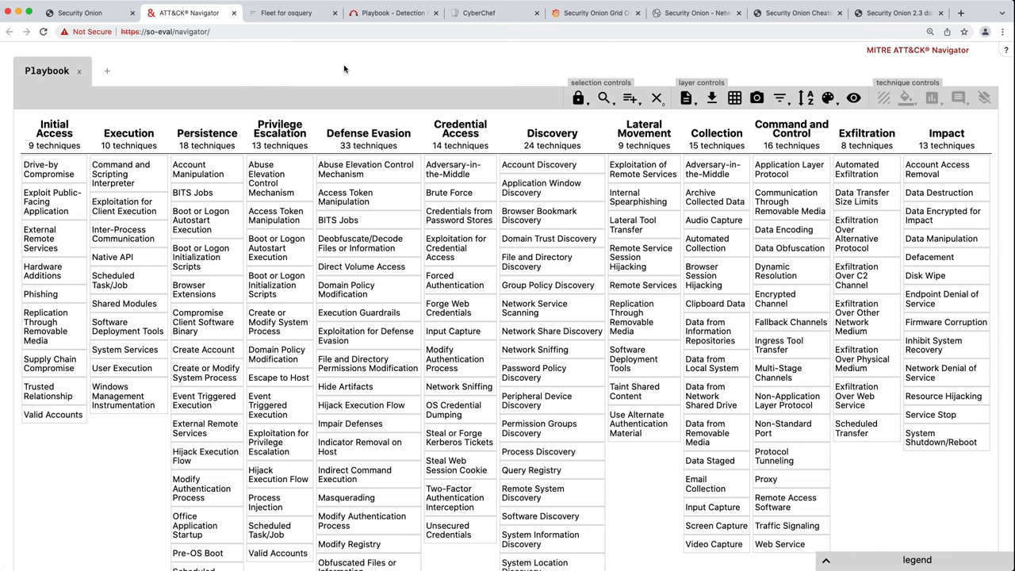
{"action": "mouse_move", "coordinate": [267, 113]}
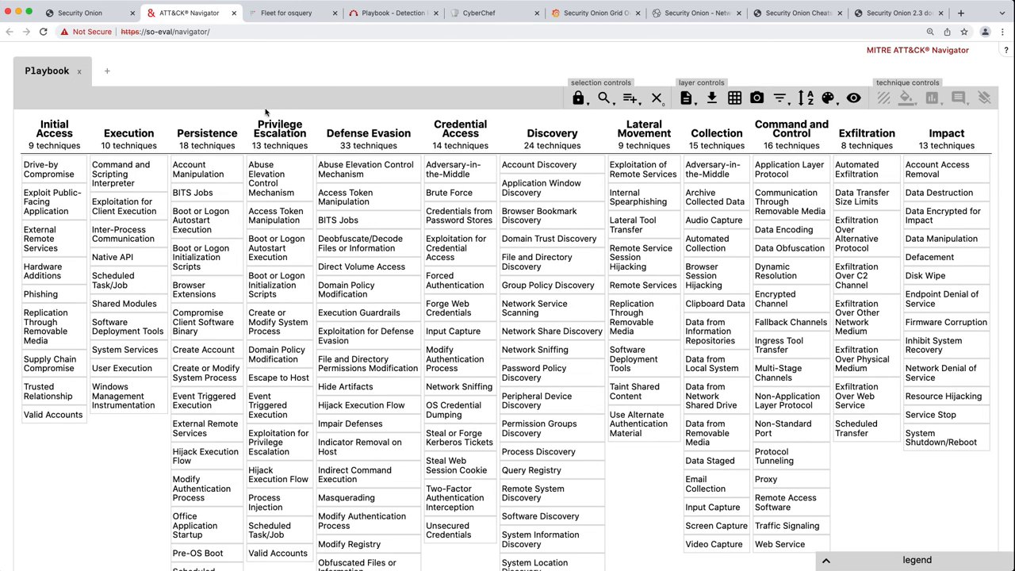
{"action": "mouse_move", "coordinate": [248, 82]}
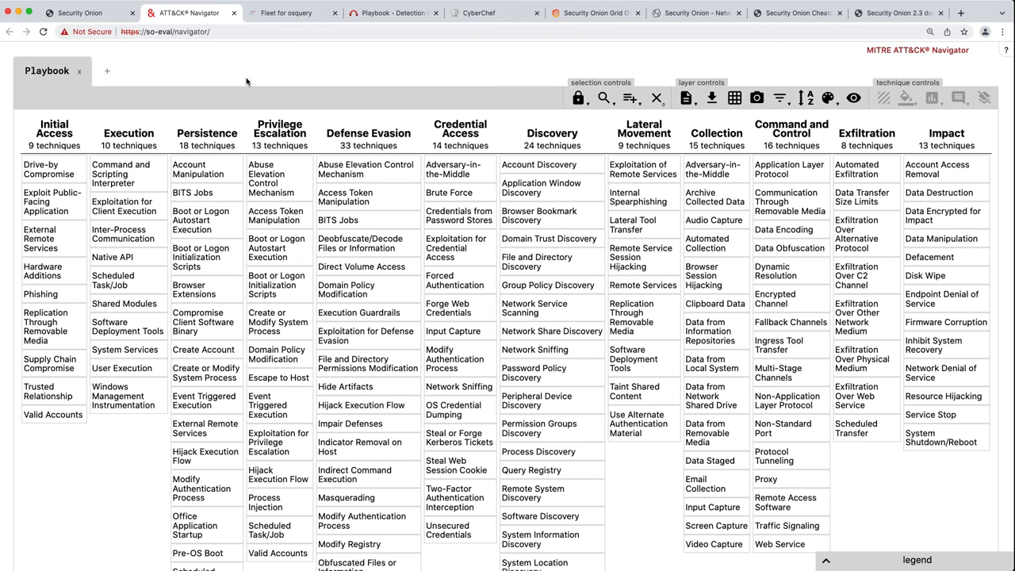
{"action": "left_click", "coordinate": [79, 12]}
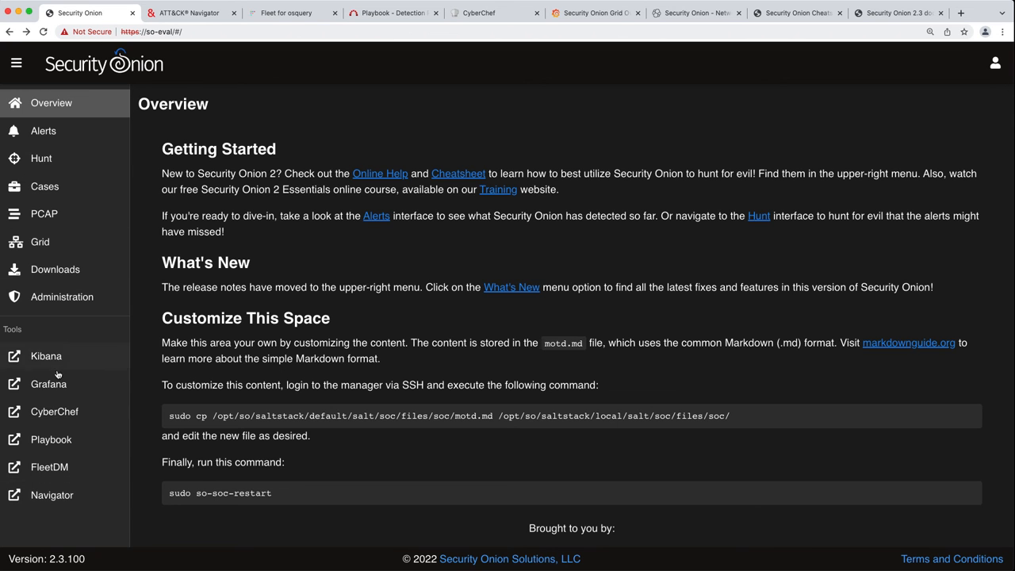
{"action": "mouse_move", "coordinate": [51, 440]}
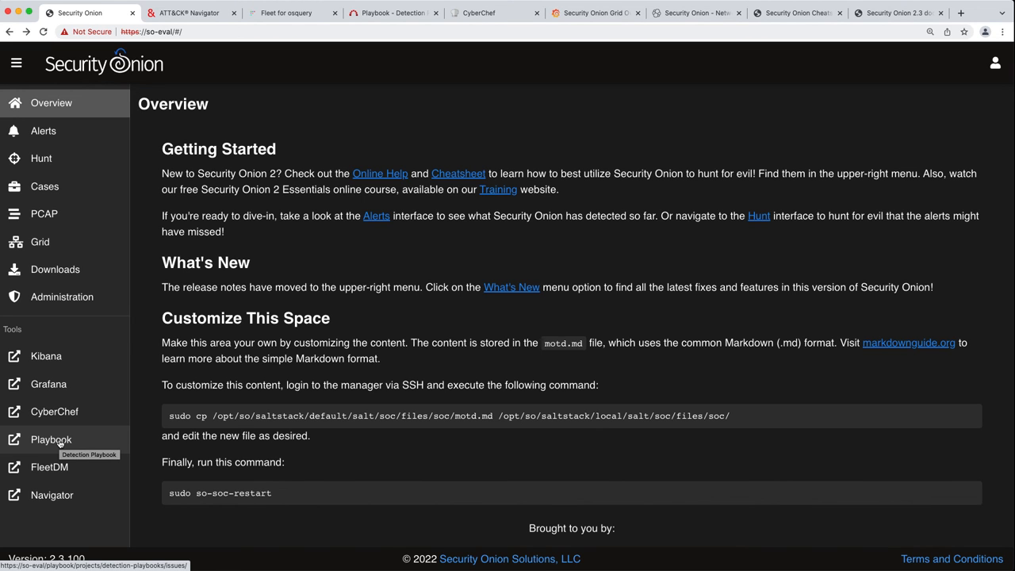
{"action": "left_click", "coordinate": [187, 13]}
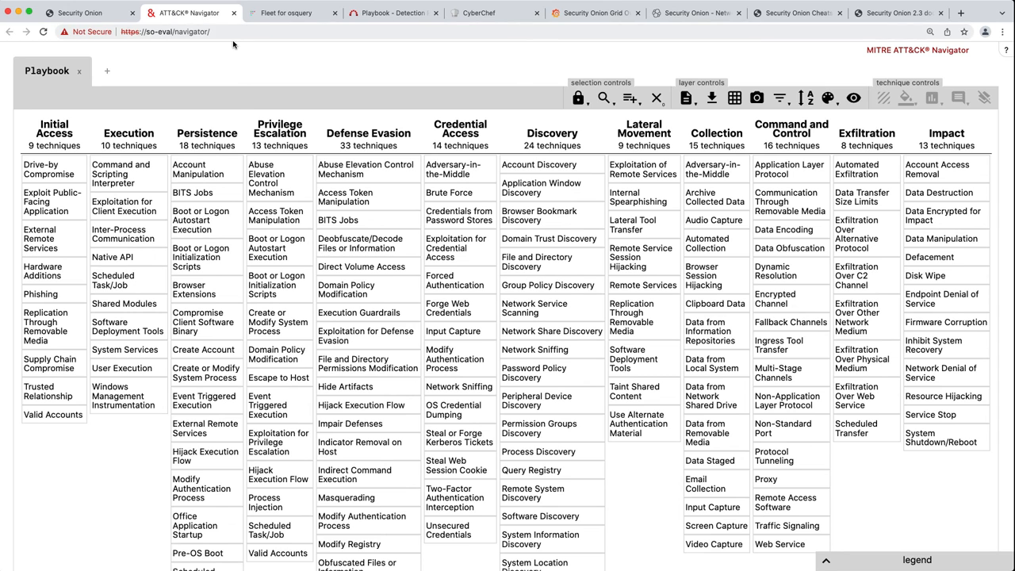
{"action": "mouse_move", "coordinate": [296, 67]}
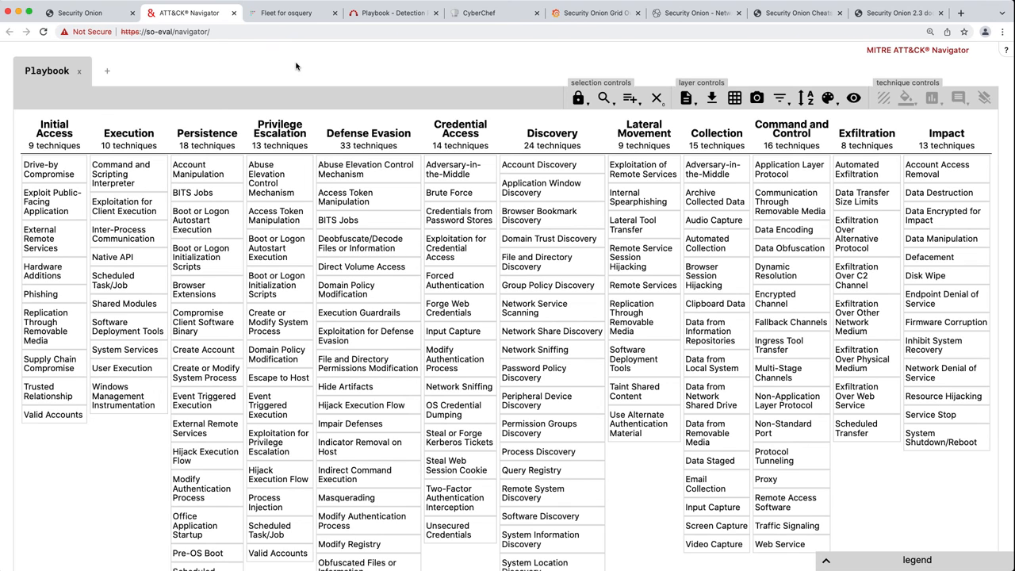
{"action": "left_click", "coordinate": [80, 12]}
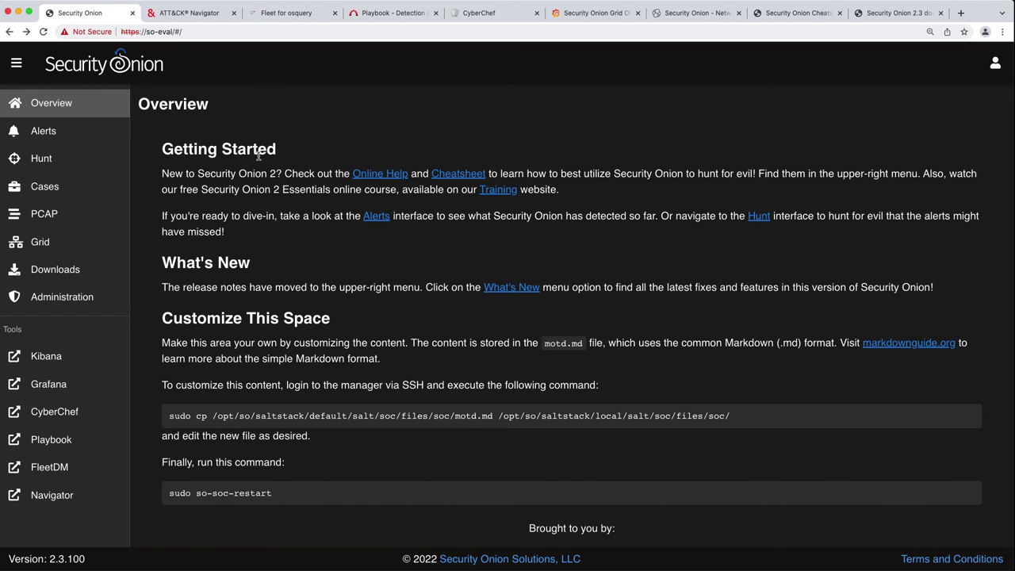
{"action": "mouse_move", "coordinate": [301, 167]}
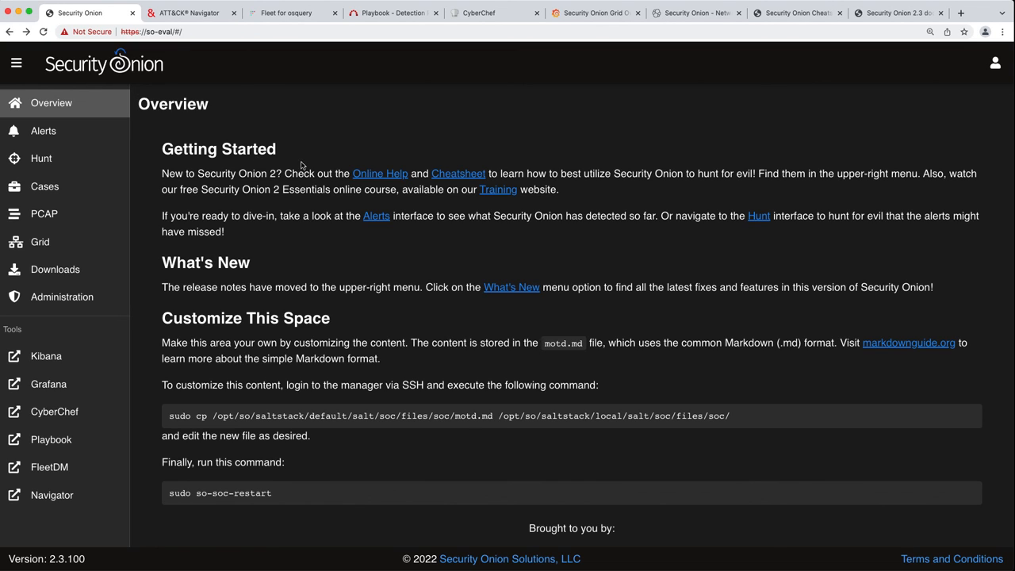
{"action": "mouse_move", "coordinate": [306, 123]}
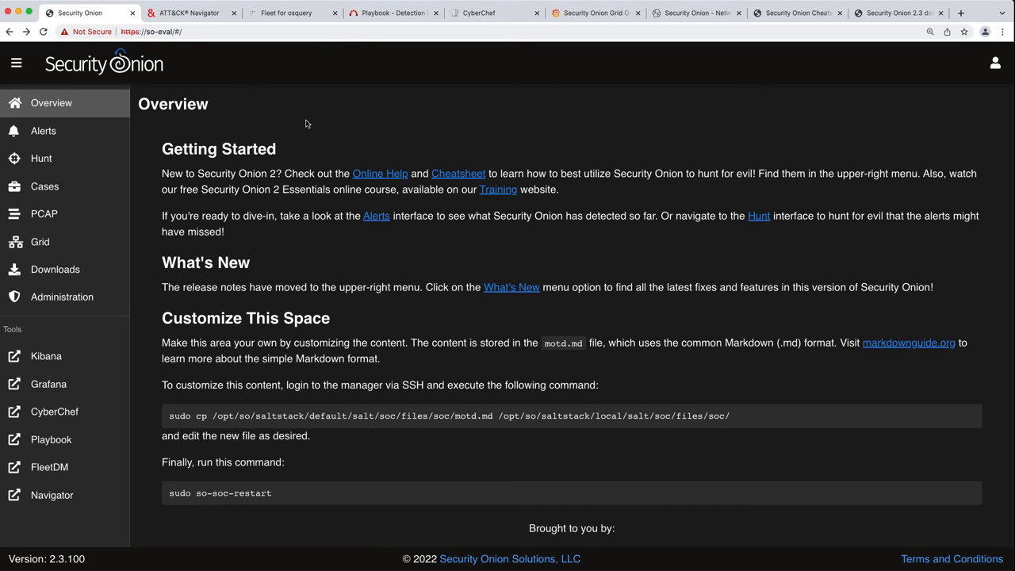
{"action": "mouse_move", "coordinate": [42, 130]}
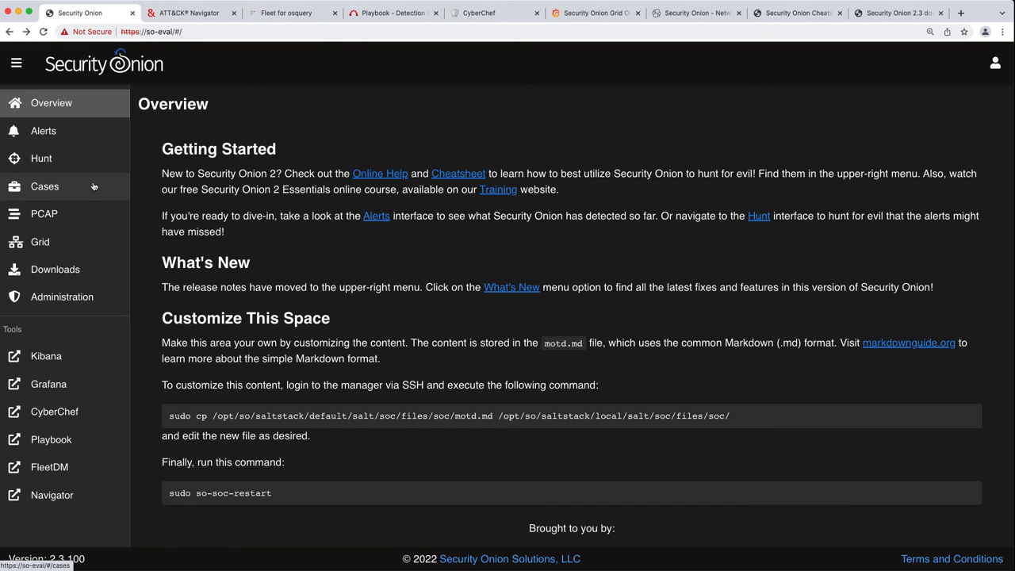
{"action": "mouse_move", "coordinate": [412, 133]}
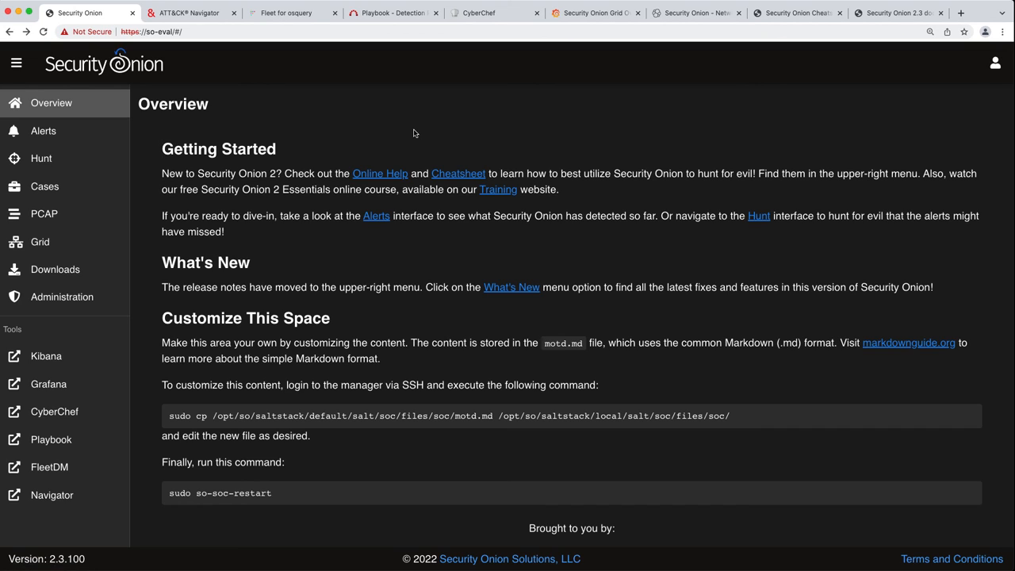
{"action": "mouse_move", "coordinate": [41, 158]}
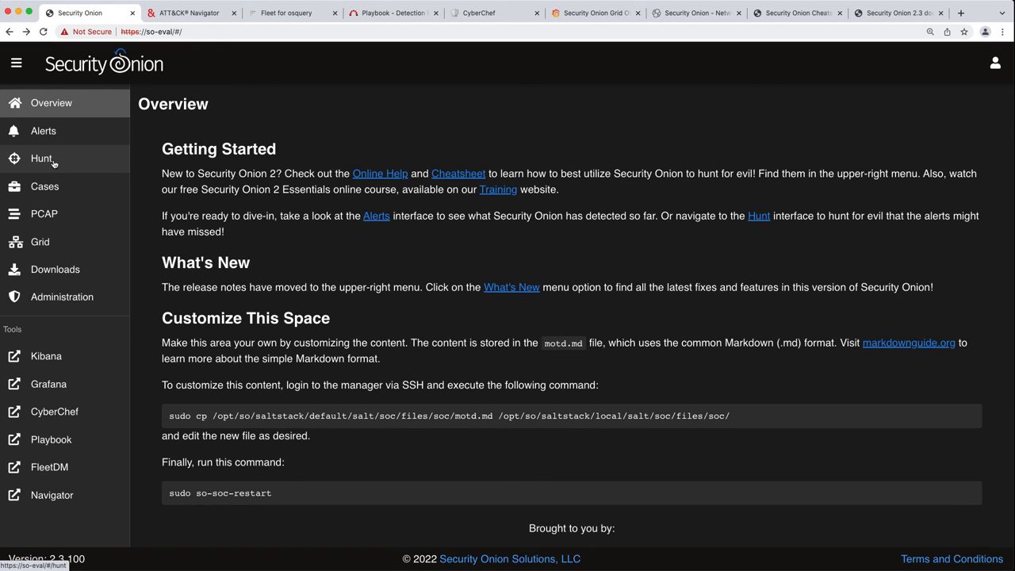
{"action": "mouse_move", "coordinate": [397, 143]}
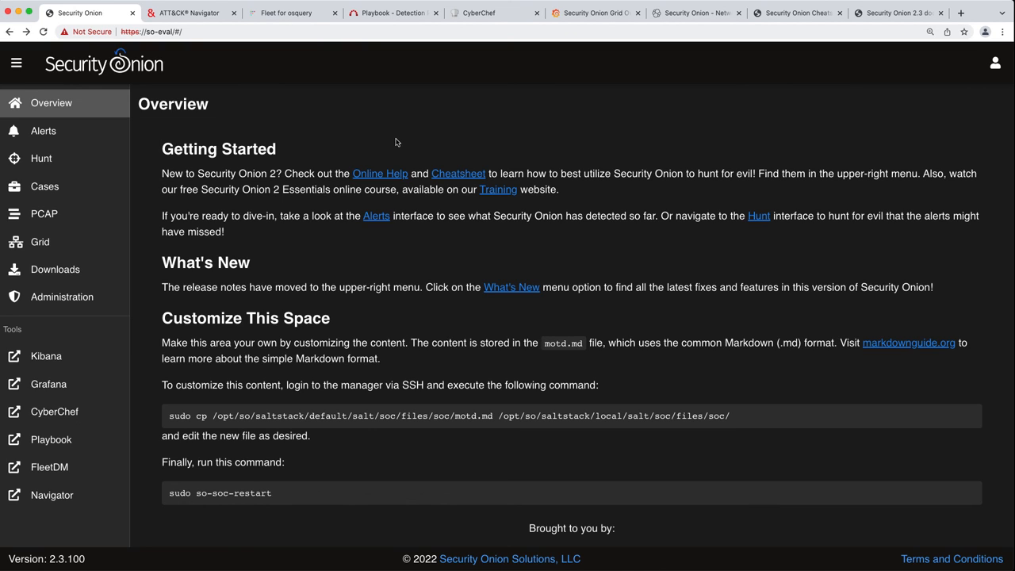
{"action": "mouse_move", "coordinate": [51, 440]}
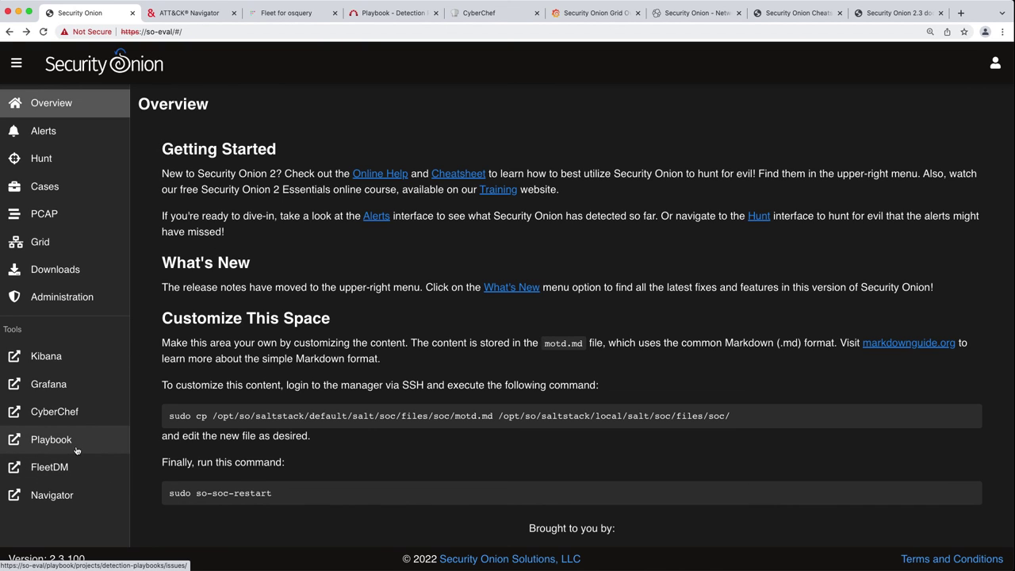
{"action": "mouse_move", "coordinate": [200, 371]}
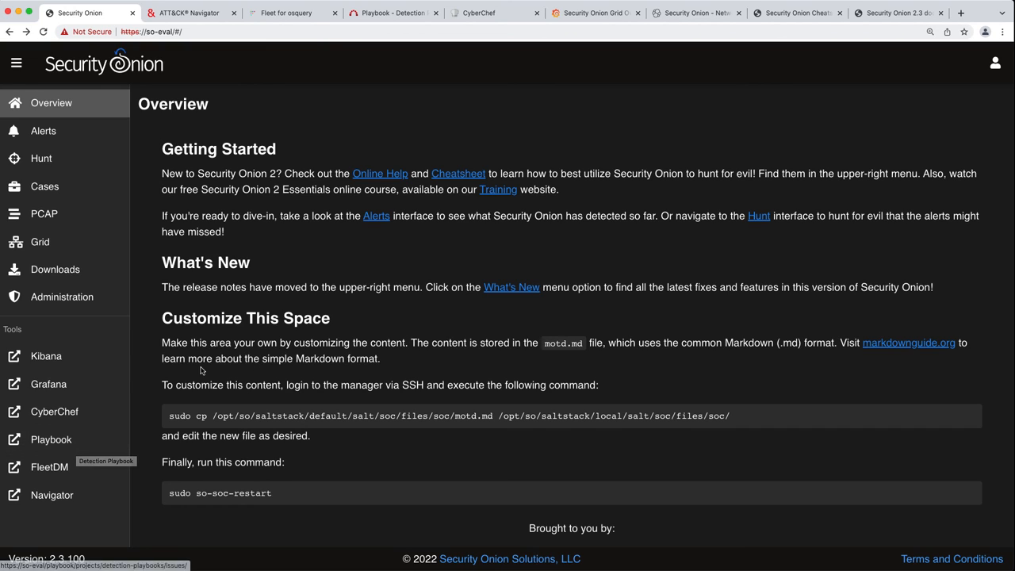
{"action": "mouse_move", "coordinate": [269, 342]}
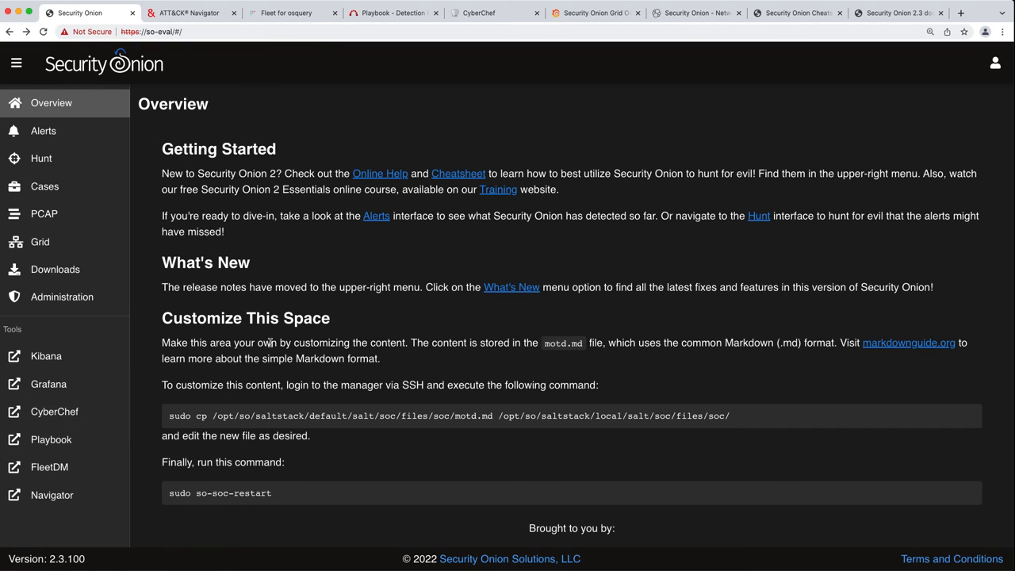